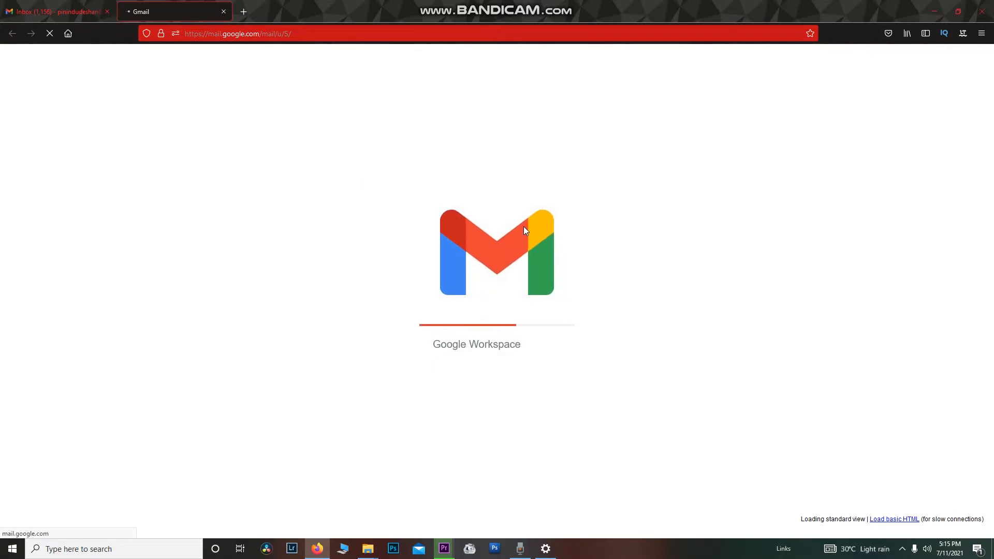
pyautogui.moveTo(861, 423)
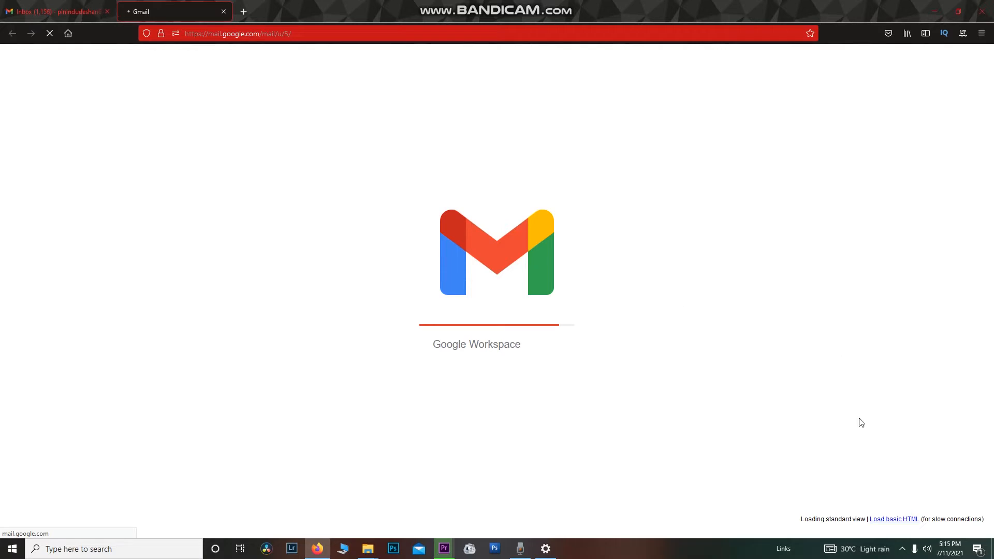
pyautogui.moveTo(862, 393)
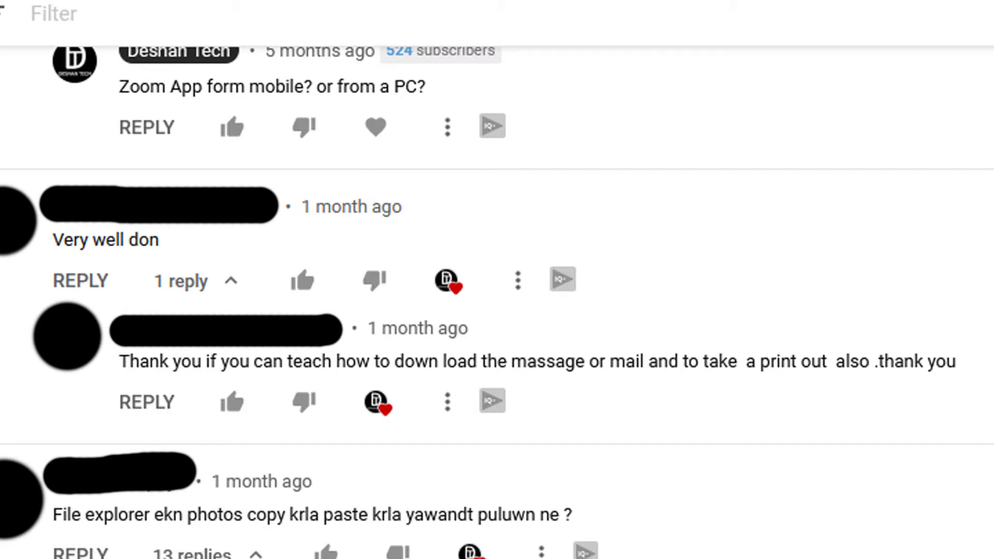
pyautogui.scroll(-3)
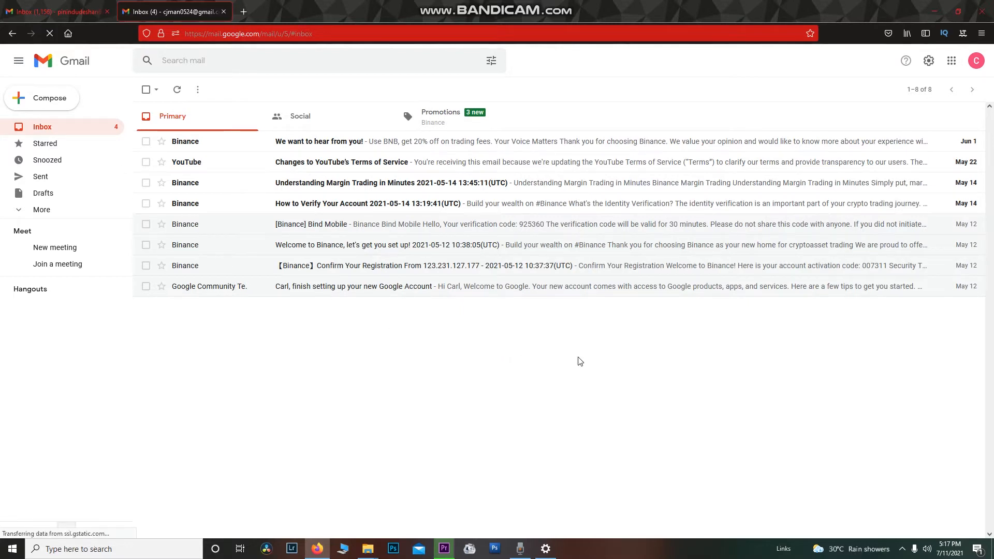
pyautogui.moveTo(257, 359)
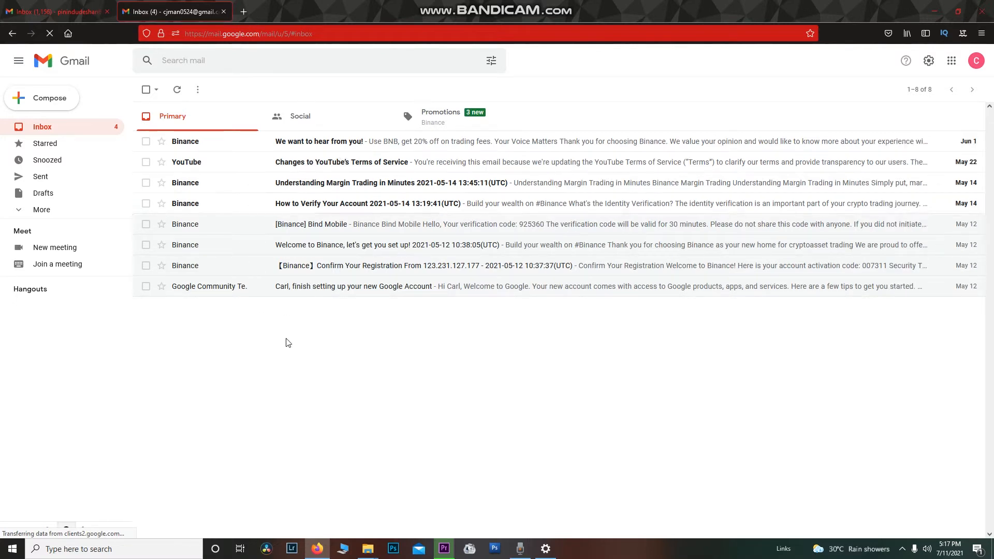
pyautogui.moveTo(267, 167)
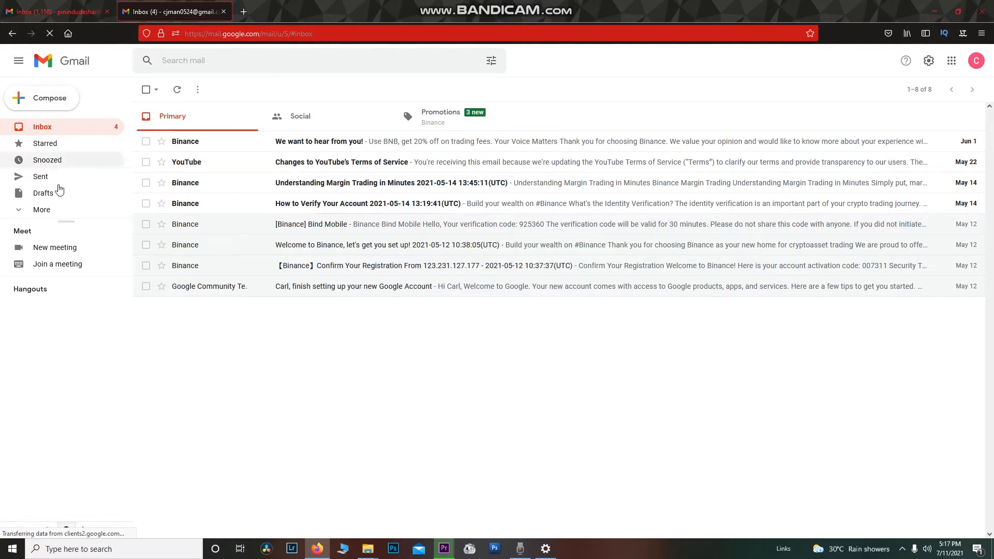
pyautogui.moveTo(45, 142)
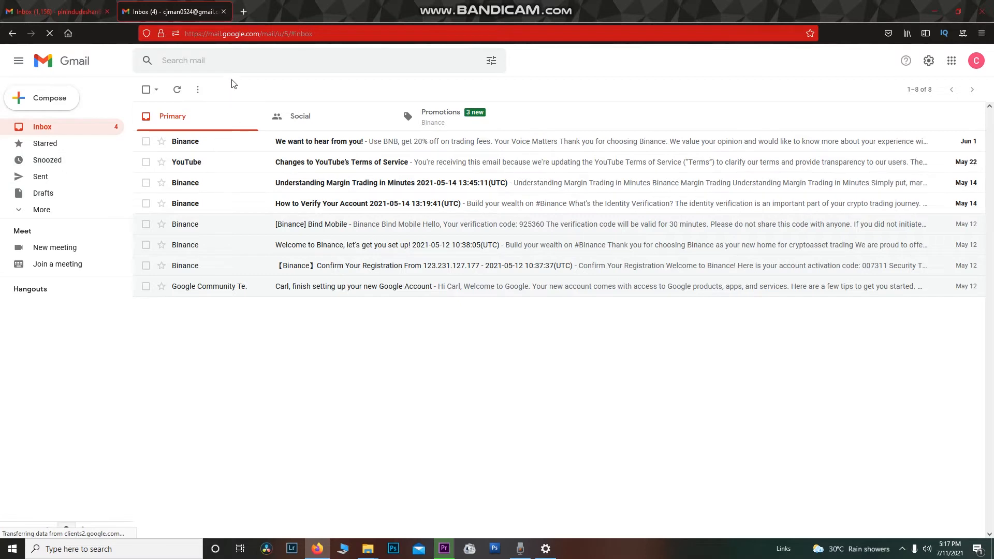
pyautogui.moveTo(215, 286)
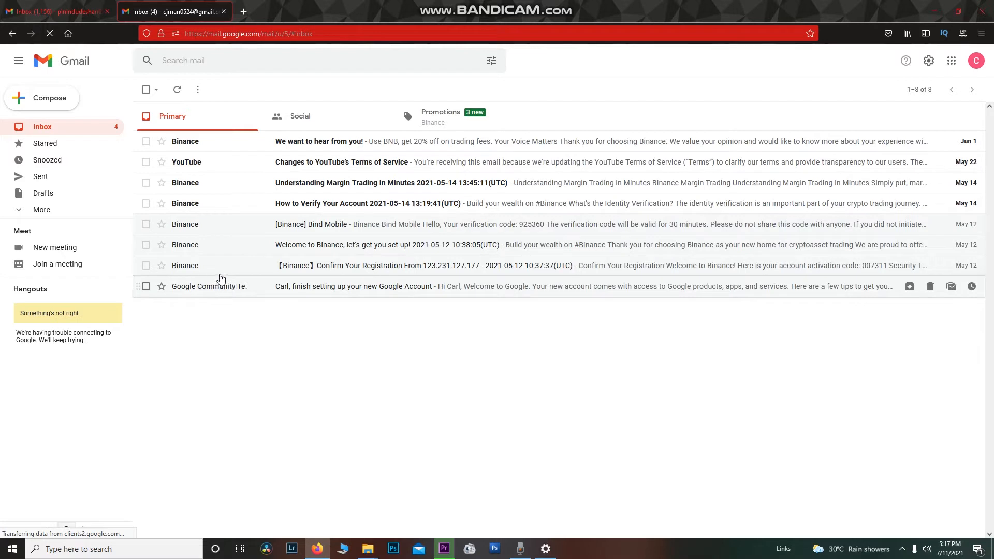
pyautogui.moveTo(223, 224)
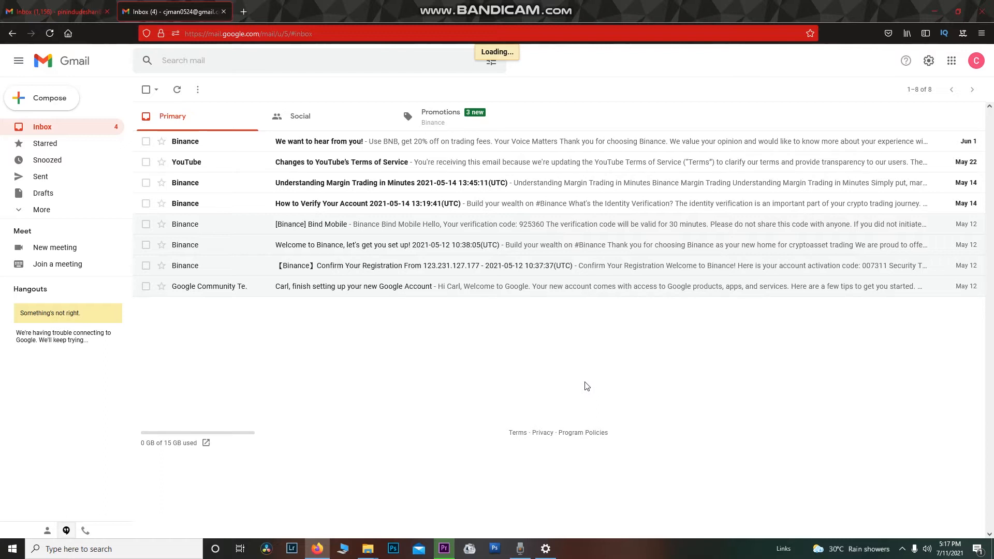
pyautogui.moveTo(453, 338)
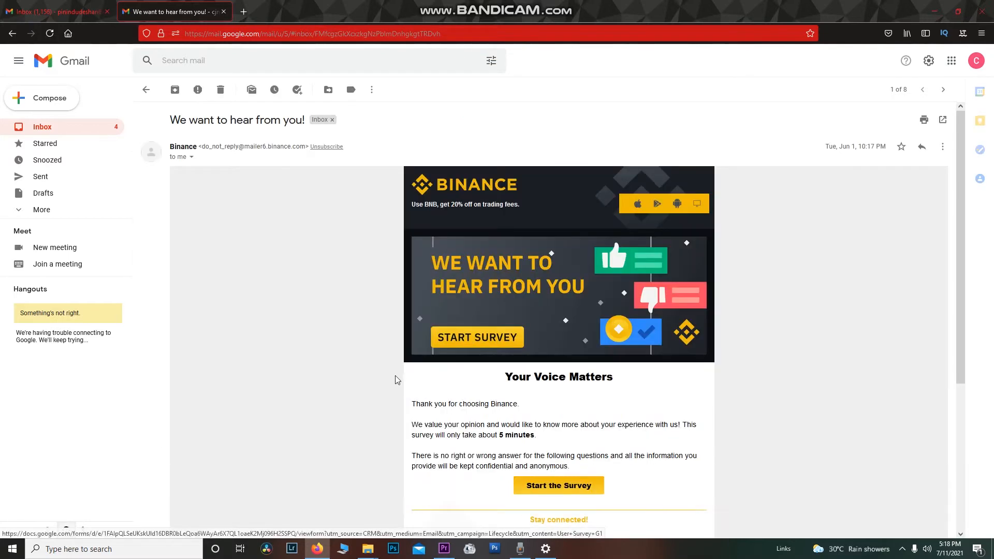
# - Scroll down through the Binance survey email to its end and back up to the top
pyautogui.scroll(-3)
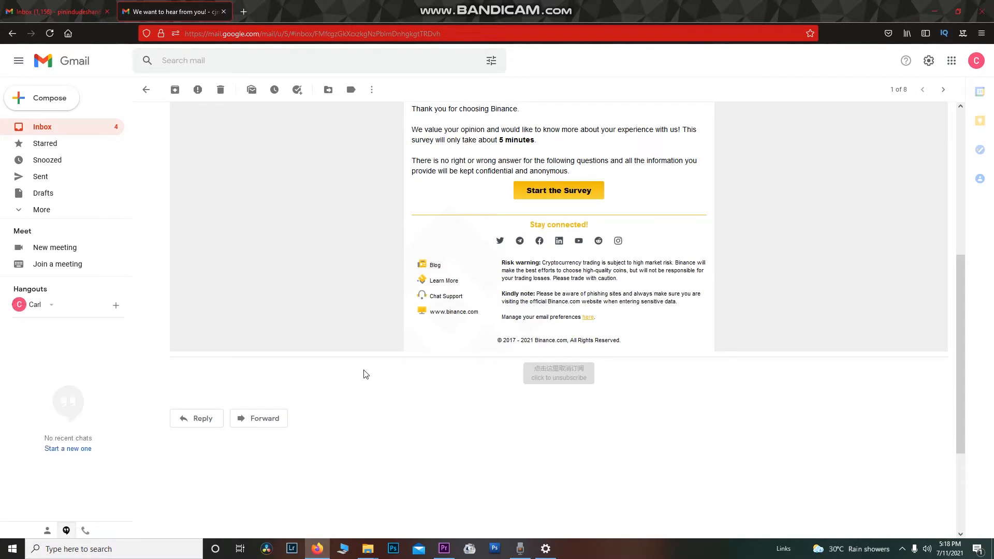
pyautogui.scroll(3)
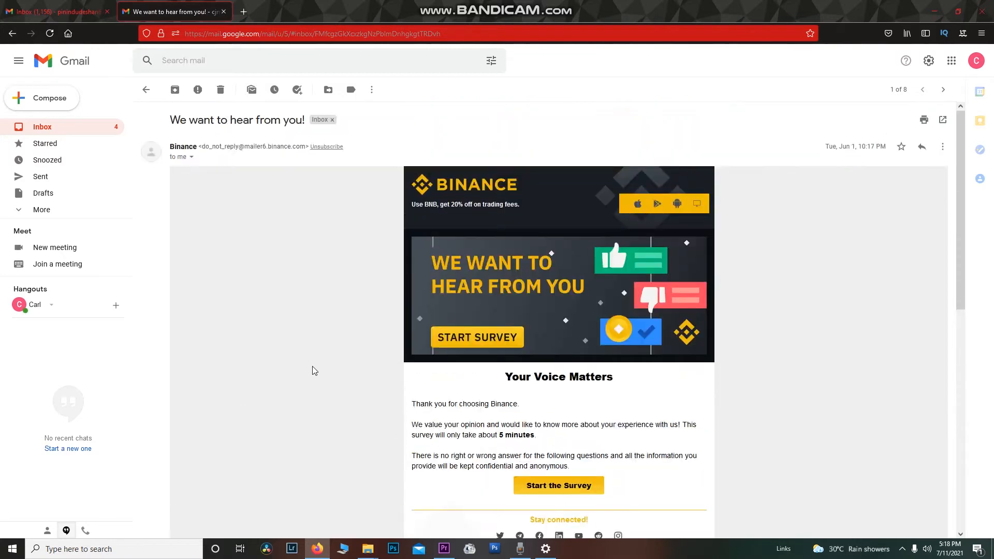
pyautogui.moveTo(278, 308)
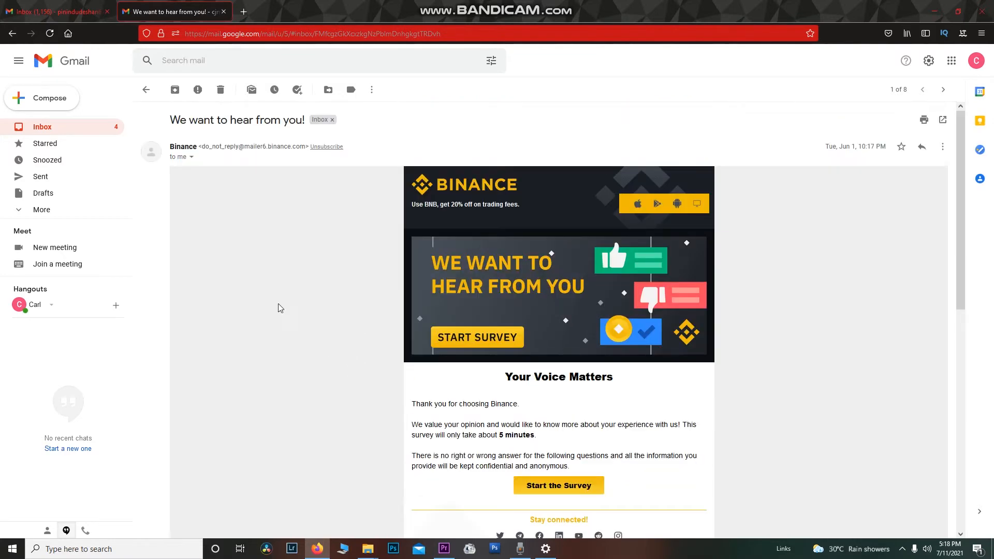
pyautogui.moveTo(59, 127)
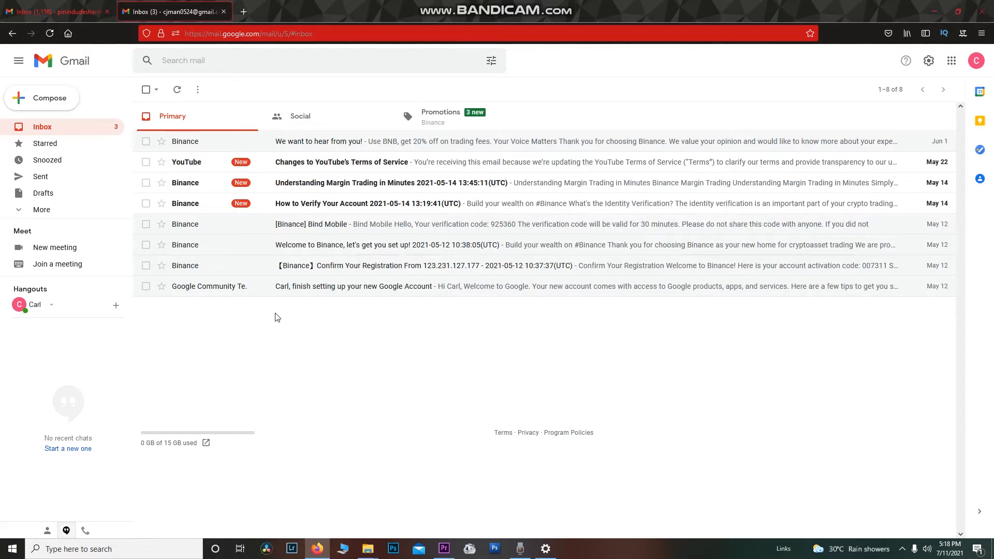
pyautogui.moveTo(216, 206)
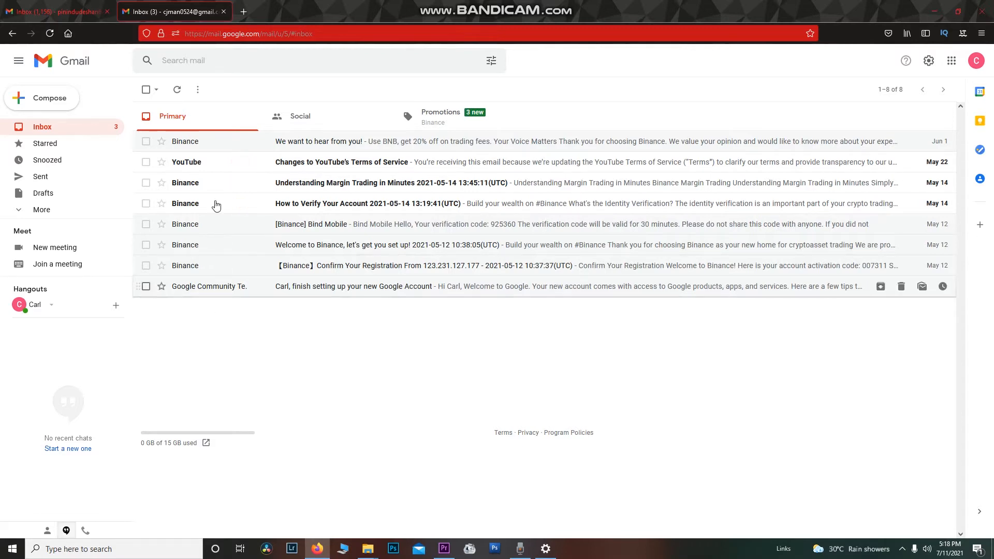
# - Open the YouTube Terms of Service email and dismiss the payment confirmation notification
pyautogui.click(341, 162)
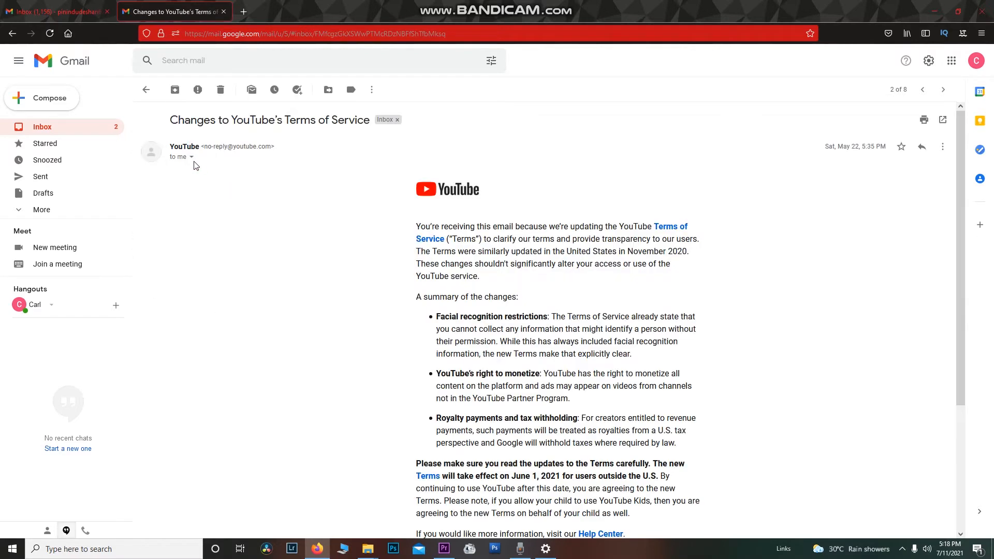
pyautogui.moveTo(528, 289)
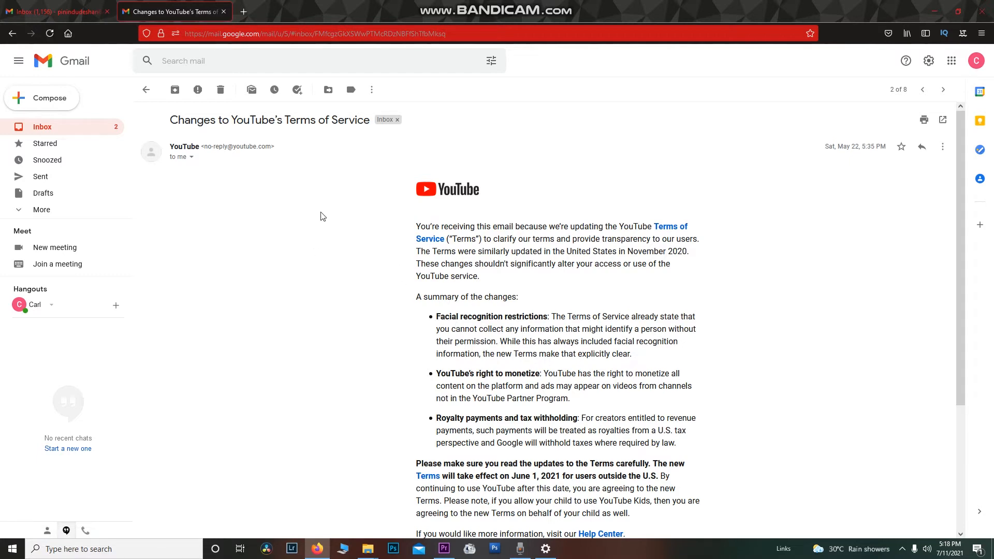
pyautogui.moveTo(245, 206)
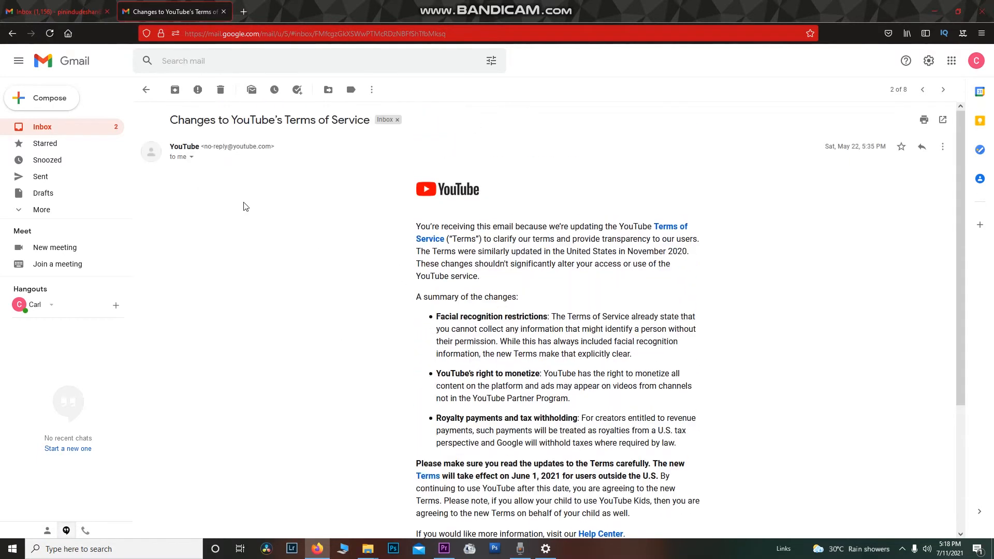
pyautogui.moveTo(569, 245)
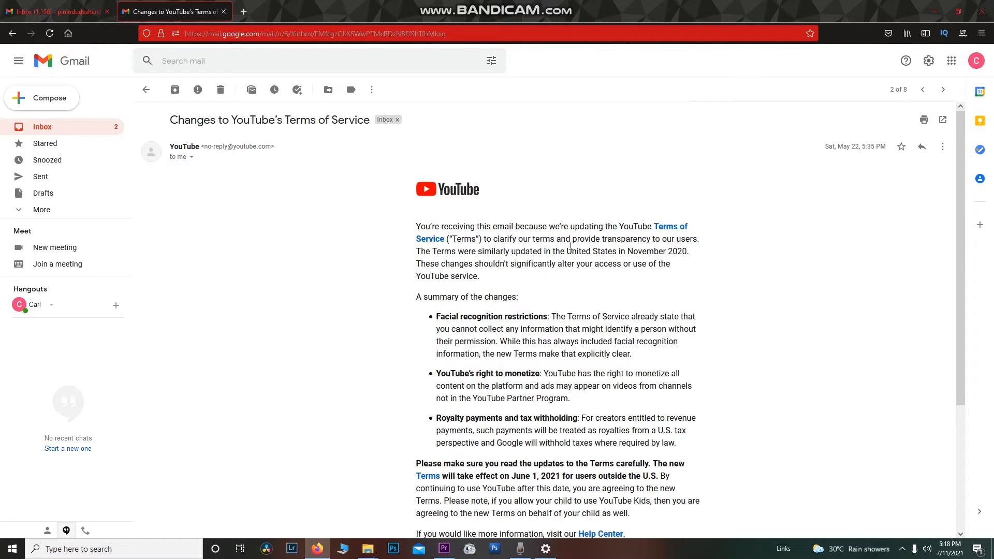
pyautogui.moveTo(265, 238)
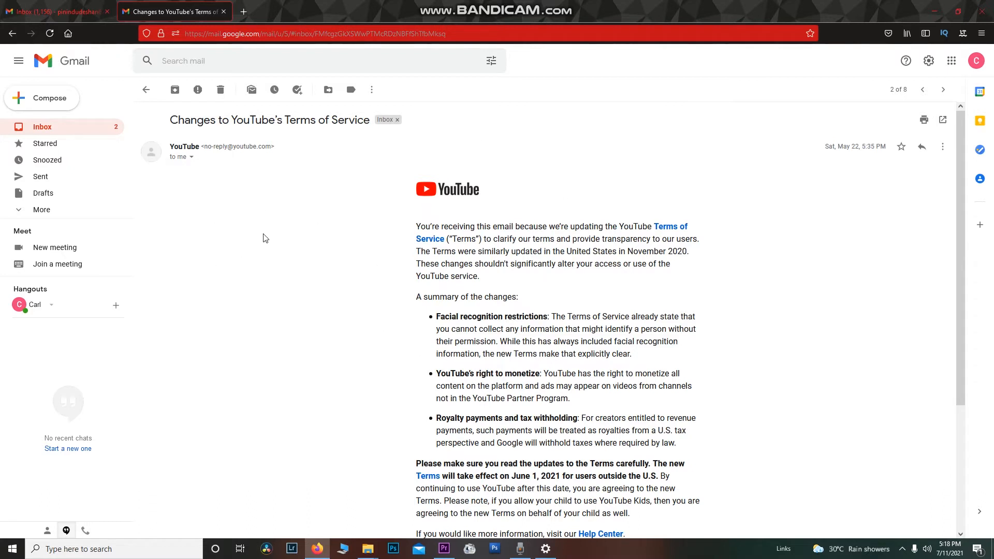
pyautogui.moveTo(156, 141)
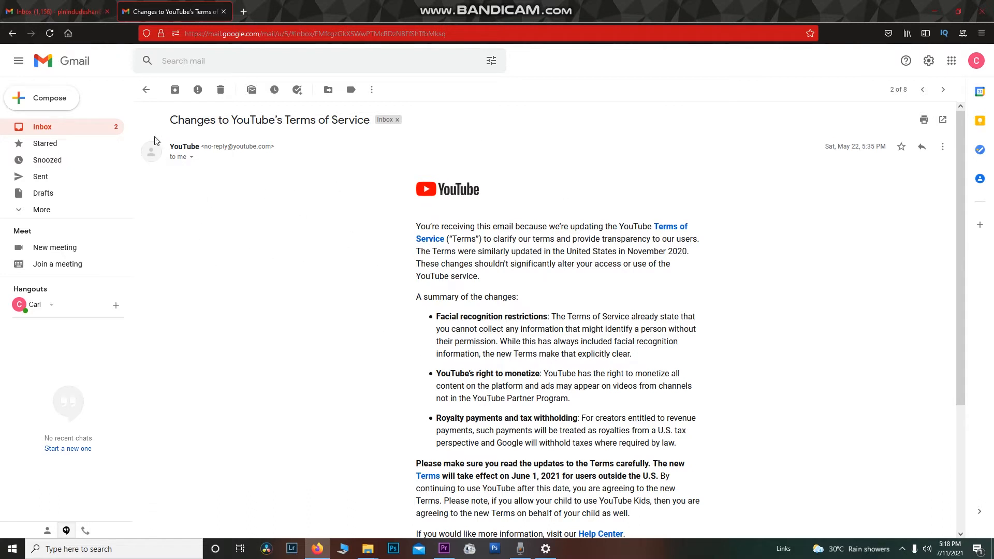
pyautogui.click(146, 89)
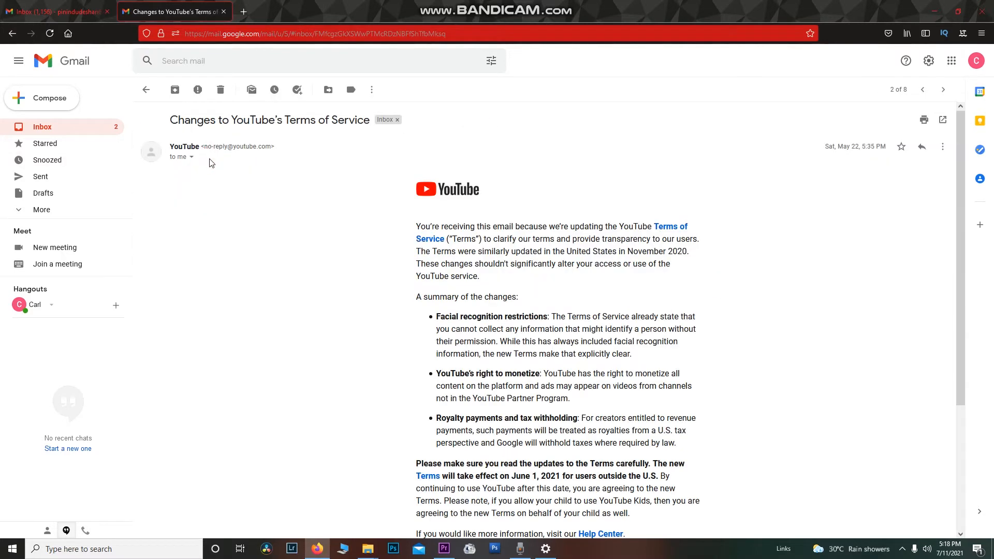
pyautogui.moveTo(468, 169)
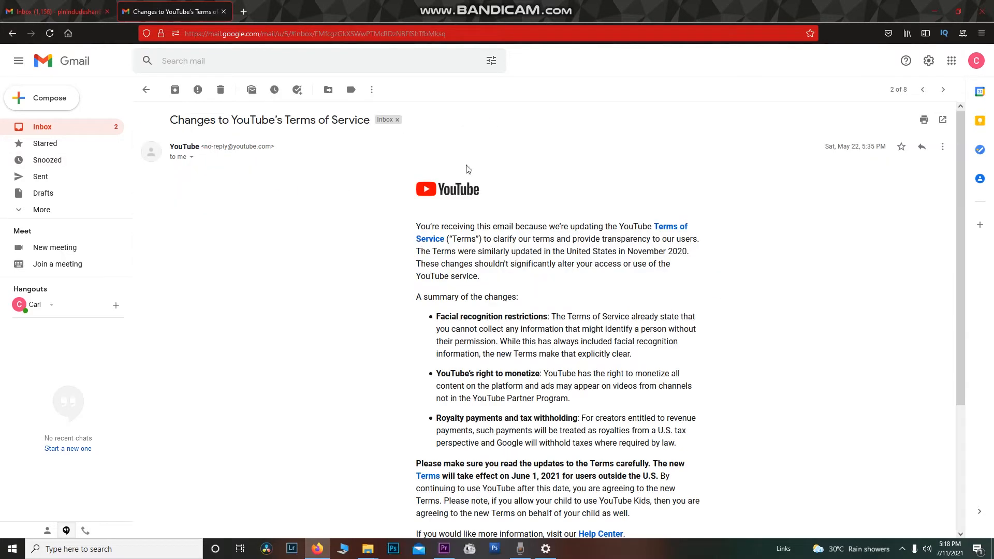
pyautogui.moveTo(923, 110)
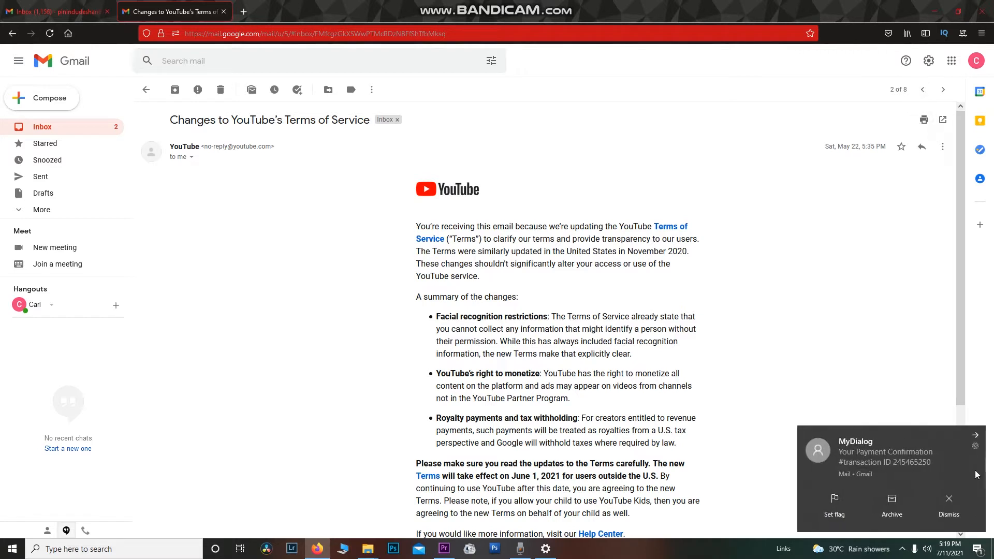
pyautogui.click(948, 498)
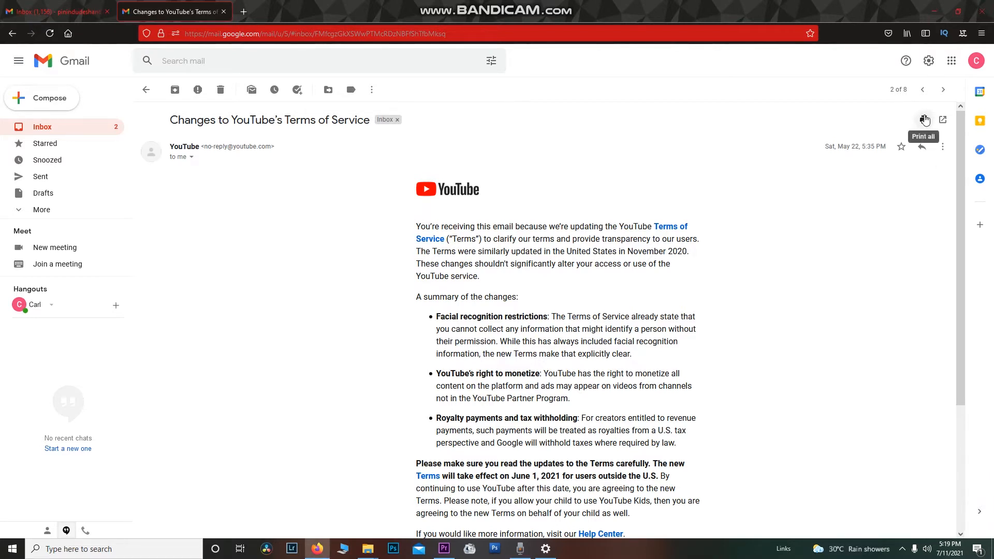
pyautogui.moveTo(524, 266)
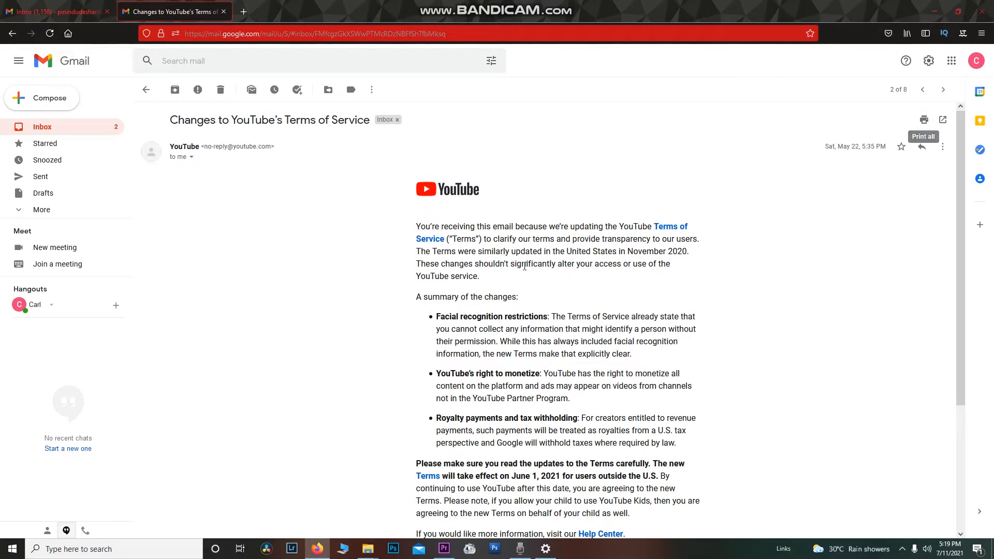
pyautogui.moveTo(587, 299)
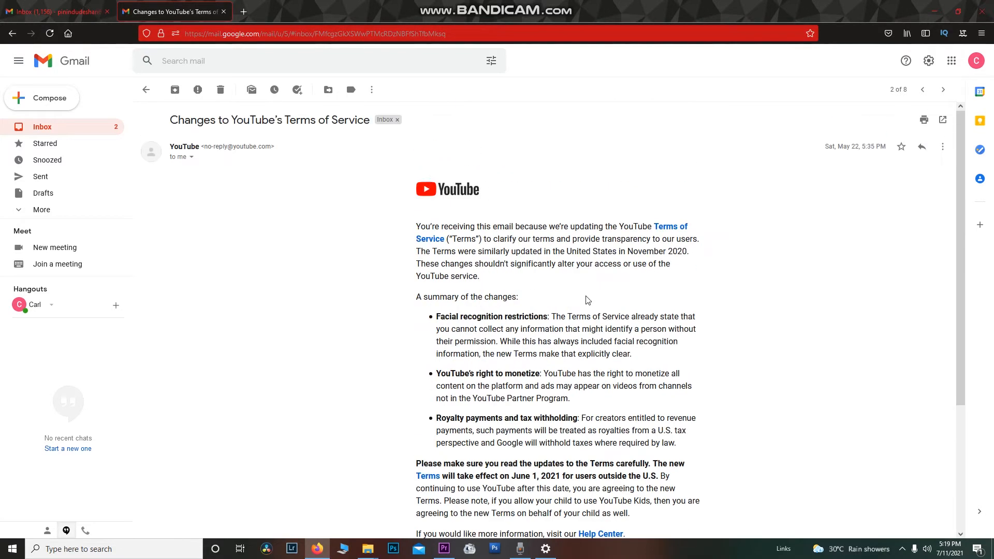
pyautogui.moveTo(676, 209)
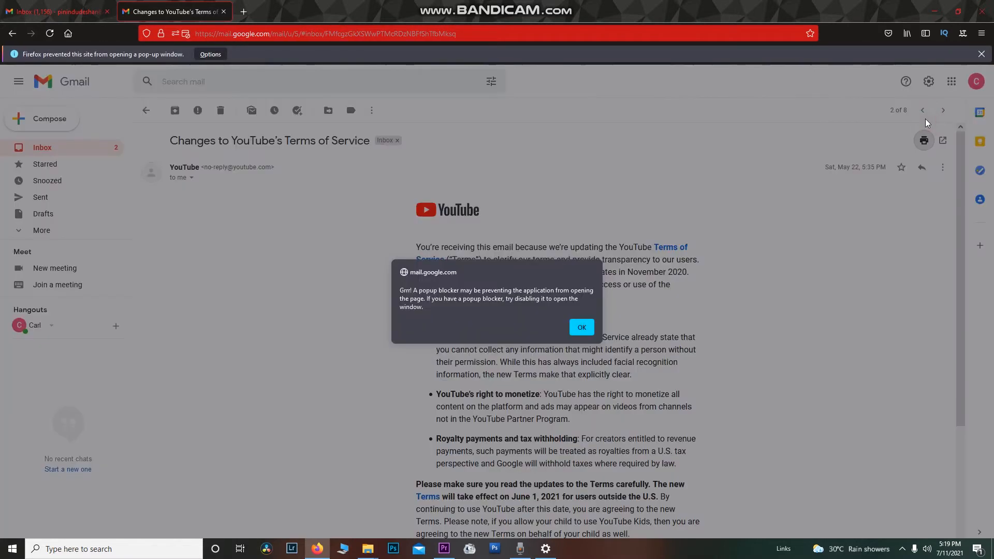
pyautogui.moveTo(581, 327)
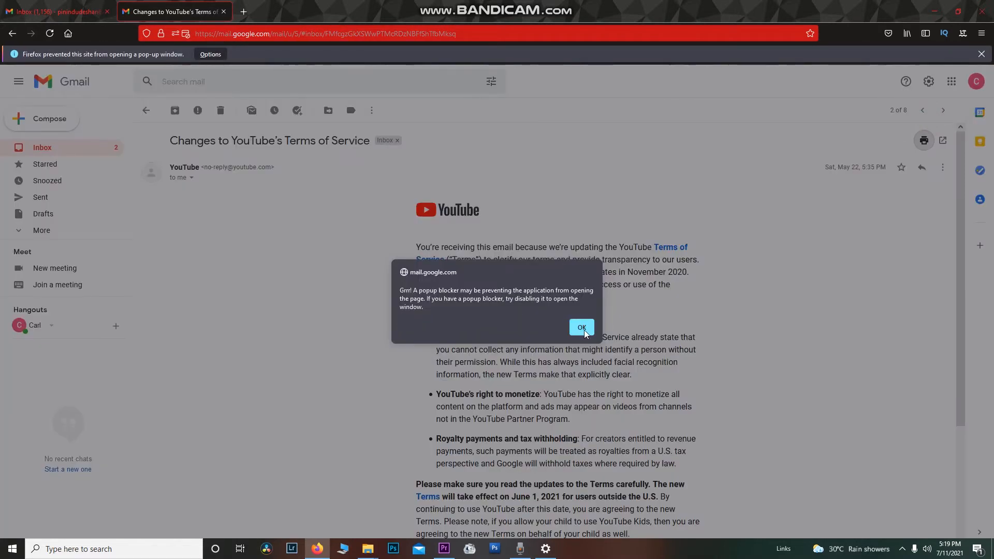
pyautogui.click(581, 327)
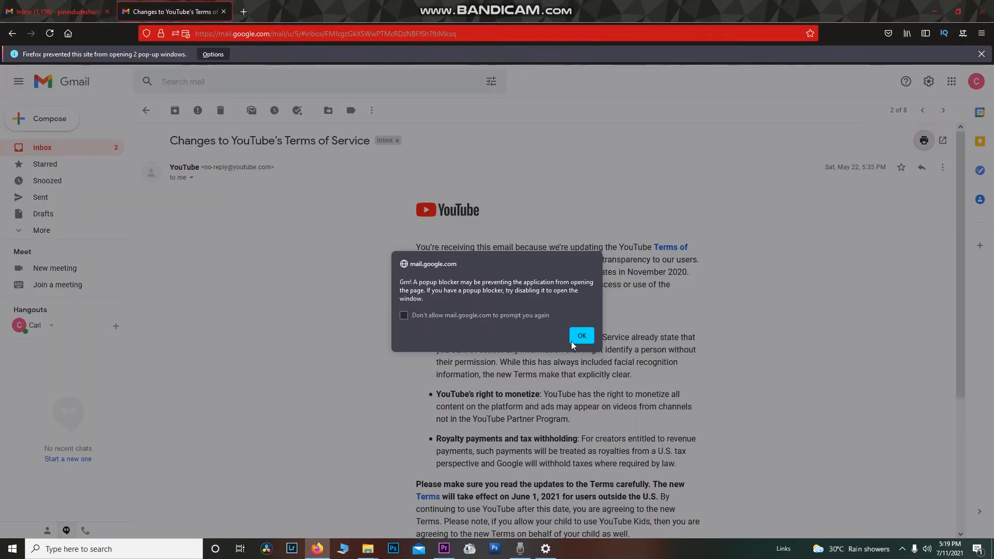
pyautogui.click(580, 335)
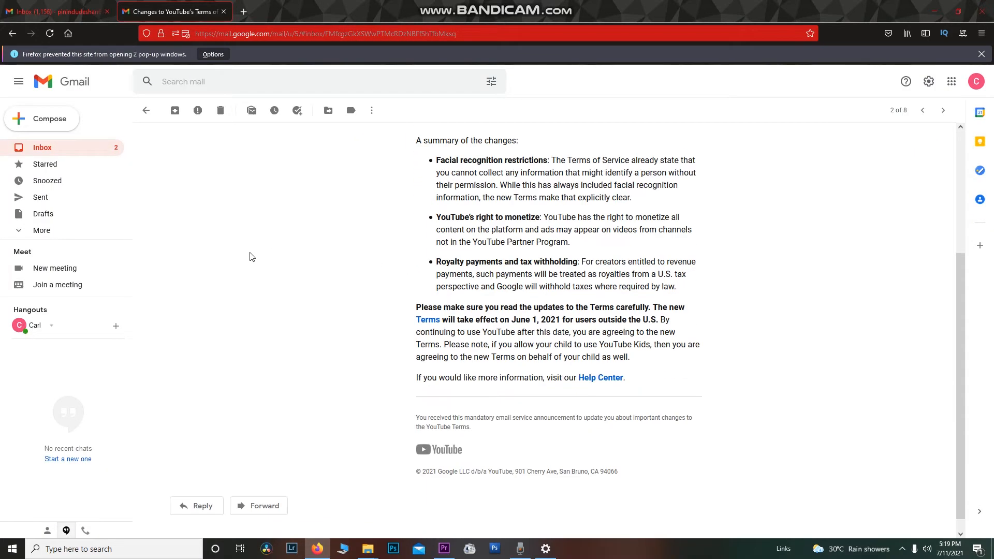
pyautogui.scroll(3)
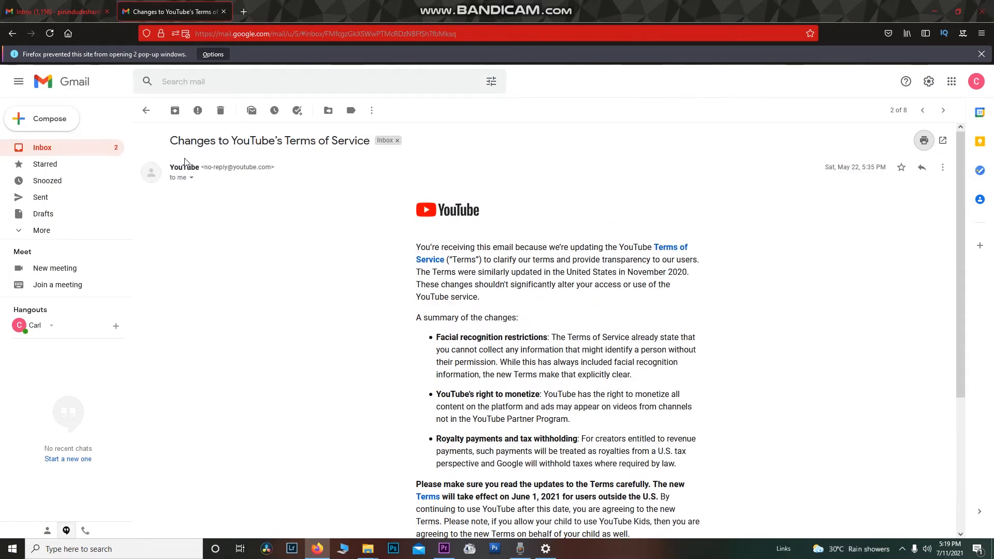
pyautogui.scroll(-3)
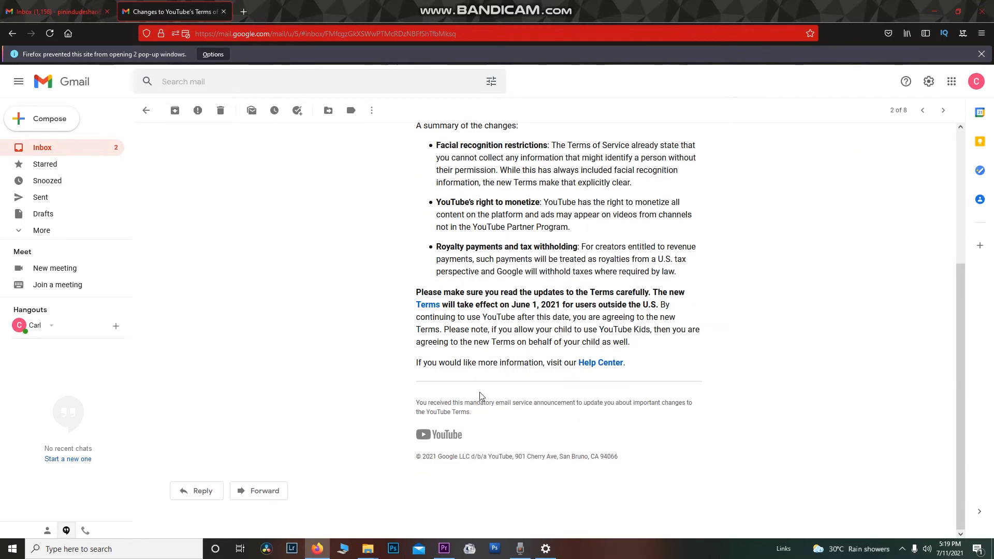
pyautogui.moveTo(381, 353)
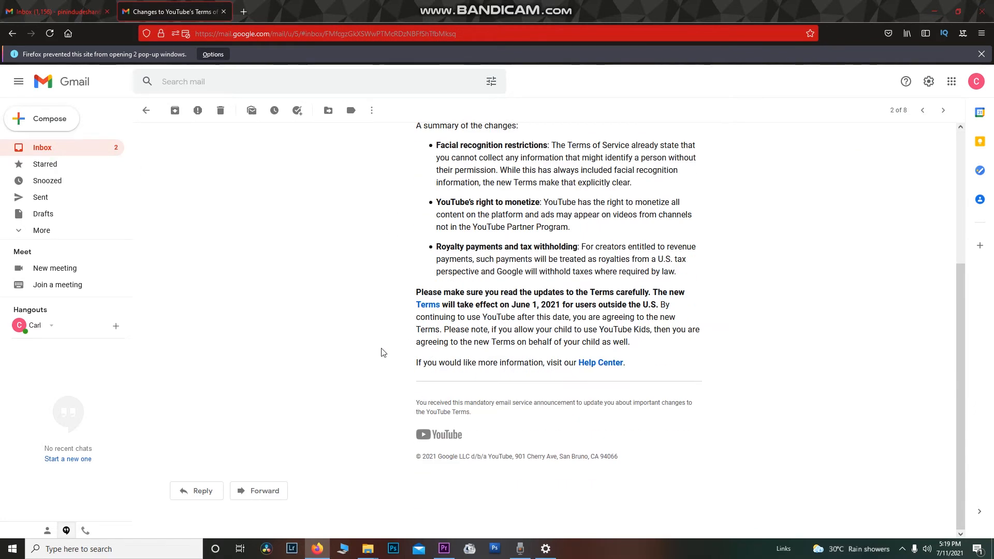
pyautogui.moveTo(259, 491)
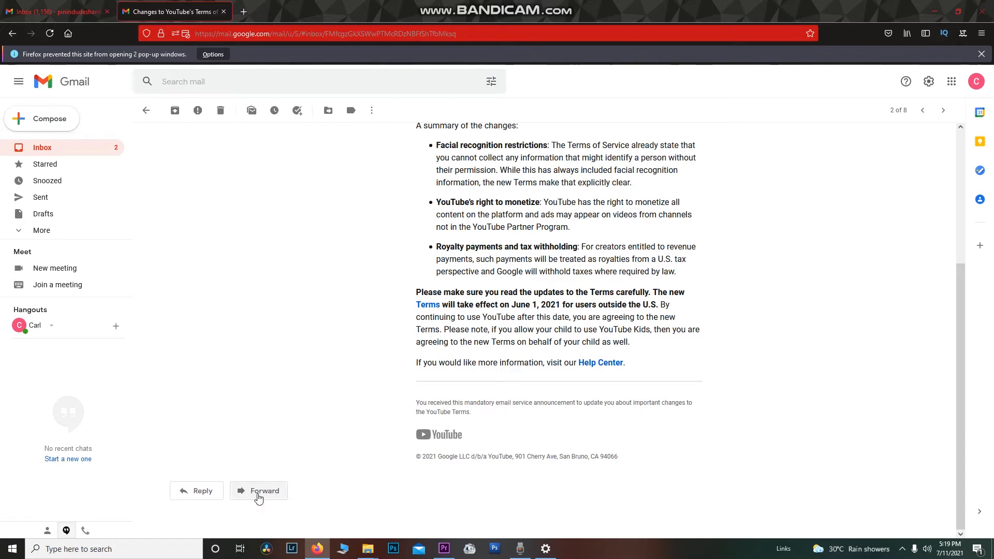
pyautogui.moveTo(274, 494)
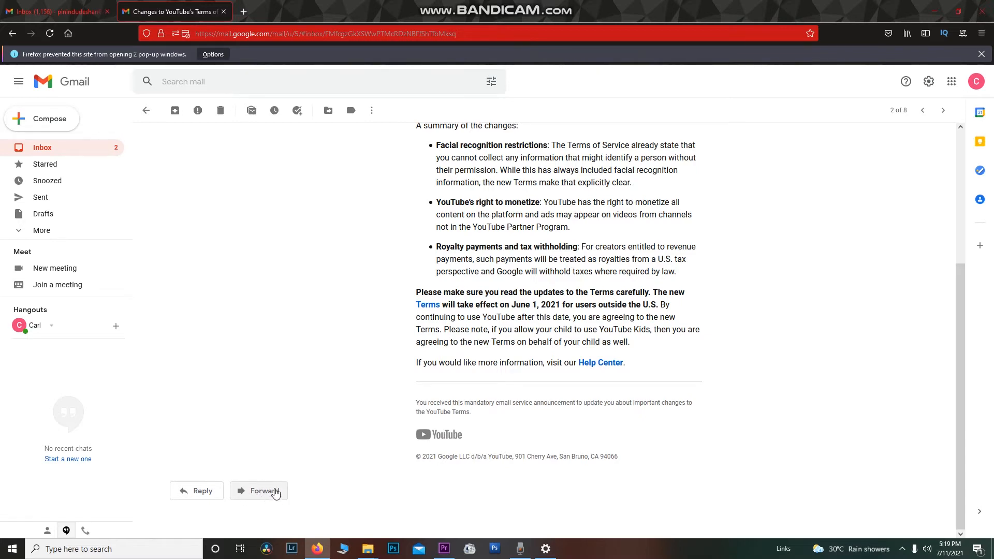
pyautogui.scroll(3)
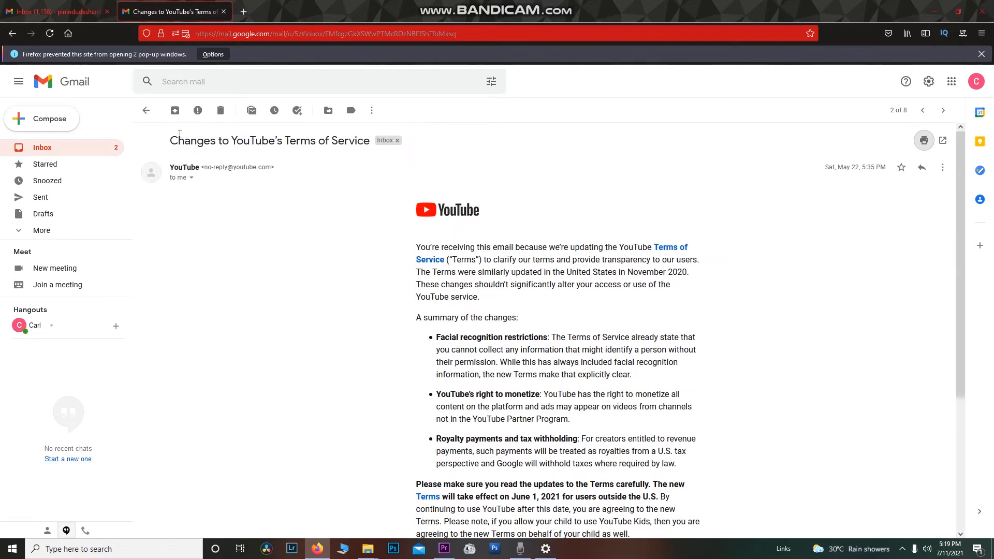
pyautogui.scroll(-3)
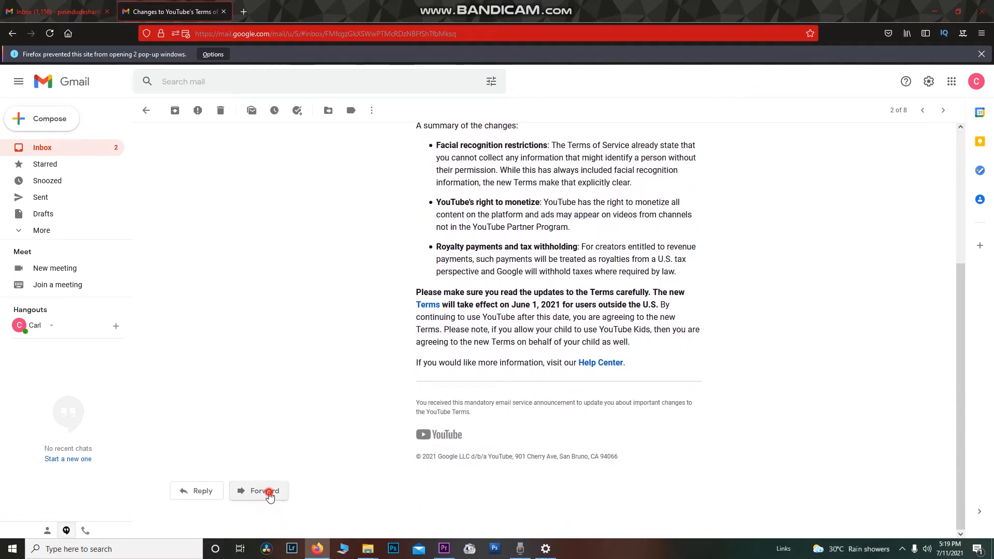
pyautogui.click(259, 491)
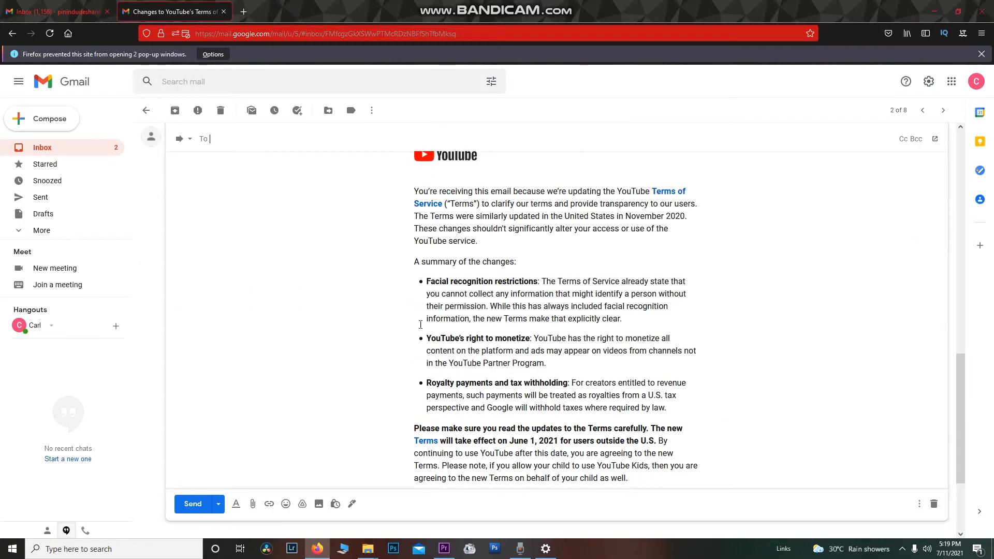
pyautogui.scroll(-3)
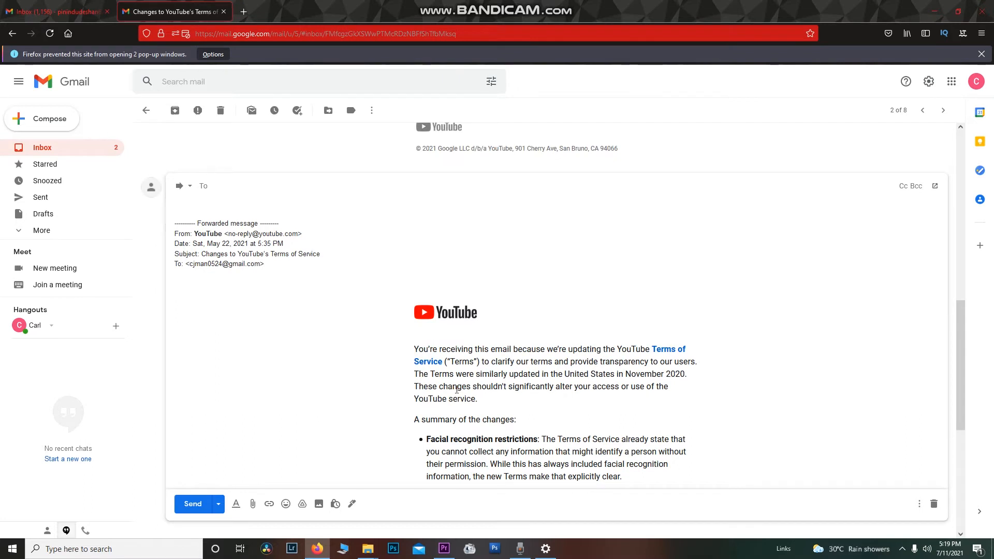
pyautogui.click(212, 186)
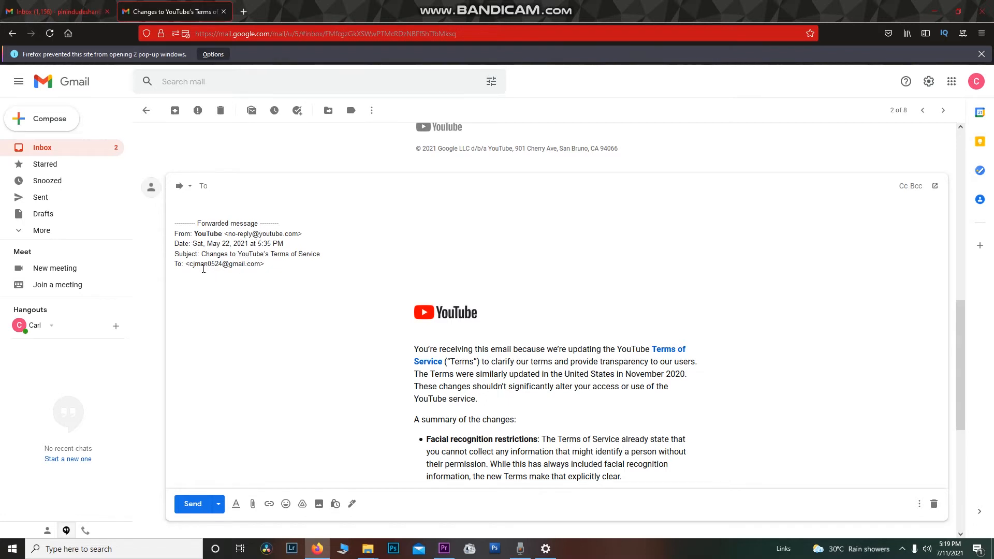
pyautogui.moveTo(232, 198)
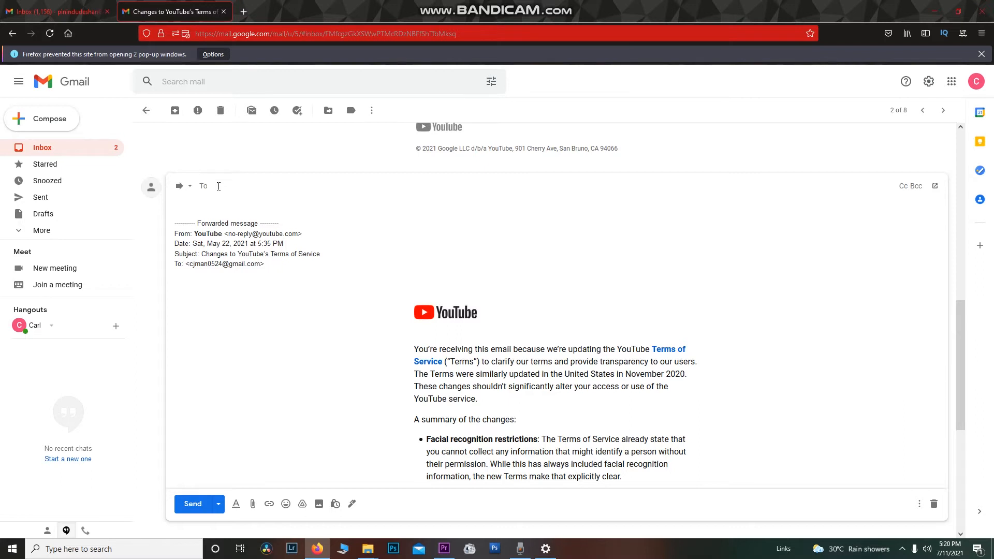
pyautogui.write('dehsnf')
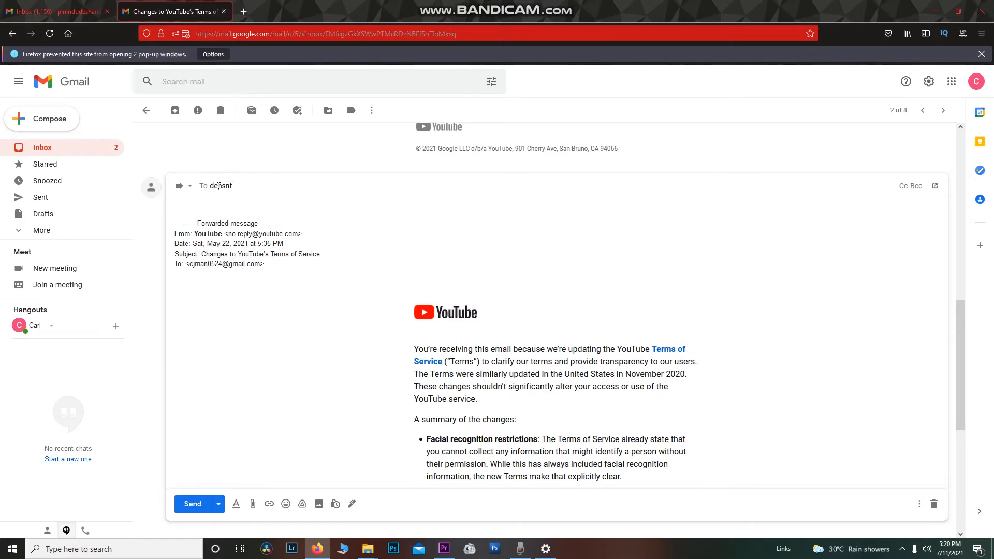
pyautogui.write('j@')
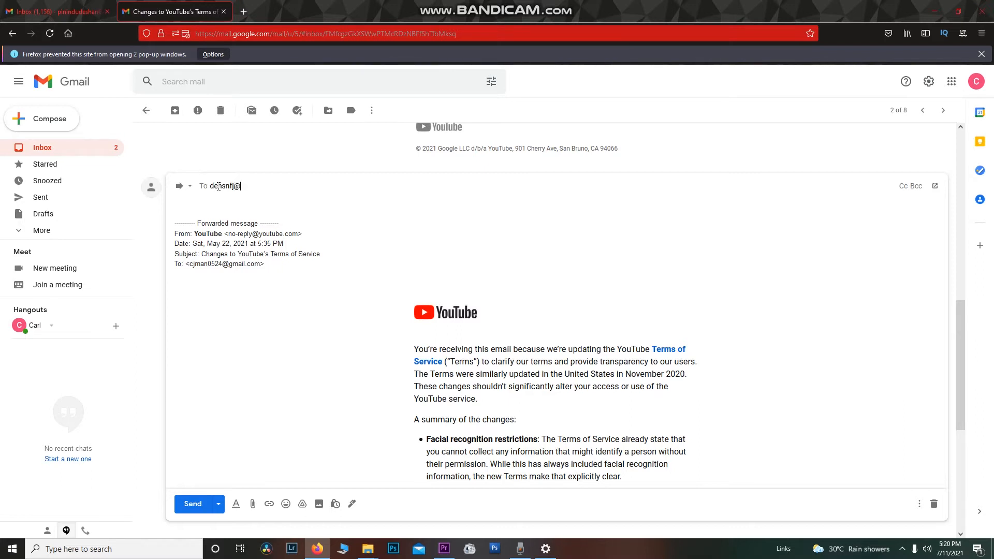
pyautogui.press('backspace')
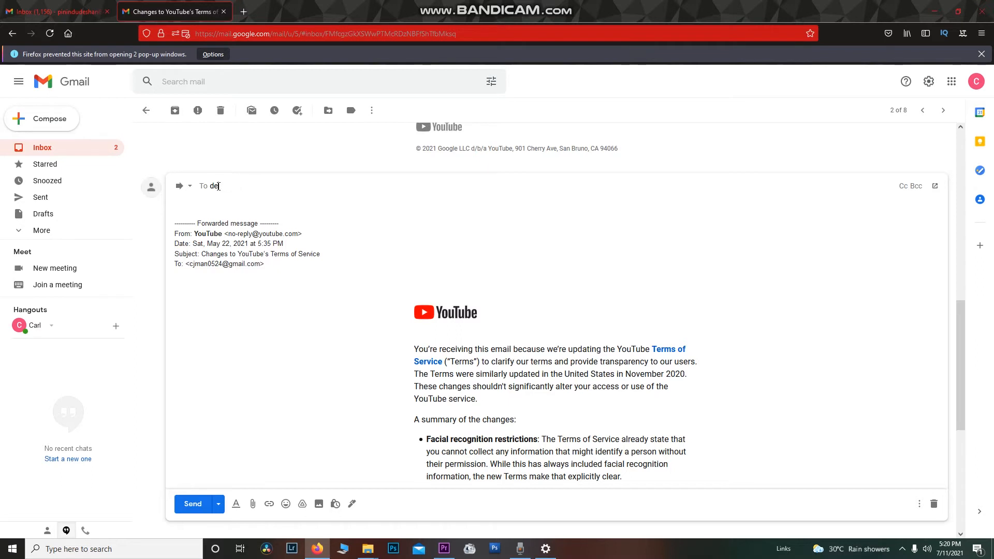
pyautogui.press('Backspace')
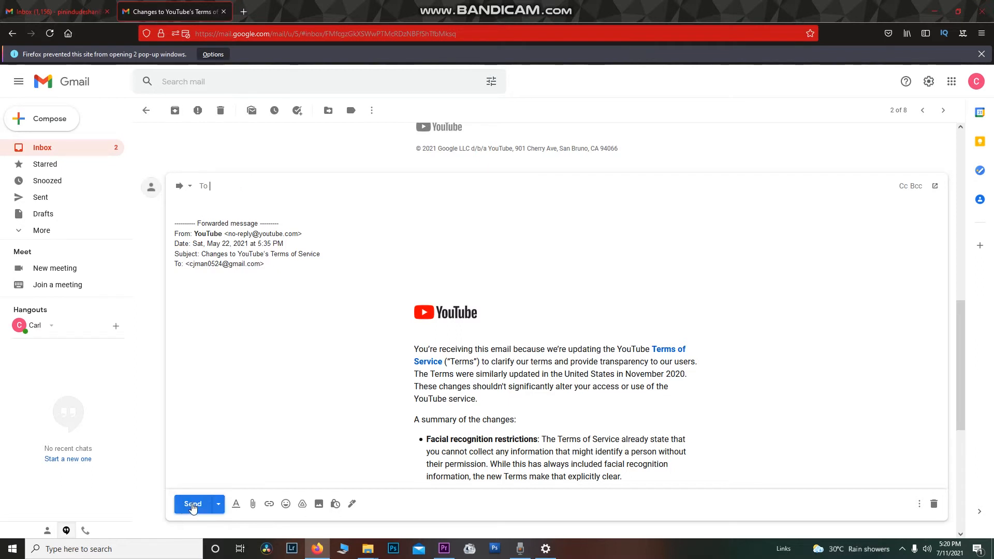
pyautogui.moveTo(356, 329)
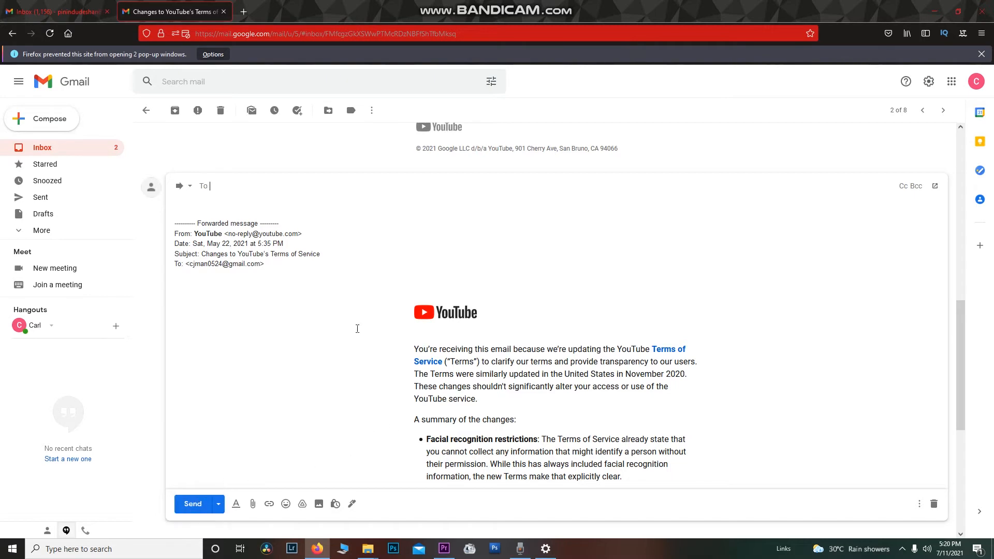
pyautogui.scroll(-3)
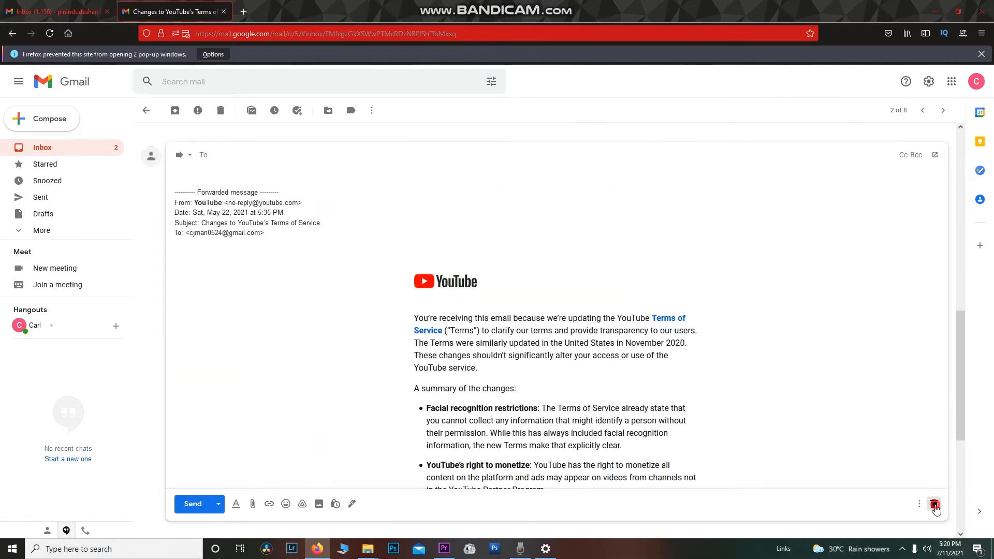
pyautogui.click(934, 503)
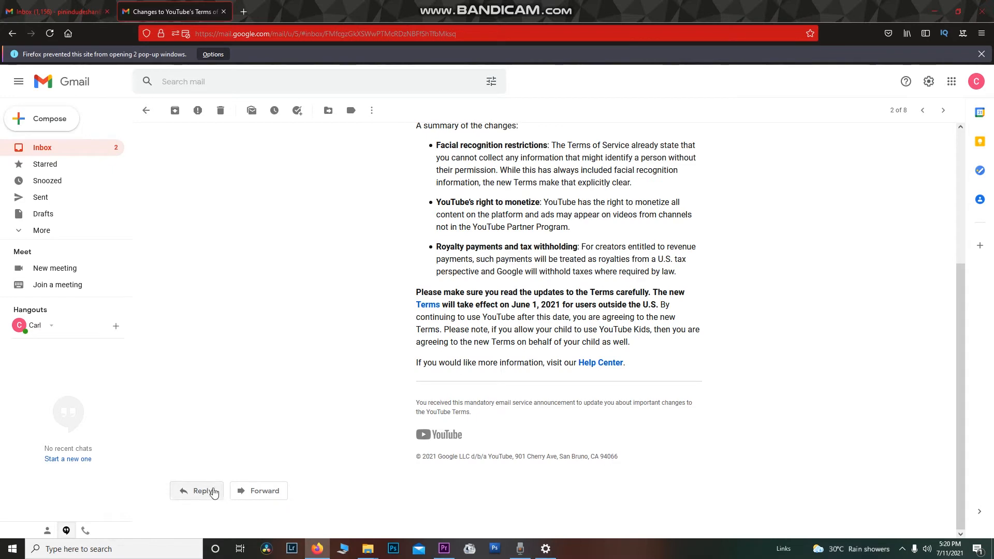
pyautogui.moveTo(192, 495)
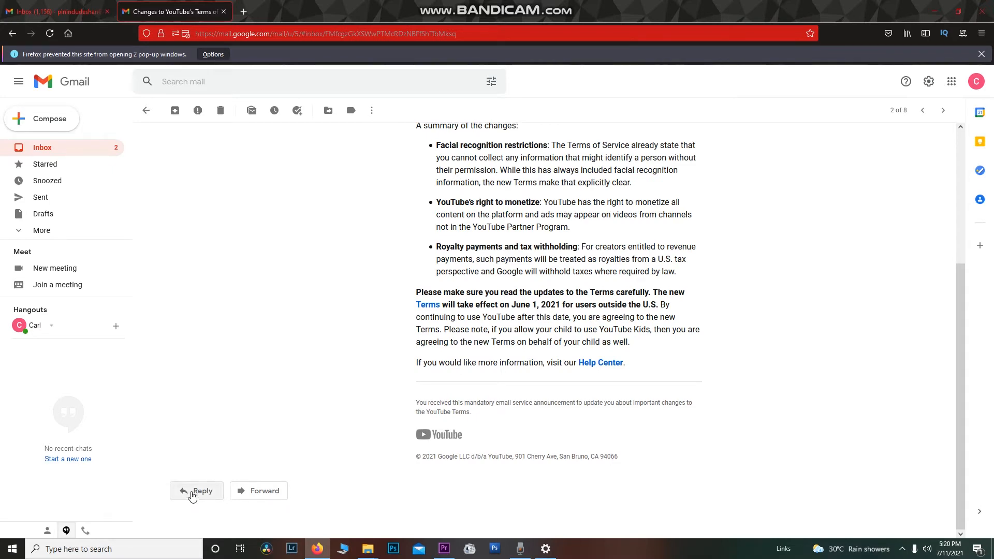
pyautogui.scroll(3)
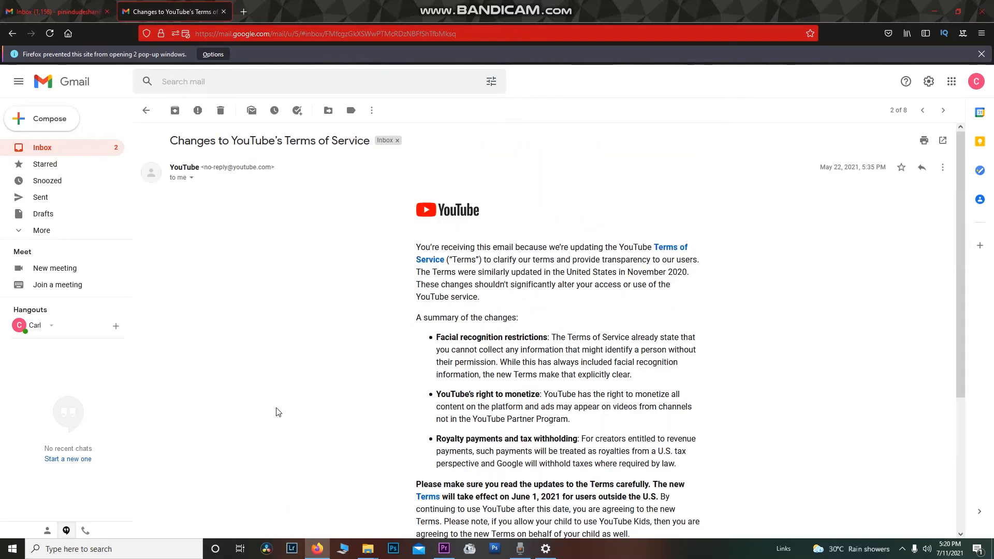
pyautogui.moveTo(210, 177)
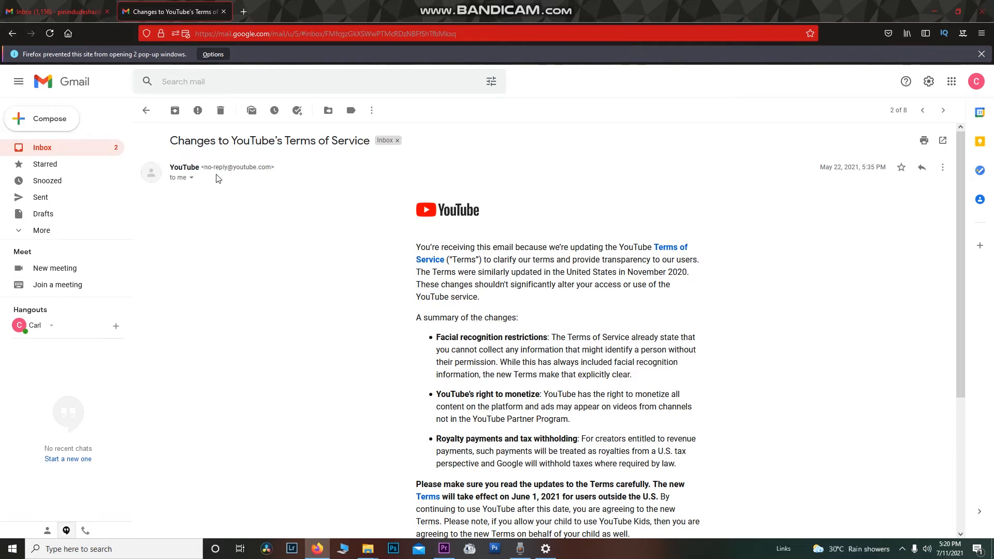
pyautogui.moveTo(430, 240)
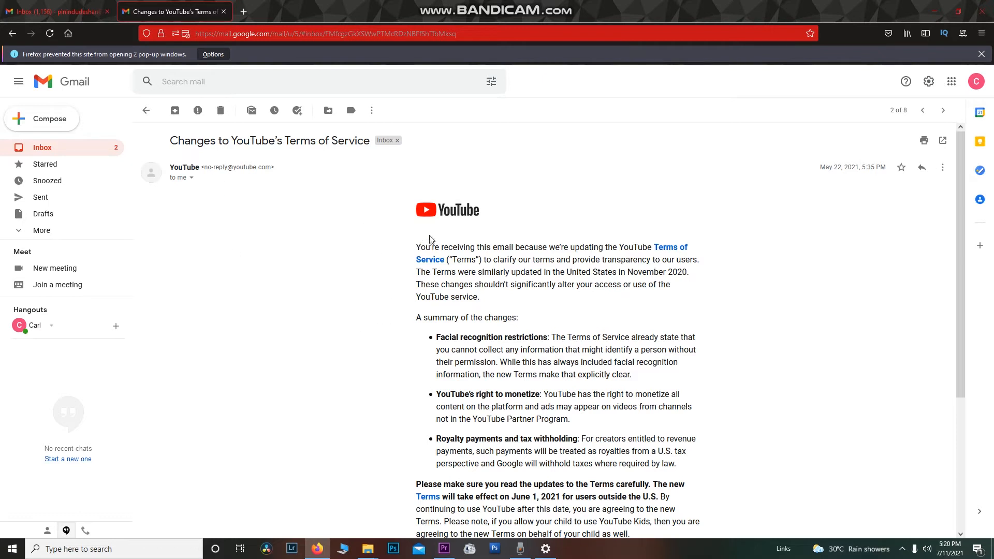
pyautogui.moveTo(457, 319)
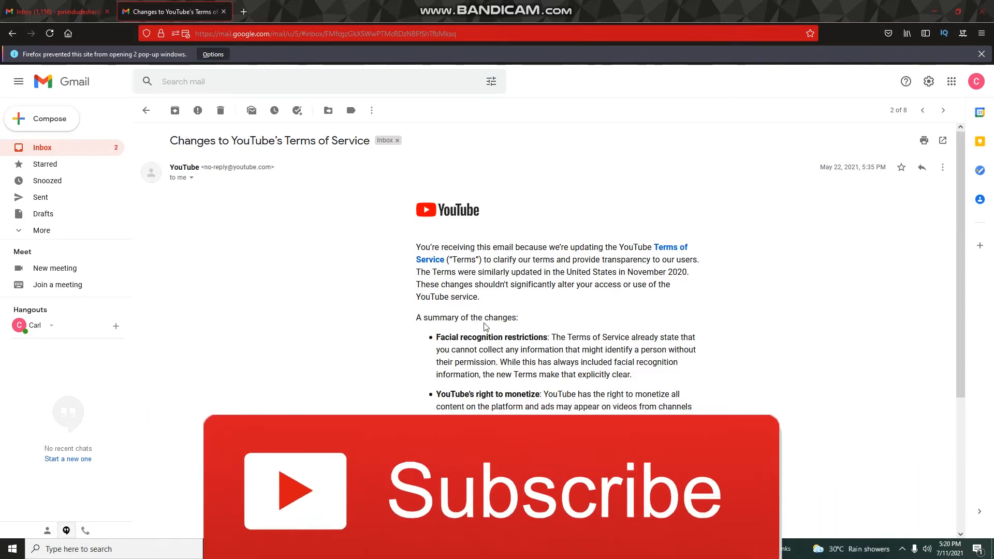
pyautogui.scroll(-3)
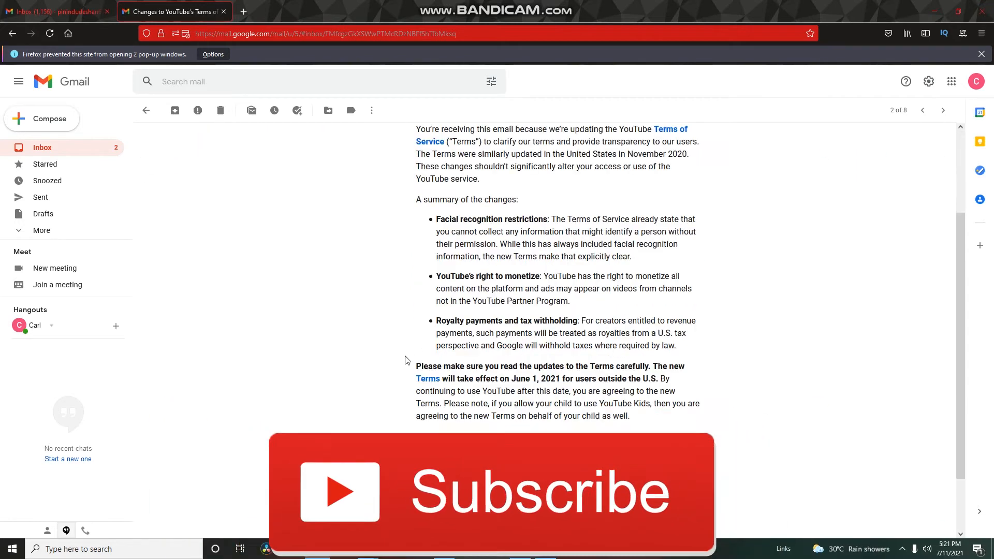
pyautogui.scroll(-3)
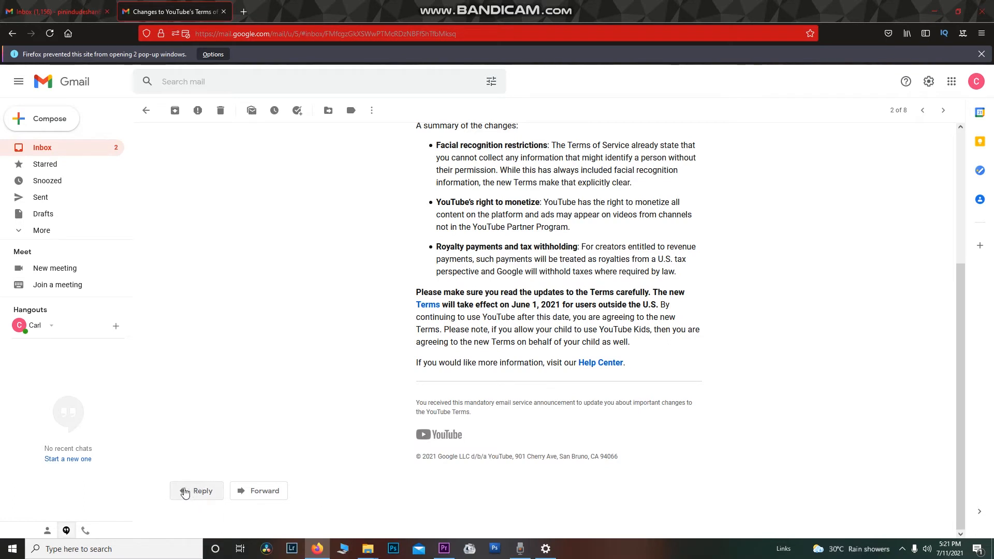
# - Reply 'hi thank you friend it was very interesting', browsing emoji without inserting any
pyautogui.click(197, 491)
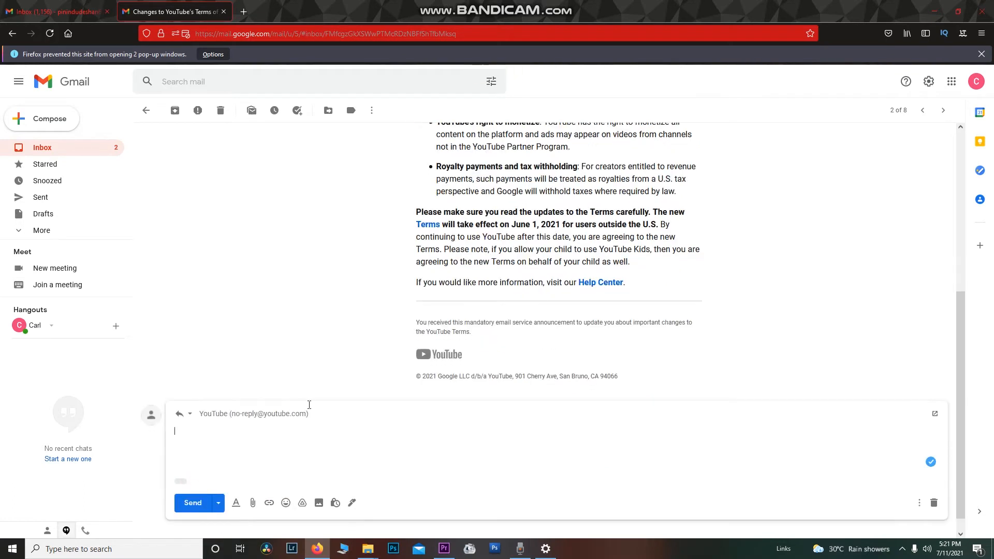
pyautogui.scroll(-3)
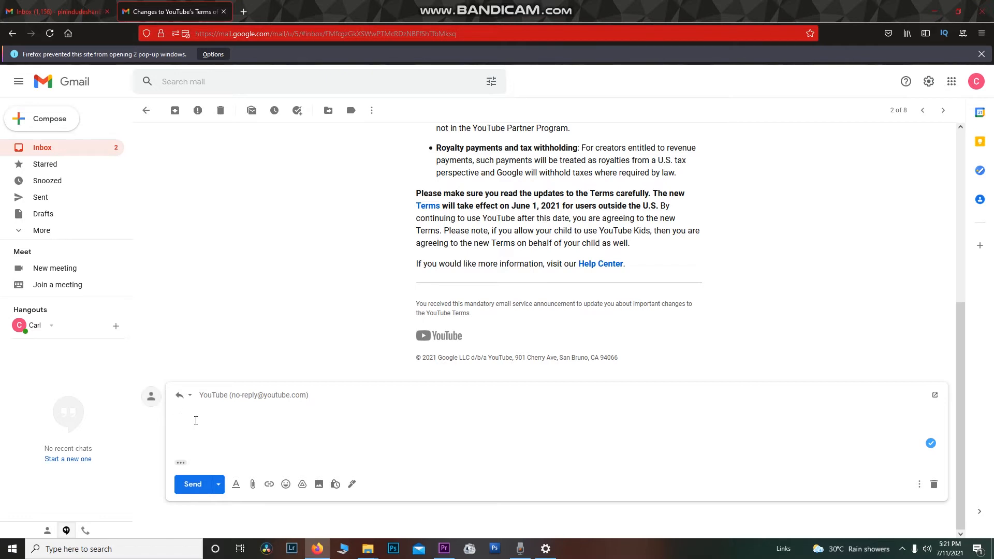
pyautogui.write('hi thank y')
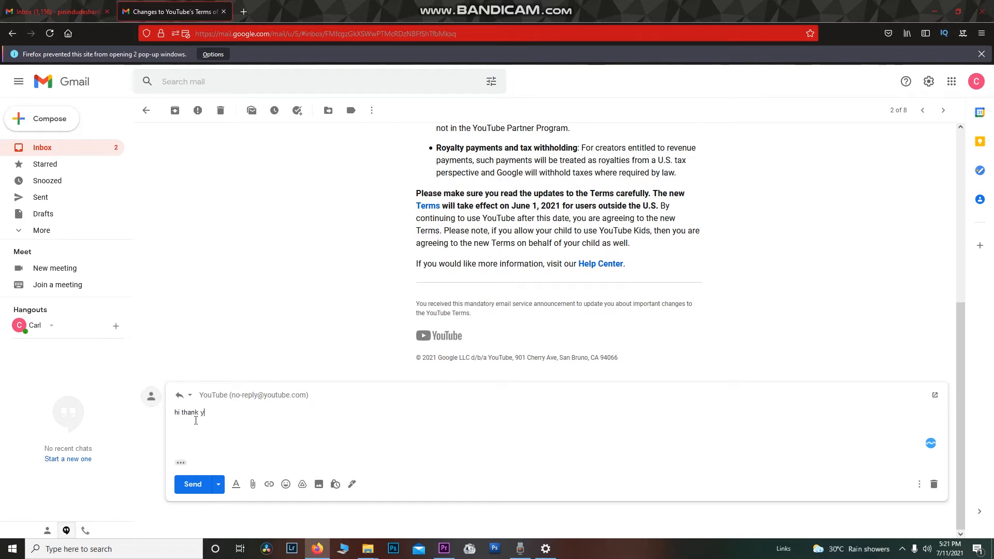
pyautogui.write('ou frined')
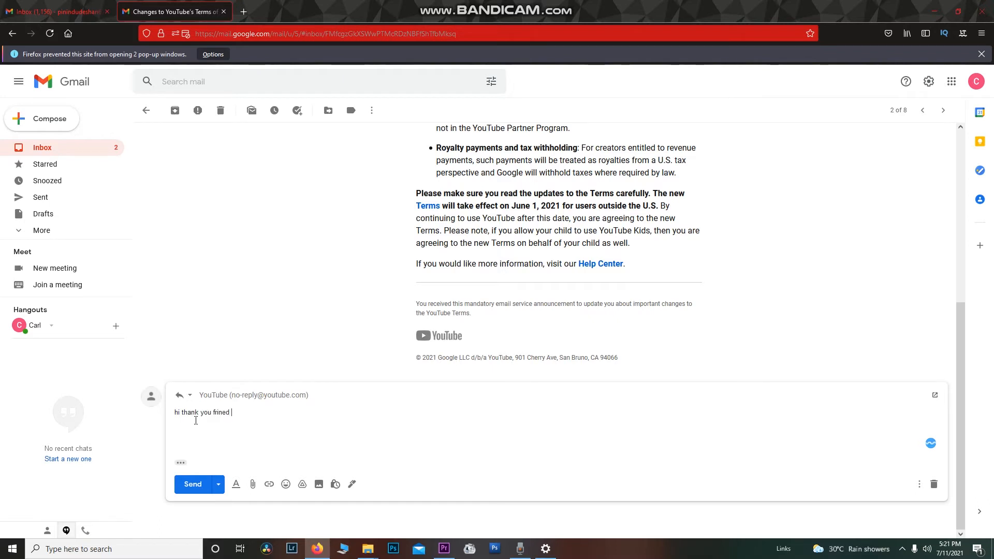
pyautogui.write('friend it wa')
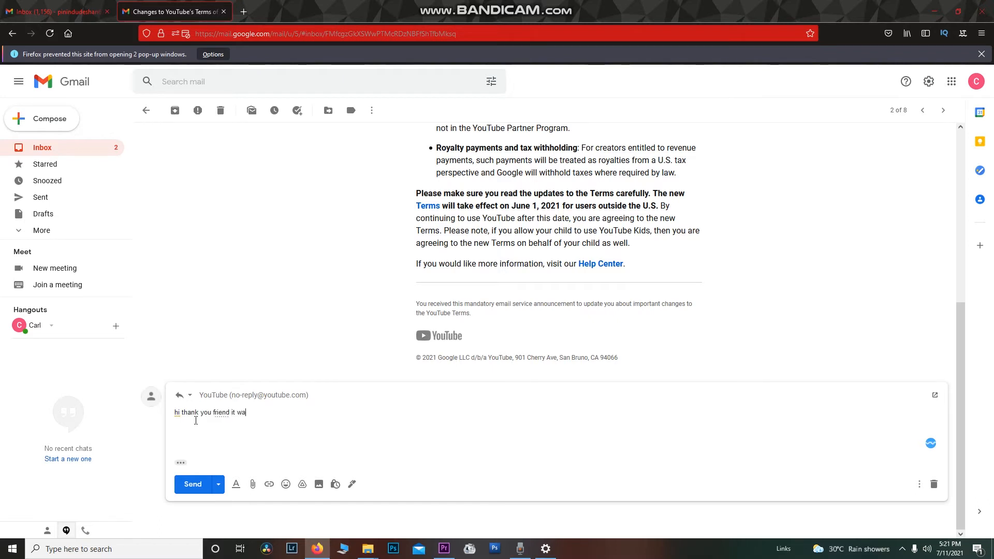
pyautogui.write('s very')
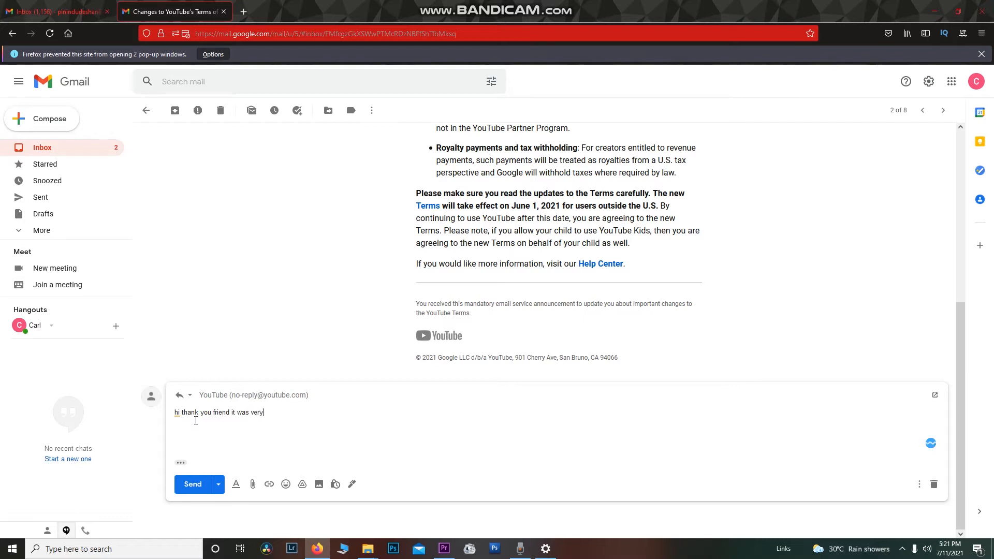
pyautogui.write('interst')
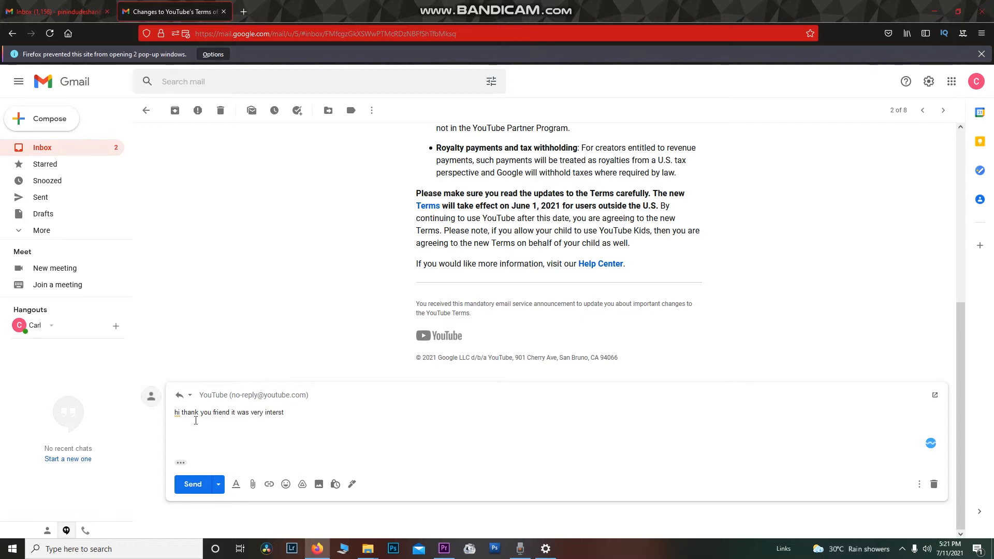
pyautogui.write('ing......')
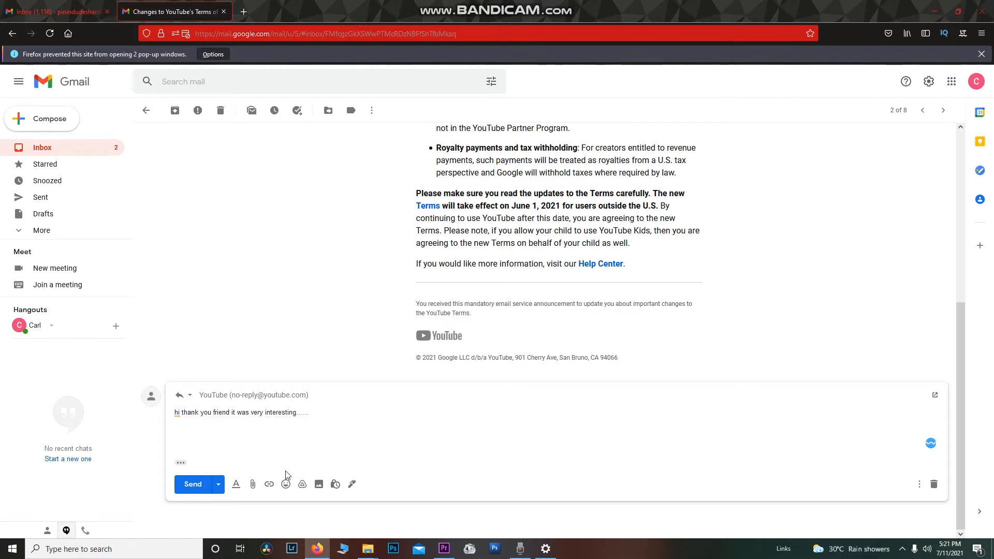
pyautogui.click(285, 483)
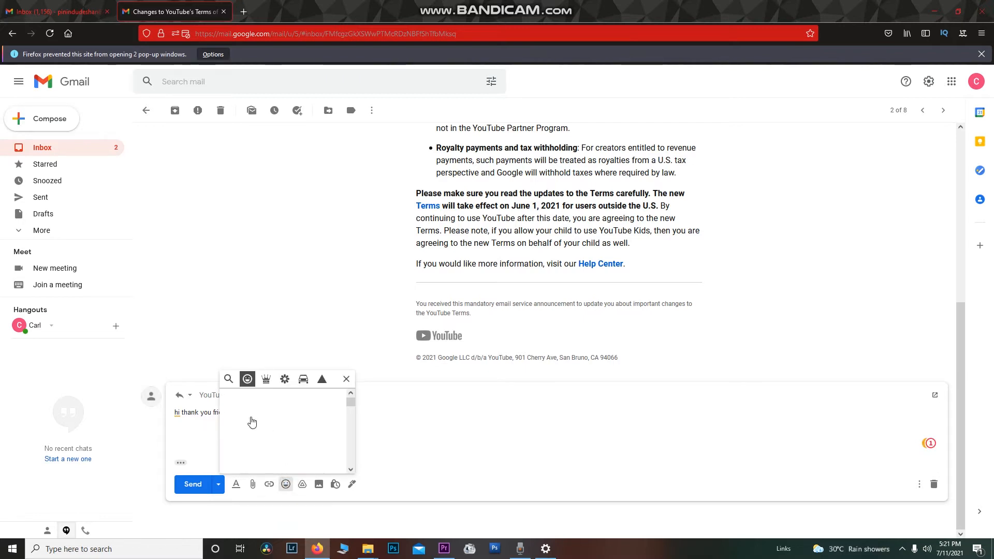
pyautogui.moveTo(273, 417)
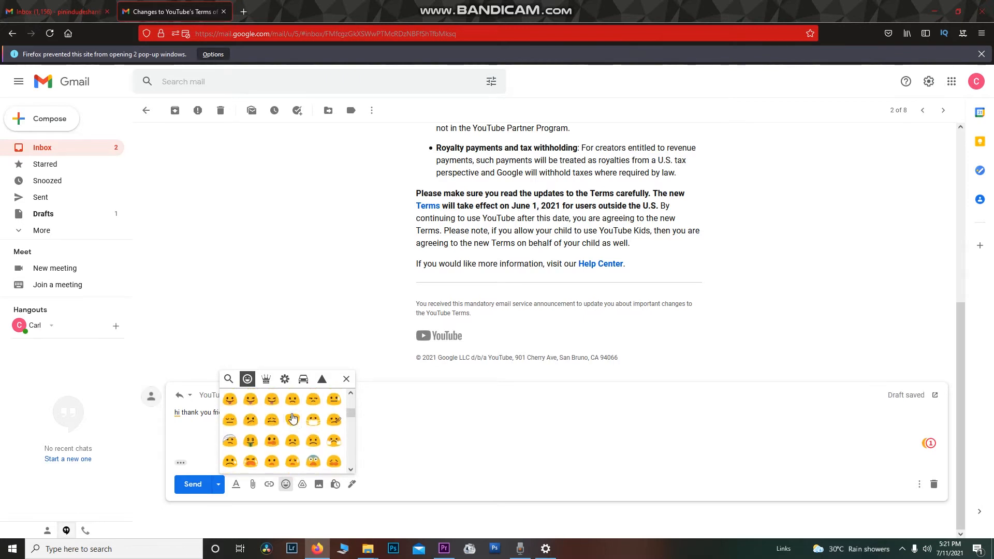
pyautogui.click(346, 379)
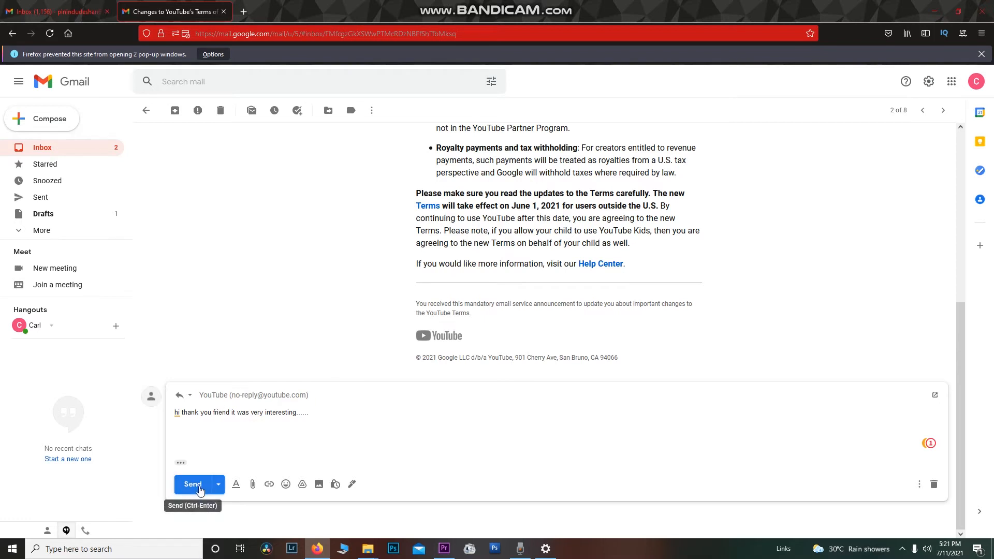
pyautogui.moveTo(218, 475)
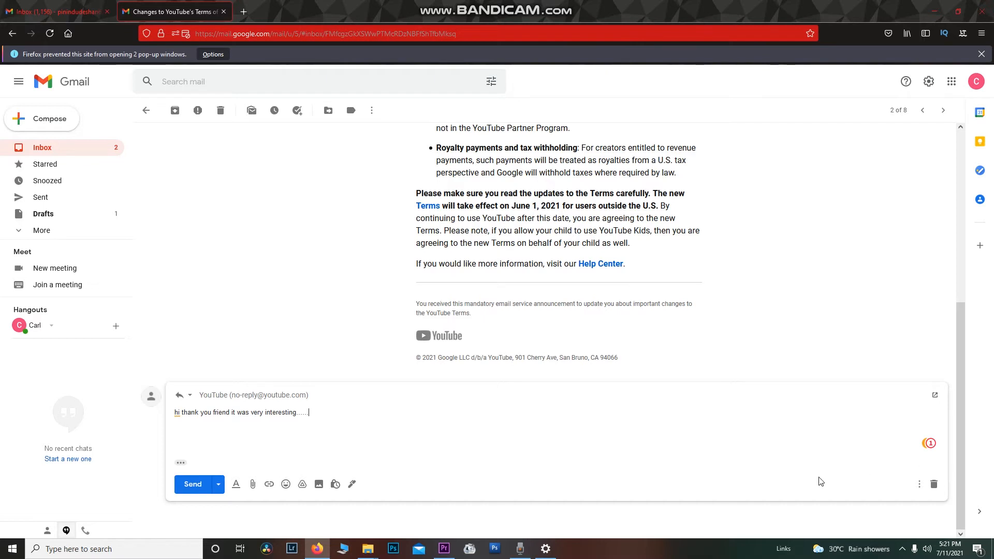
pyautogui.moveTo(311, 451)
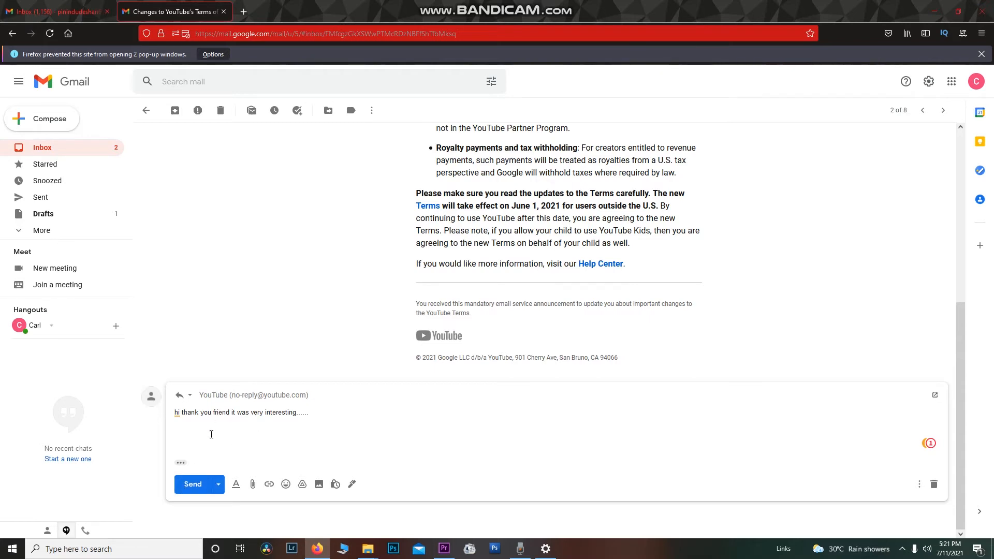
pyautogui.moveTo(933, 484)
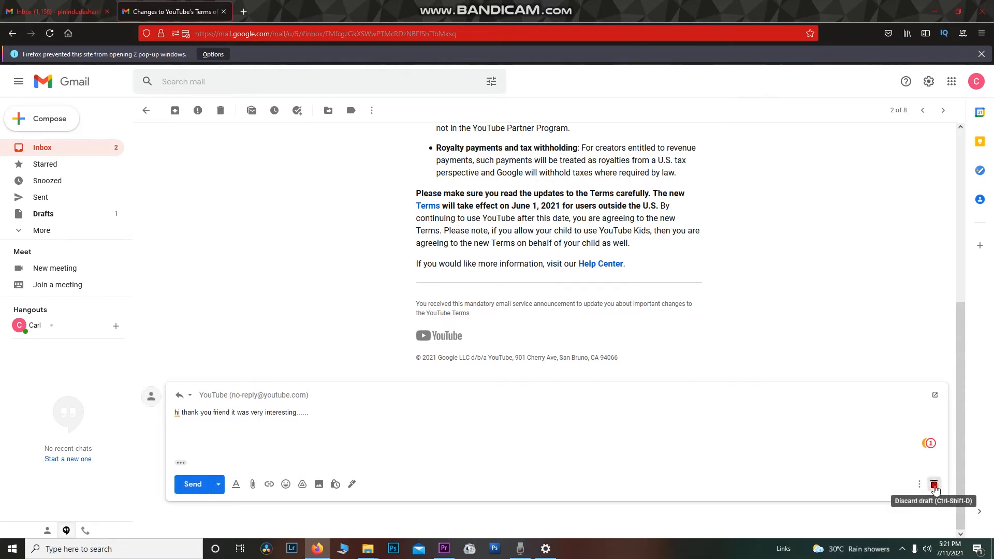
# - Discard the reply draft, return to the inbox list, and start a new message
pyautogui.click(933, 484)
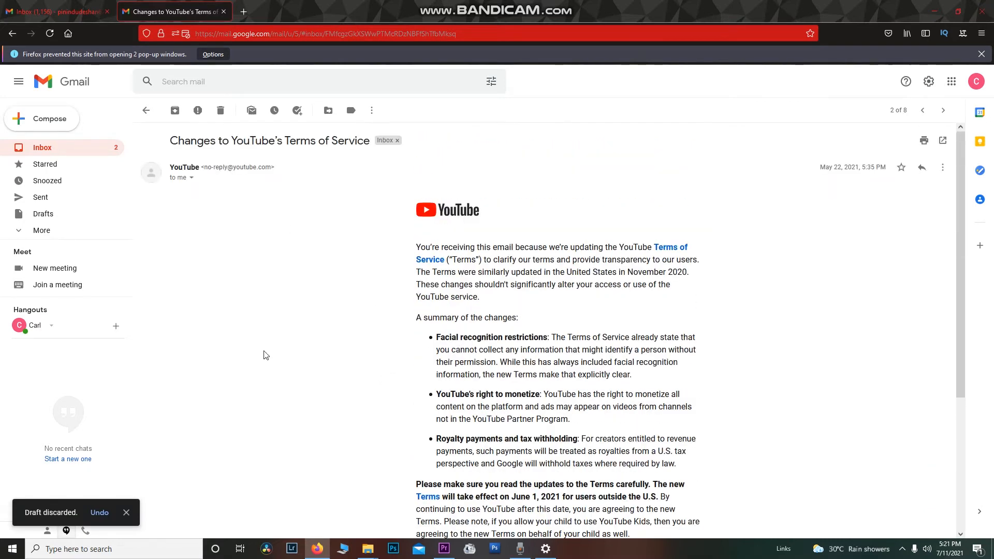
pyautogui.scroll(-3)
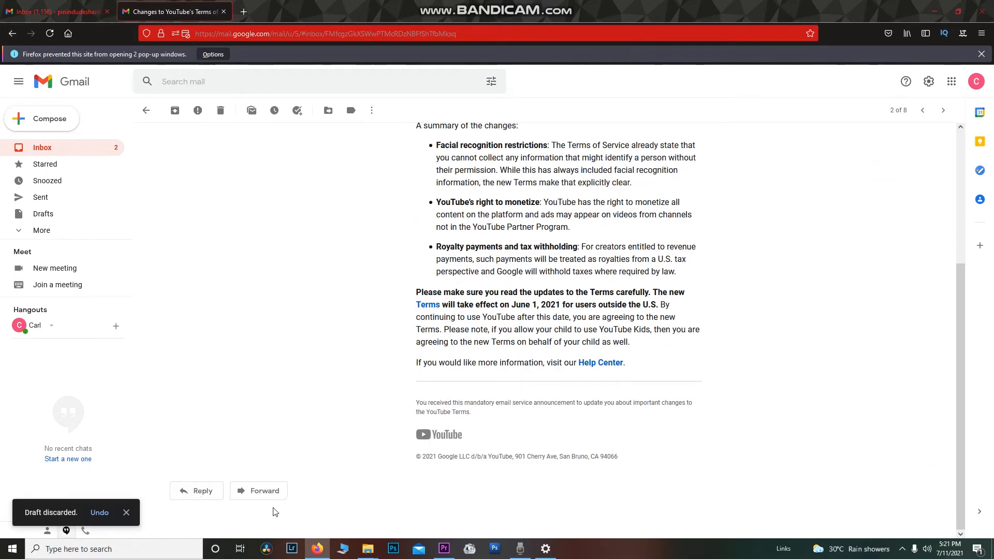
pyautogui.scroll(3)
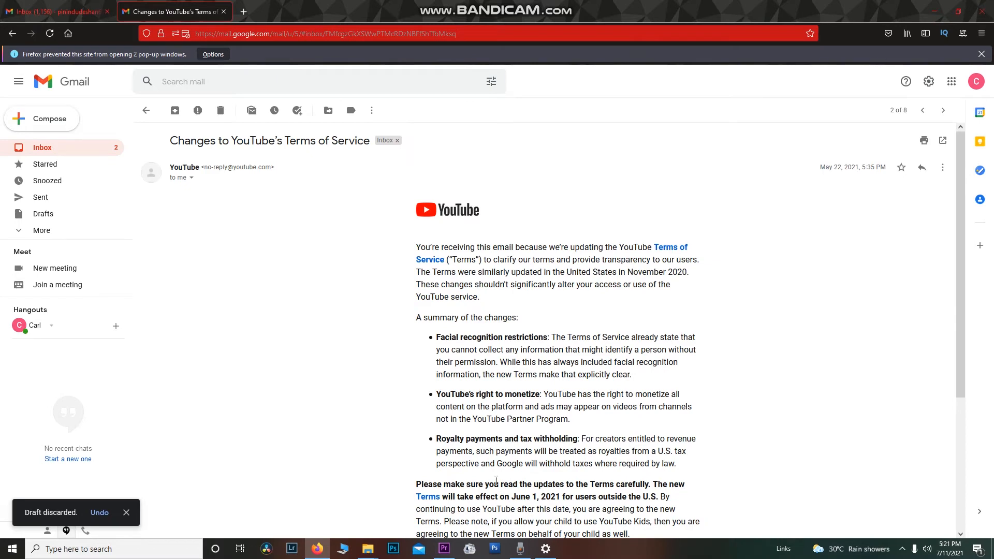
pyautogui.click(145, 110)
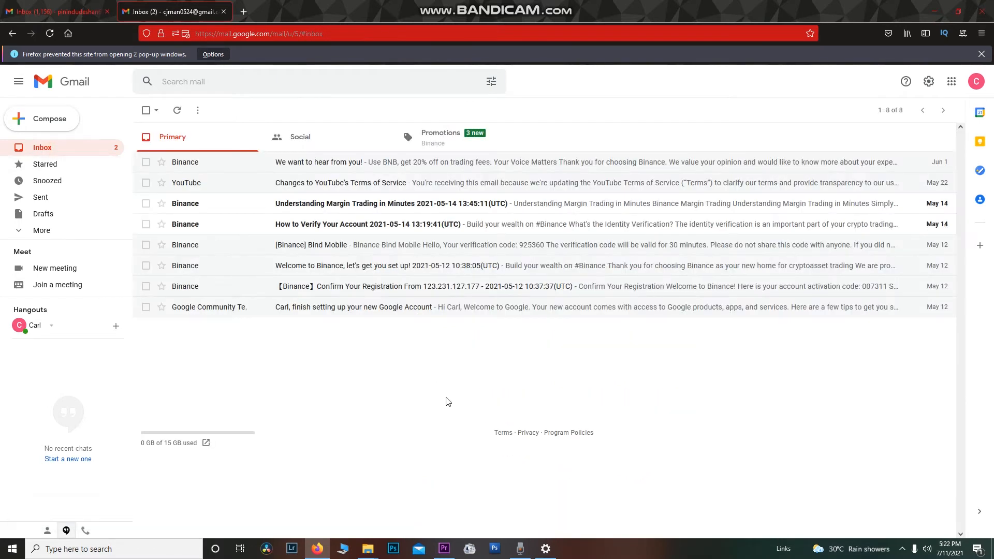
pyautogui.moveTo(197, 162)
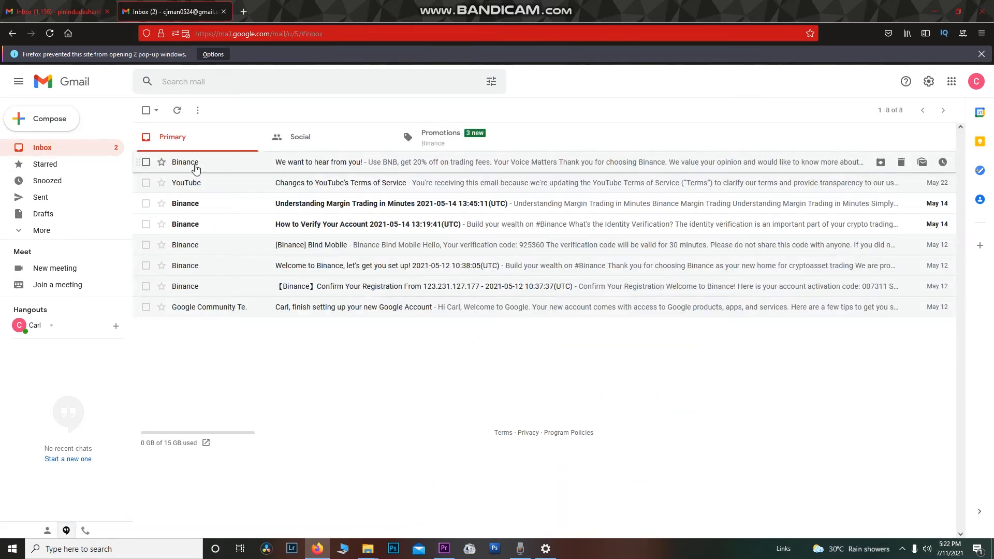
pyautogui.click(42, 119)
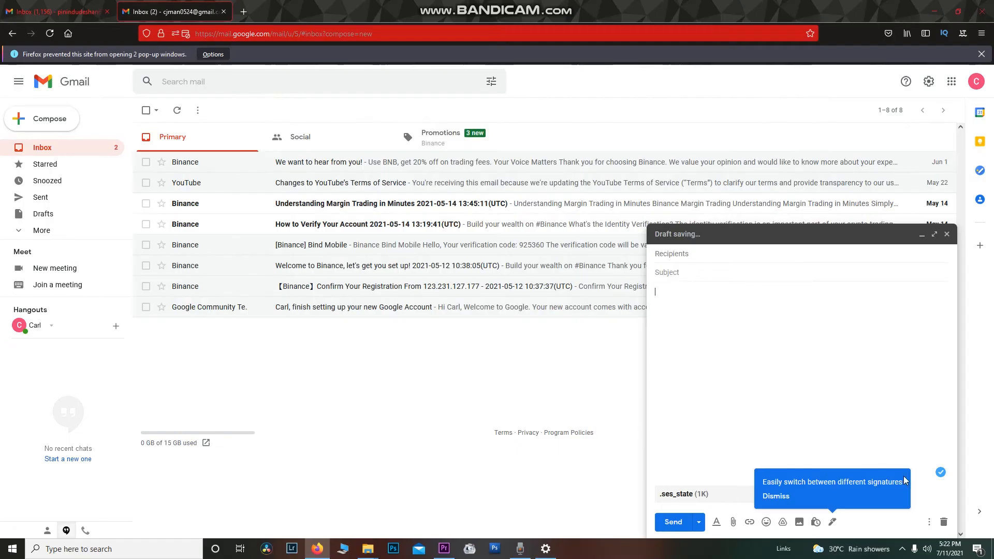
pyautogui.click(774, 495)
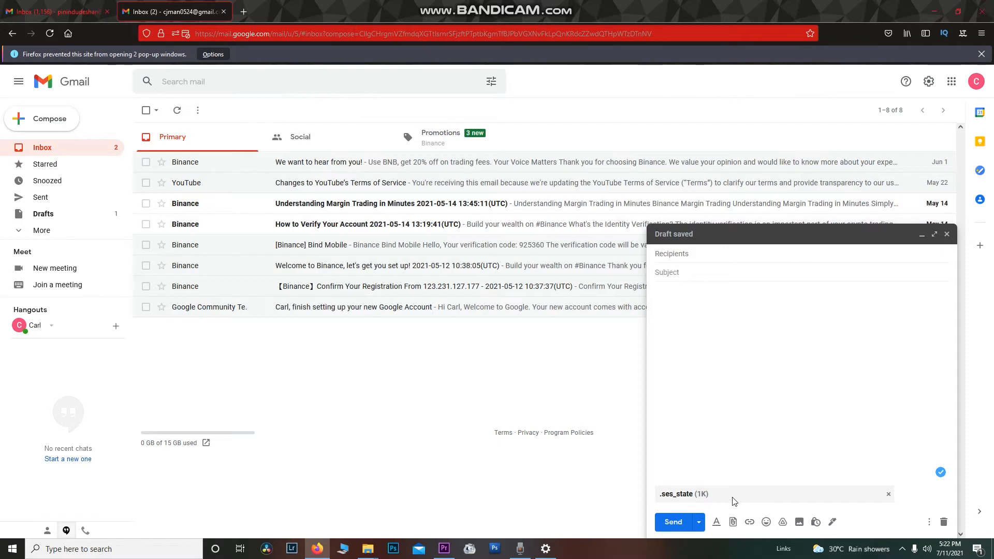
pyautogui.moveTo(689, 277)
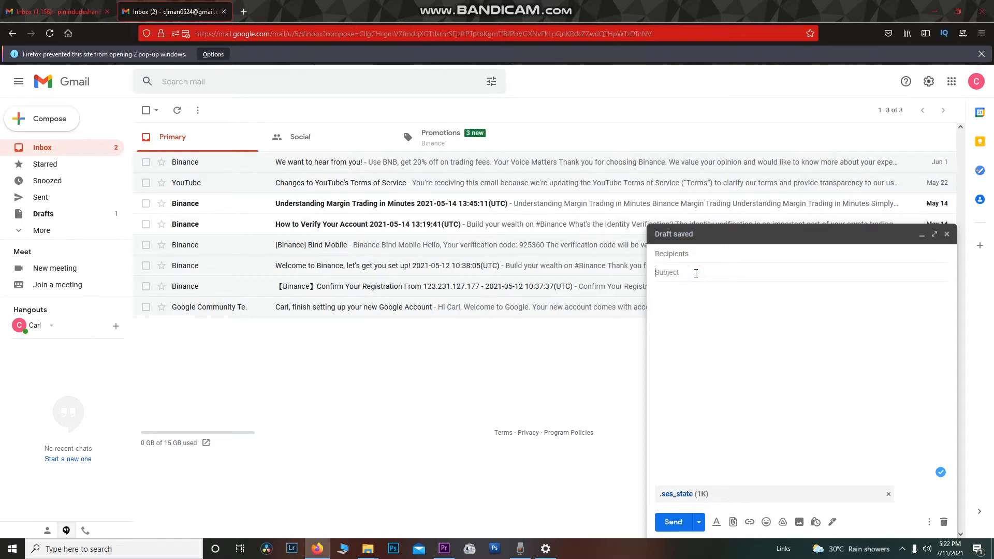
pyautogui.write('smaple')
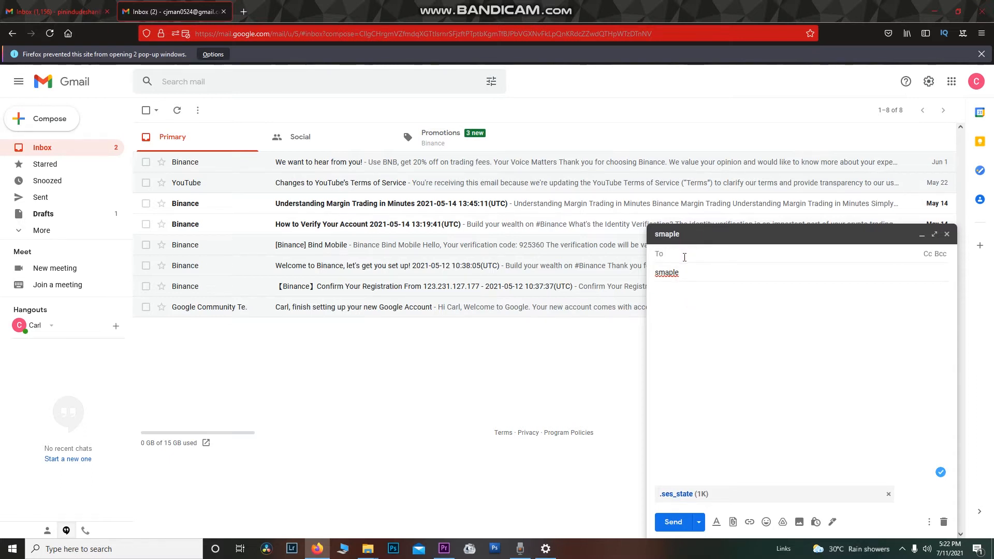
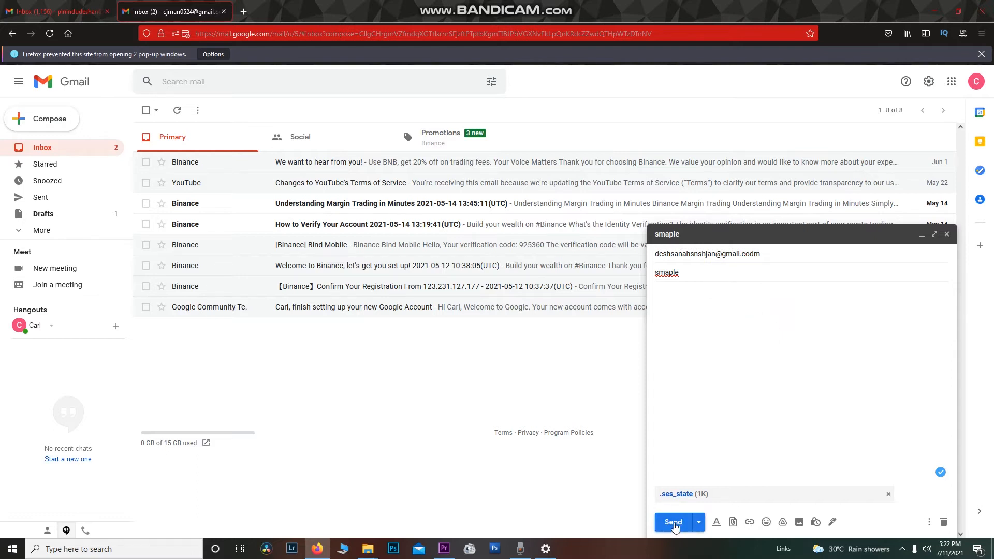
pyautogui.click(672, 521)
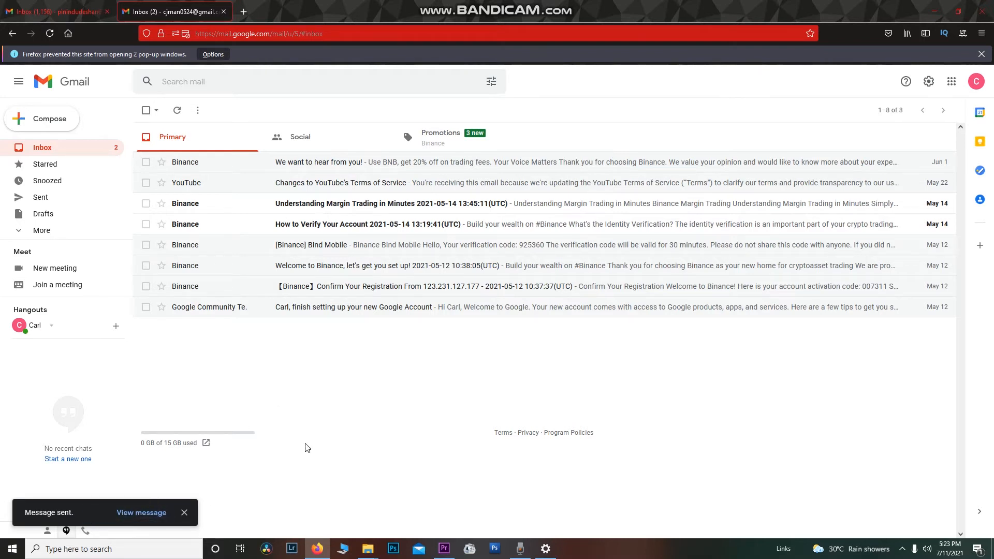
pyautogui.moveTo(365, 438)
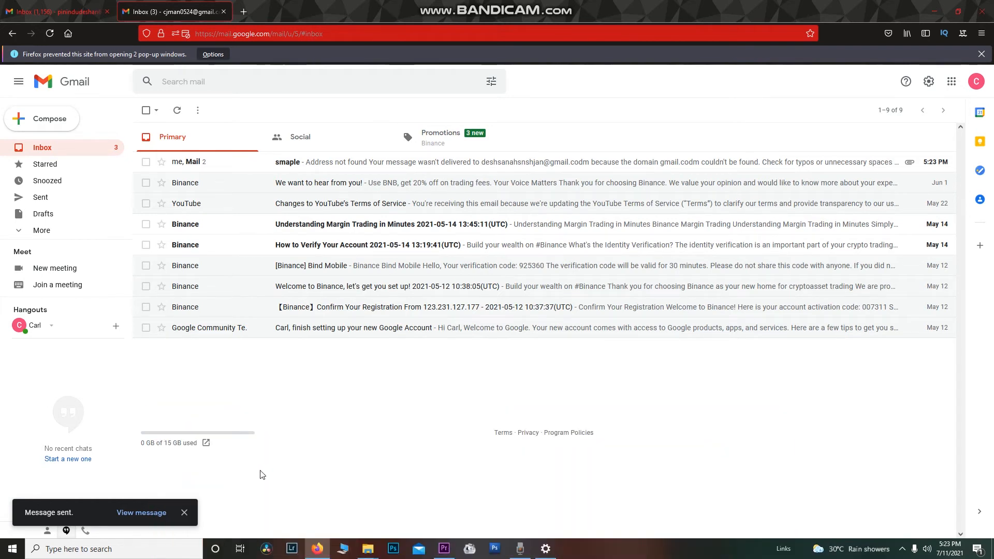
# - Dismiss the 'Message sent' notice and open the 'smaple' delivery failure thread
pyautogui.click(184, 512)
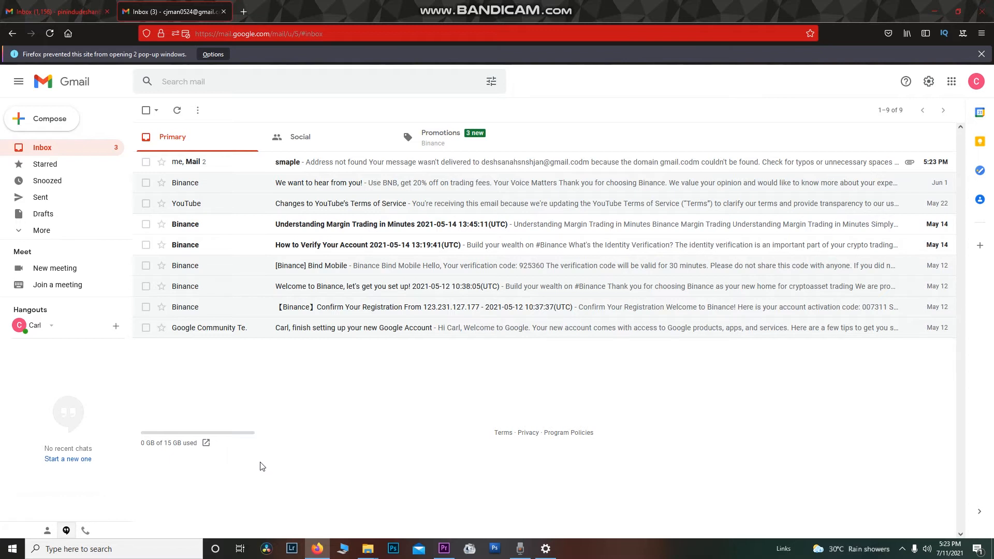
pyautogui.moveTo(277, 444)
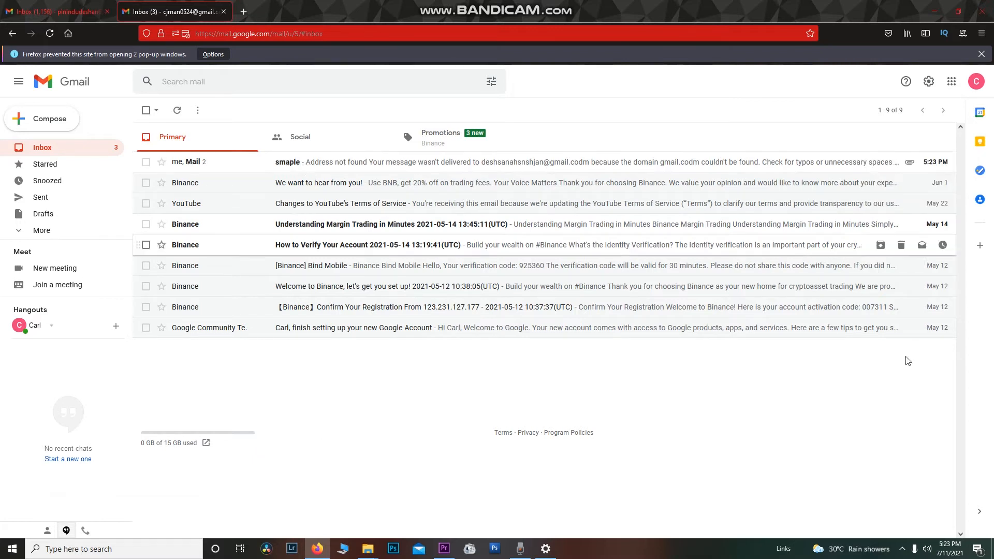
pyautogui.click(948, 549)
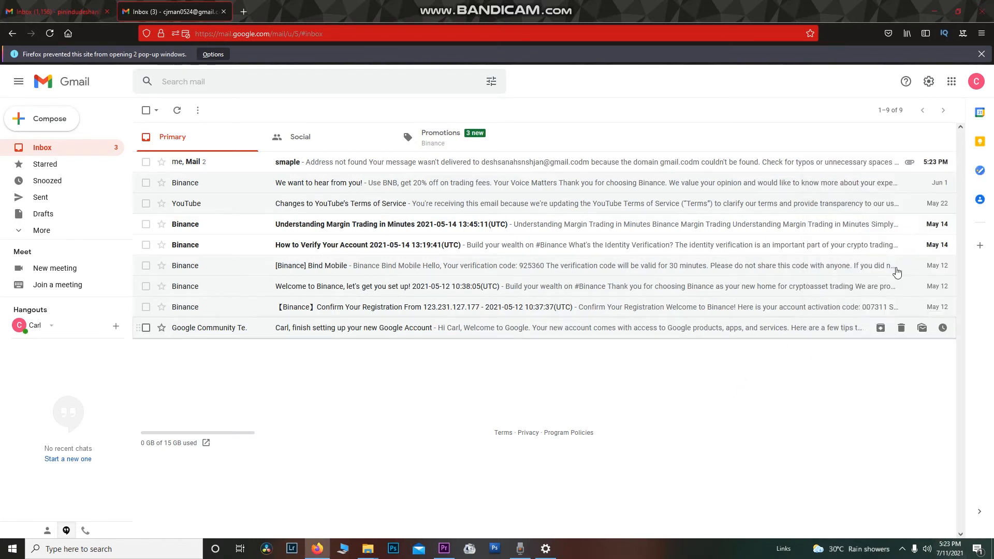
pyautogui.moveTo(824, 166)
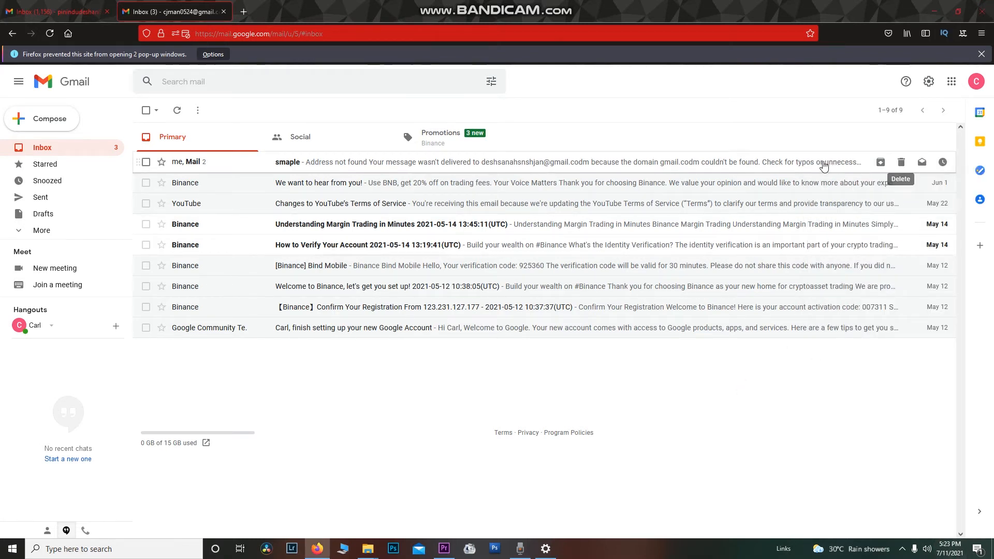
pyautogui.moveTo(945, 135)
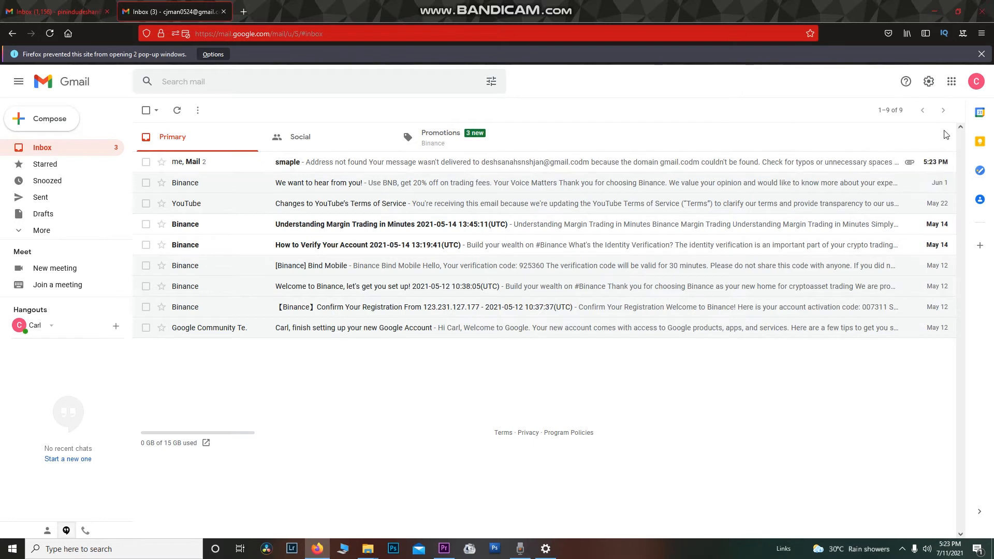
pyautogui.moveTo(928, 161)
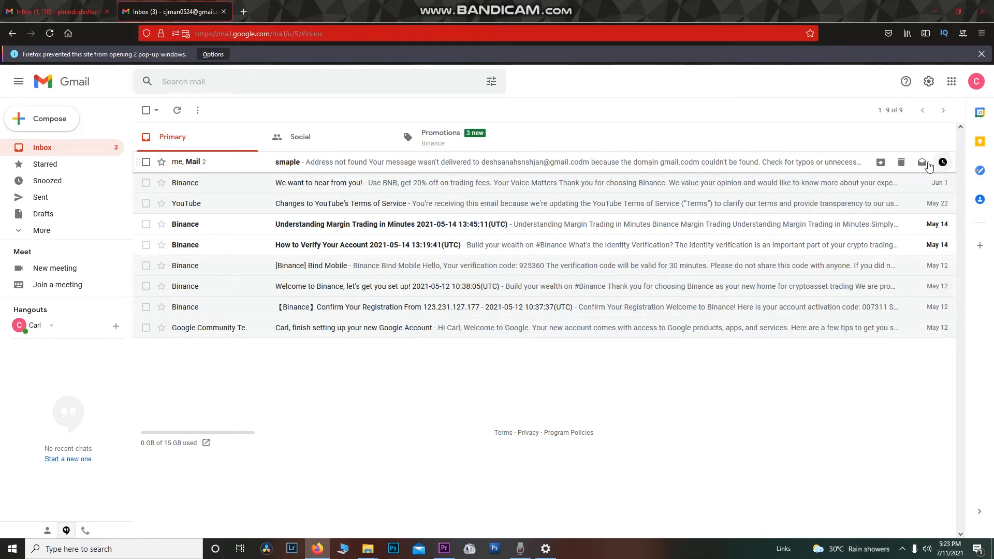
pyautogui.moveTo(294, 169)
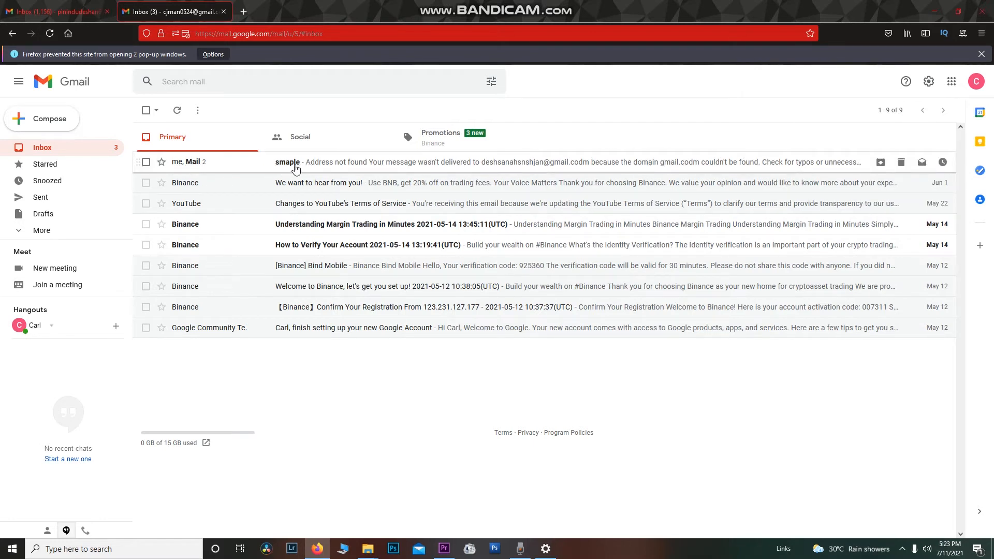
pyautogui.moveTo(402, 167)
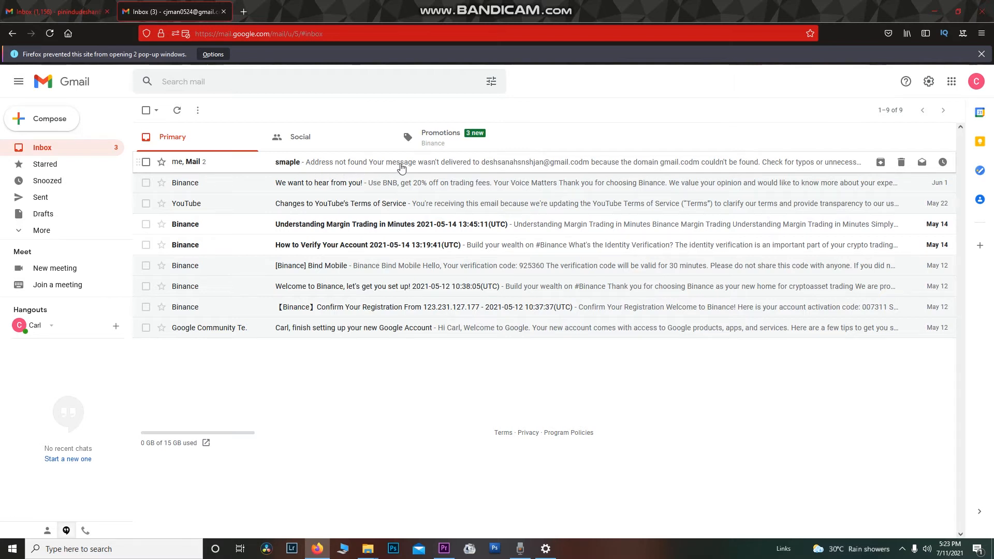
pyautogui.moveTo(503, 169)
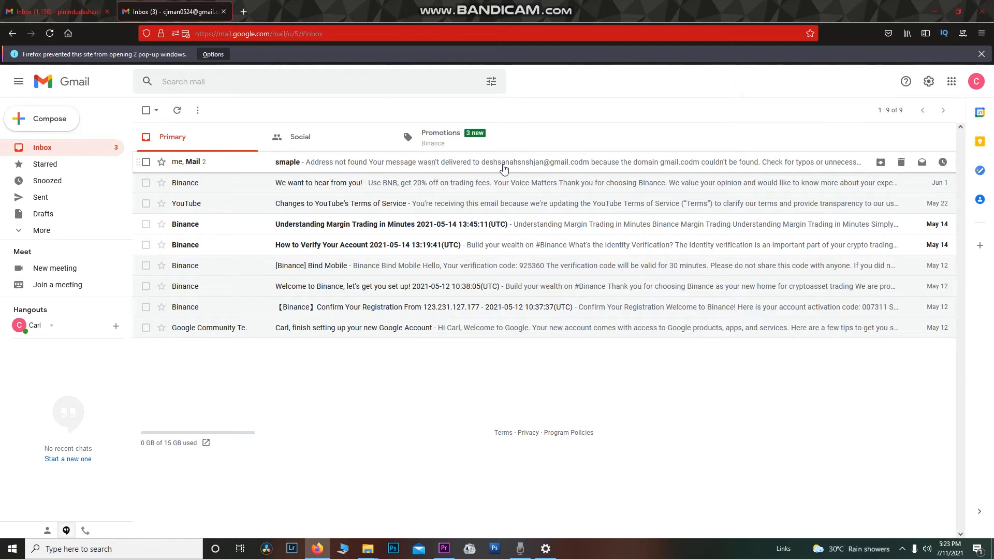
pyautogui.click(504, 162)
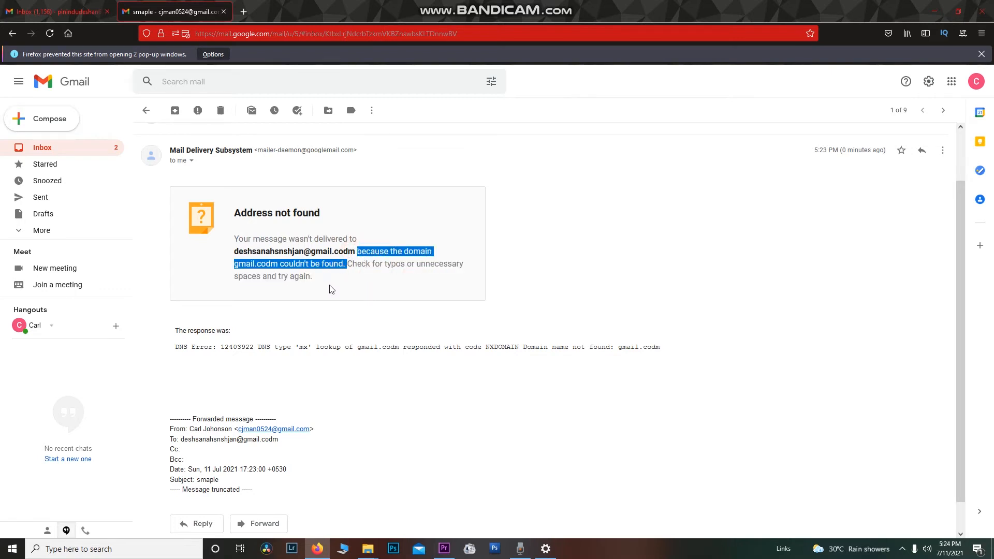
pyautogui.moveTo(338, 279)
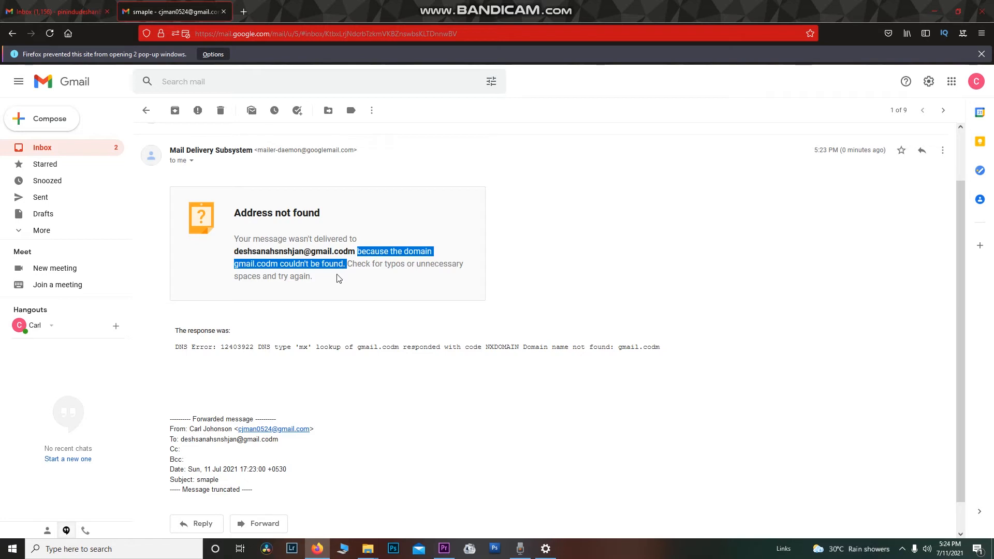
pyautogui.click(353, 265)
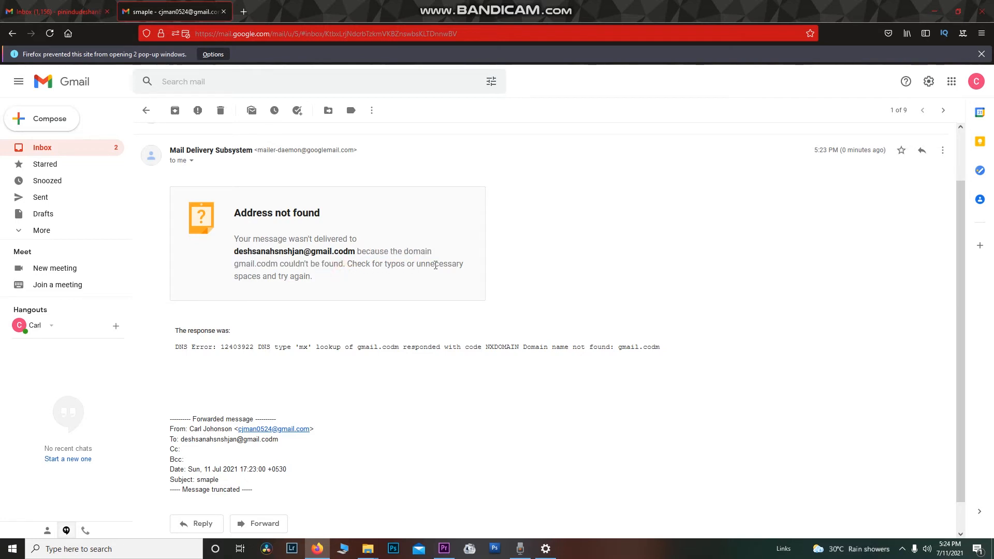
pyautogui.moveTo(338, 280)
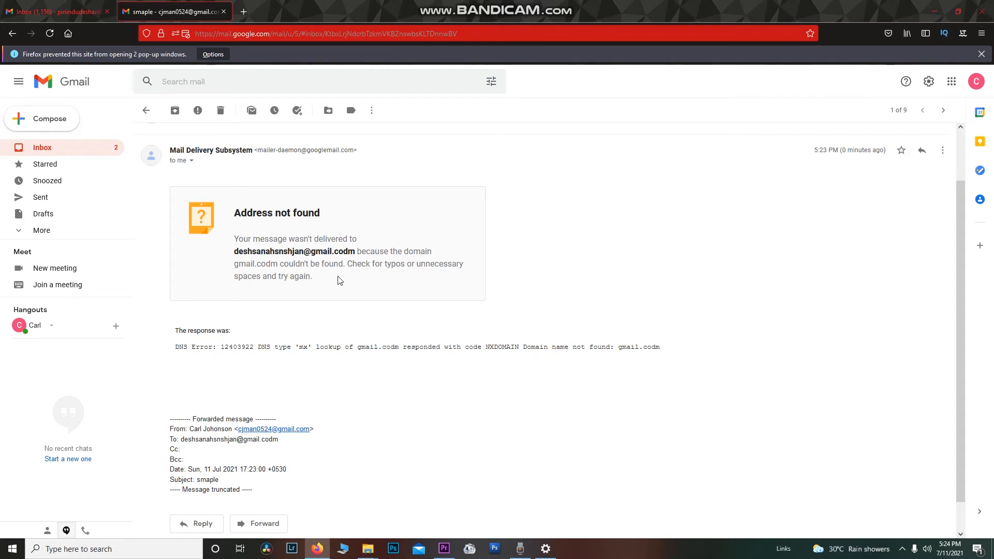
pyautogui.moveTo(235, 259)
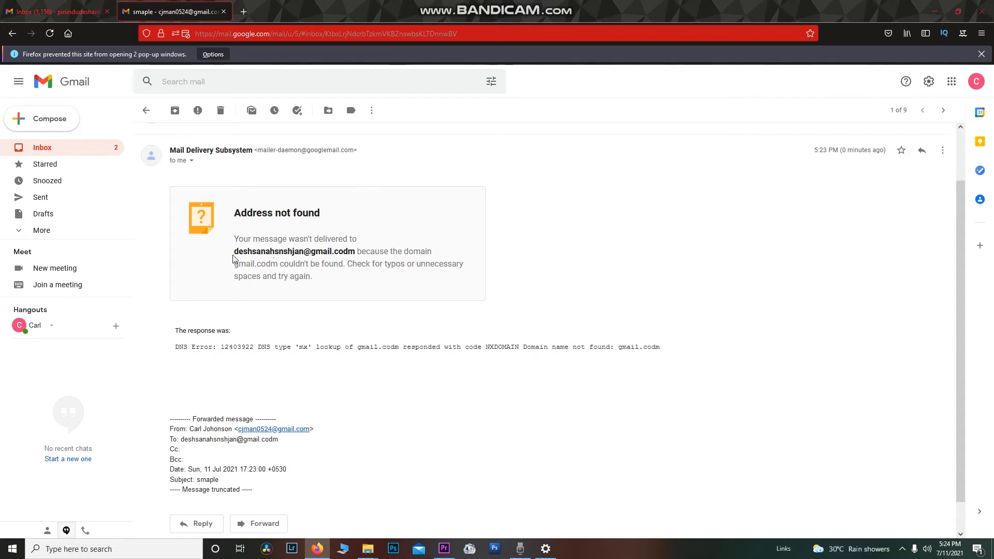
pyautogui.doubleClick(267, 251)
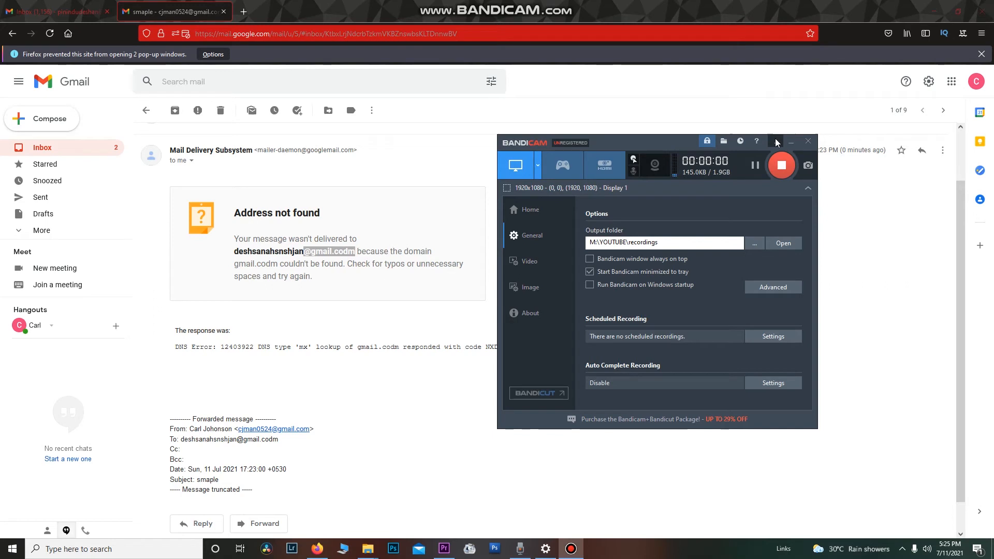
pyautogui.click(807, 141)
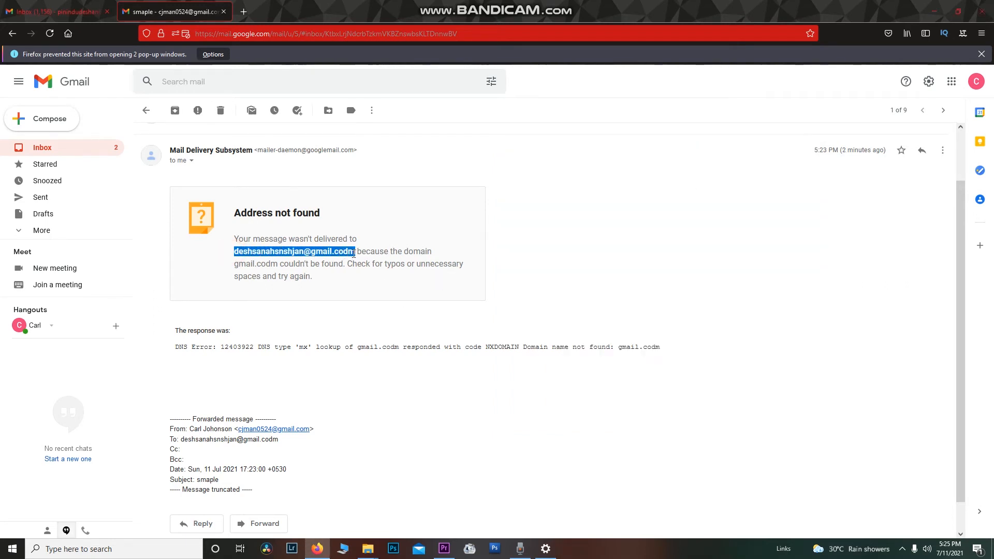
pyautogui.click(347, 252)
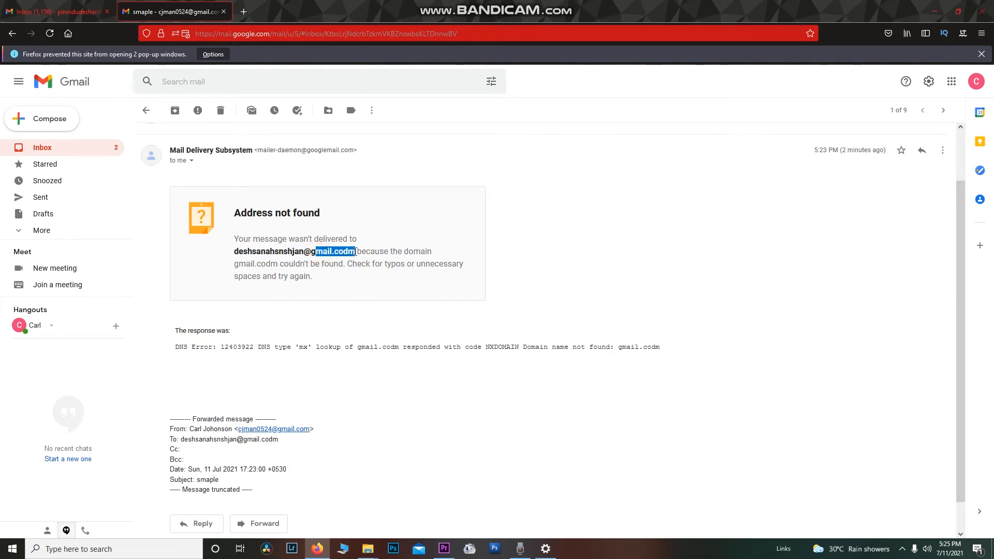
pyautogui.click(336, 256)
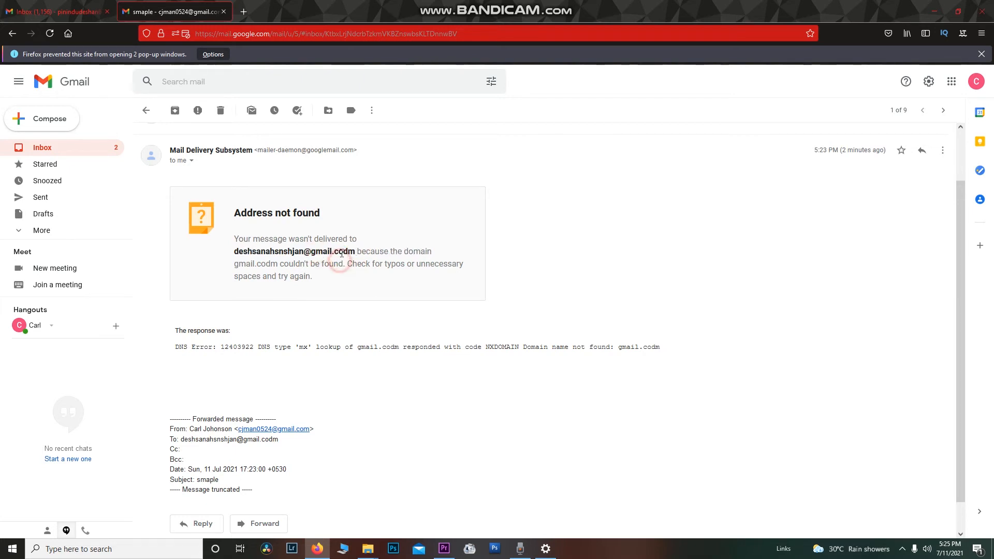
pyautogui.doubleClick(295, 251)
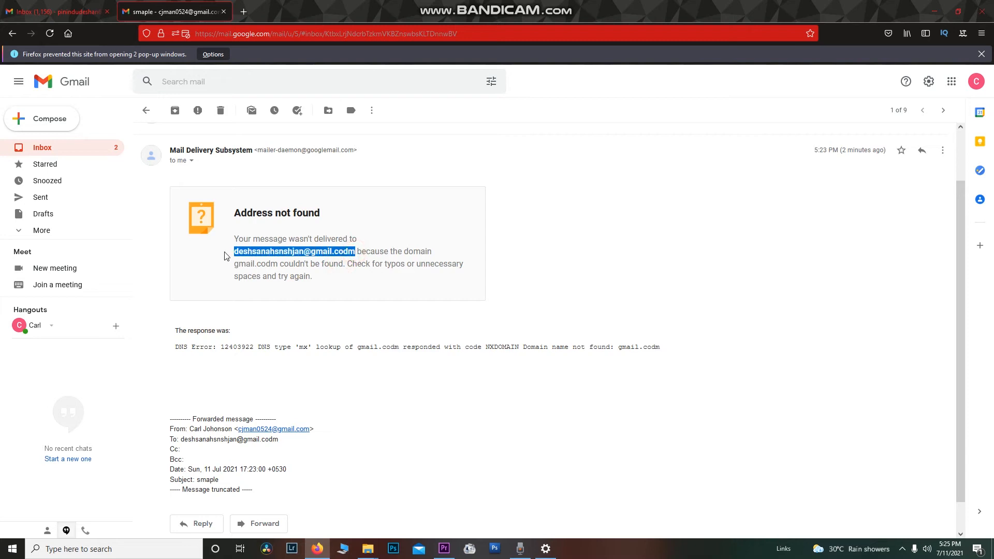
pyautogui.click(358, 251)
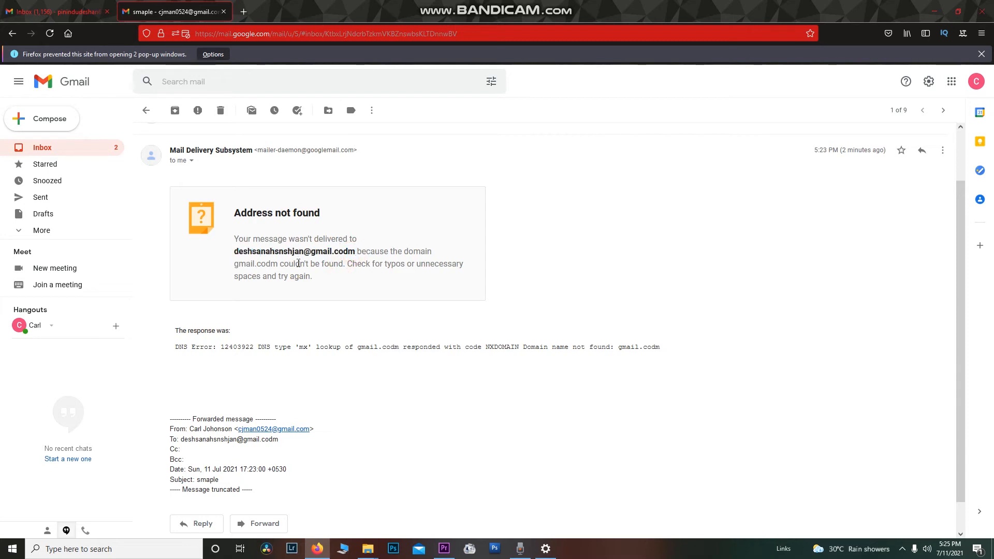
pyautogui.moveTo(355, 359)
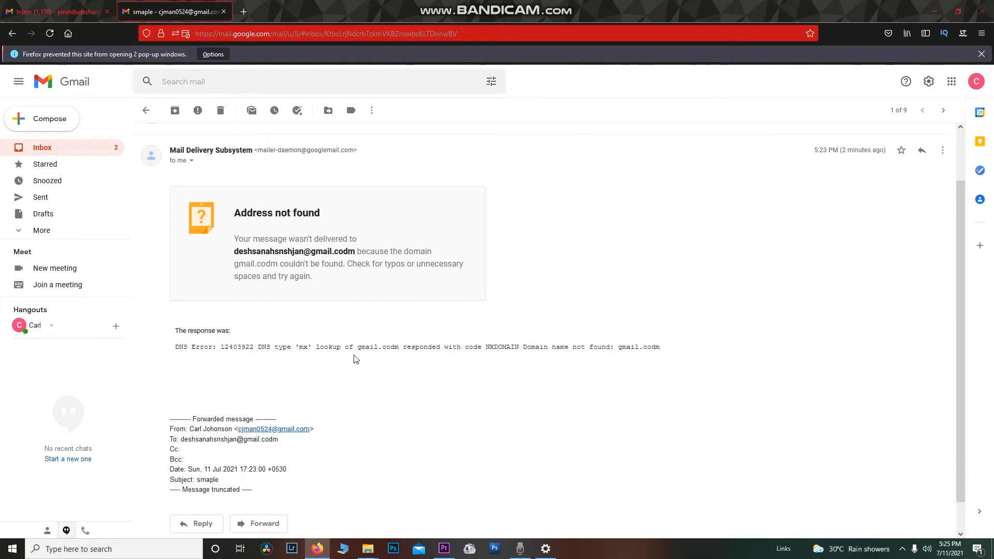
pyautogui.moveTo(307, 361)
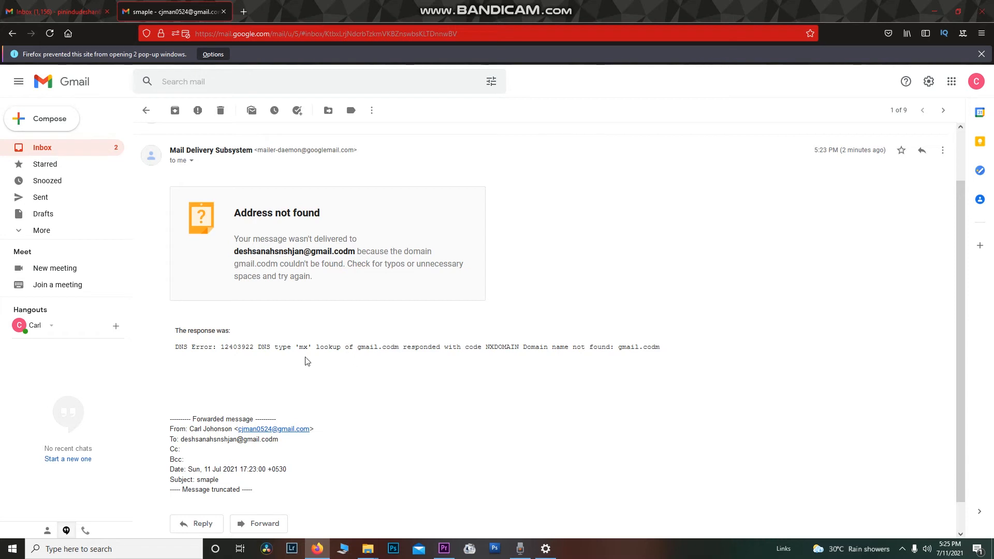
pyautogui.moveTo(307, 318)
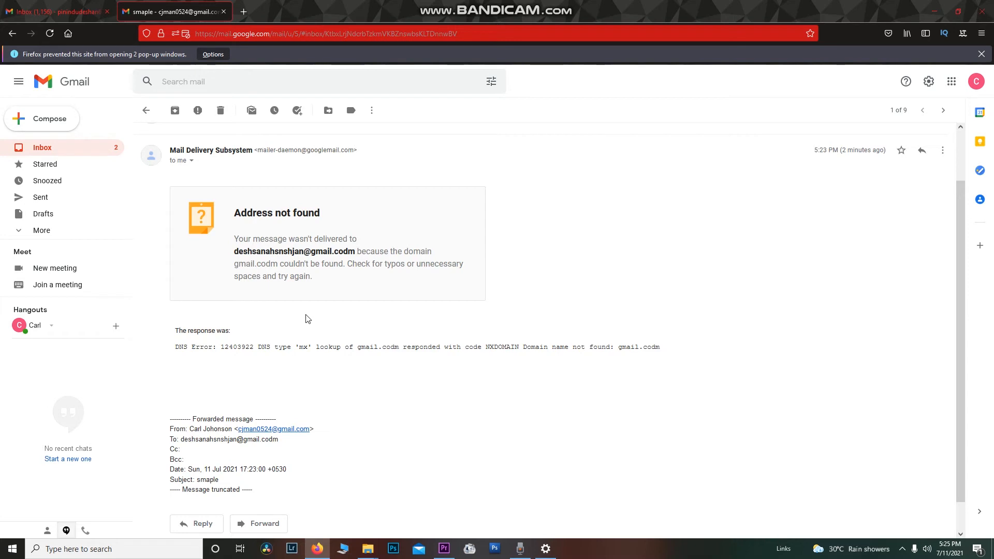
pyautogui.moveTo(275, 248)
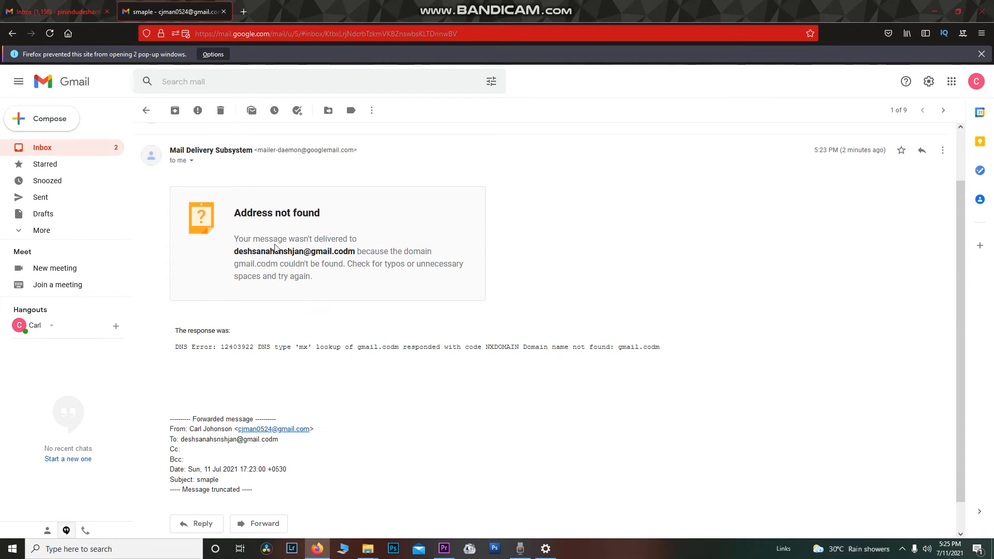
pyautogui.moveTo(328, 303)
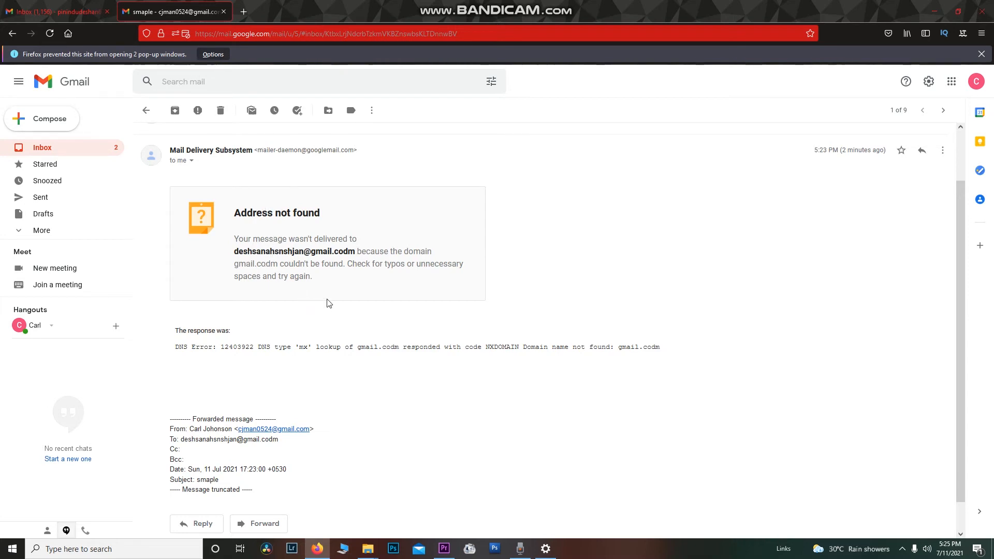
pyautogui.moveTo(337, 296)
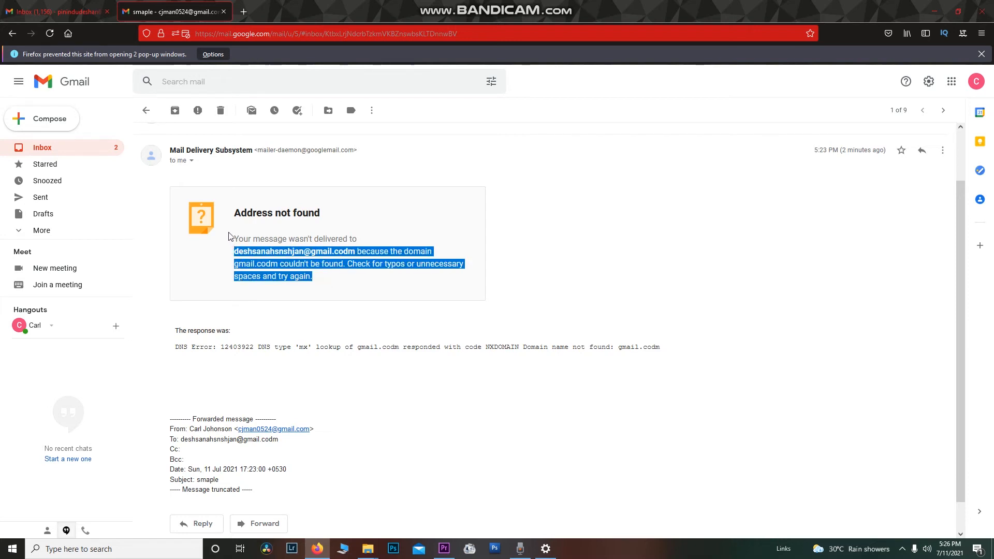
pyautogui.click(342, 416)
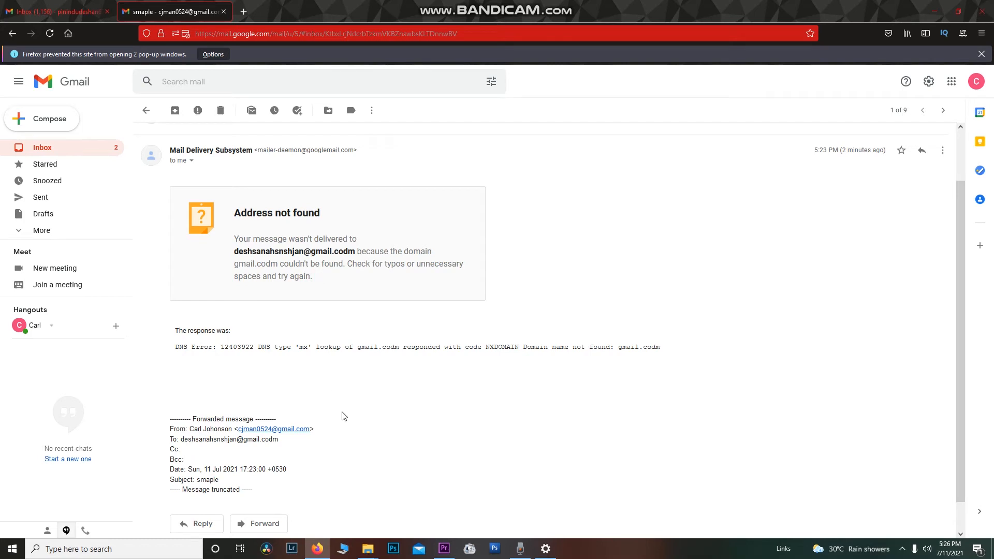
pyautogui.scroll(-3)
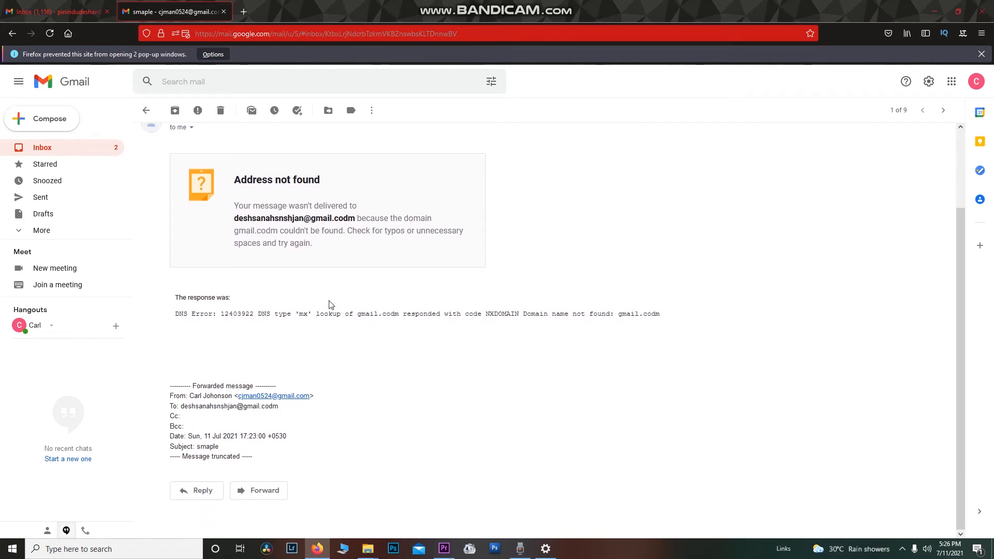
pyautogui.scroll(3)
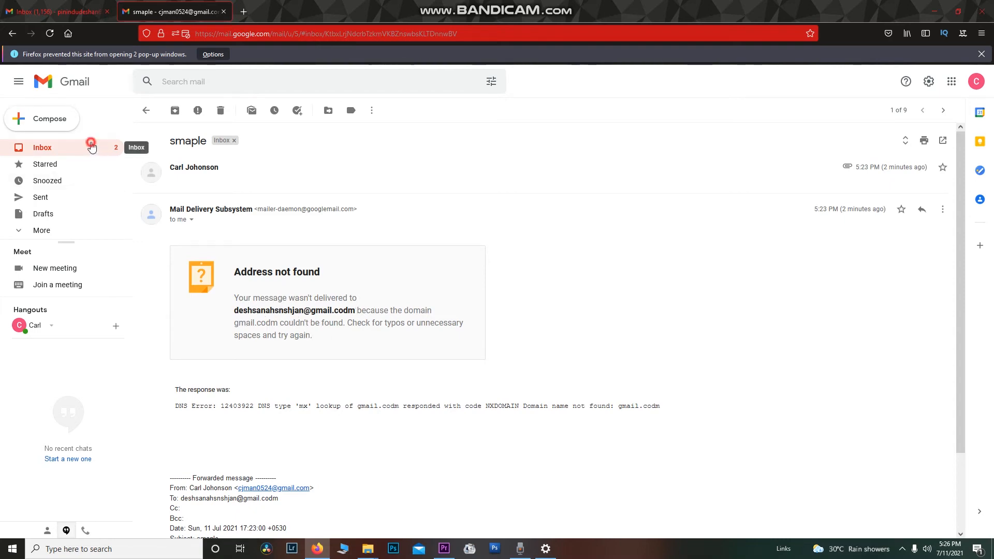
# - Visit Inbox, the Google account setup email, Drafts and Sent, then return to Inbox
pyautogui.click(42, 147)
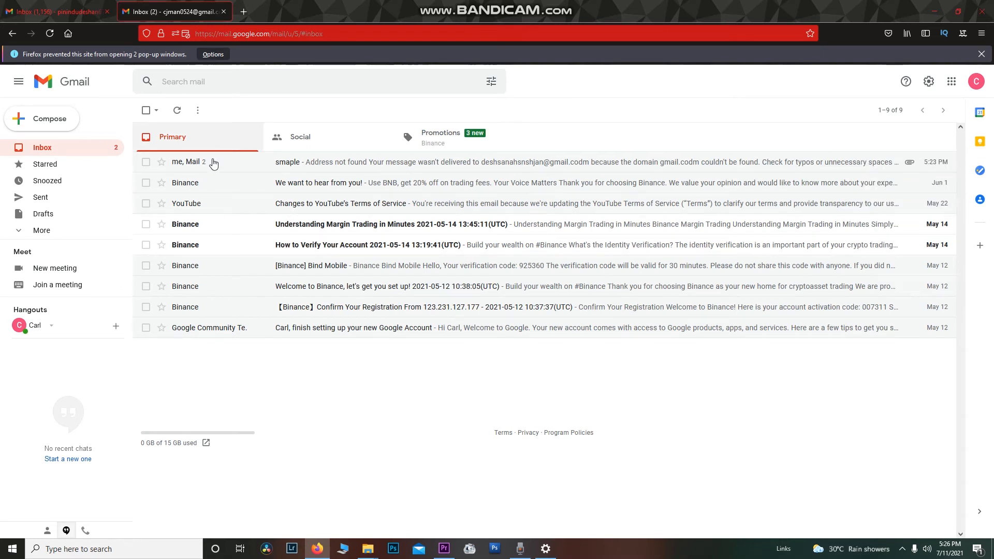
pyautogui.moveTo(213, 223)
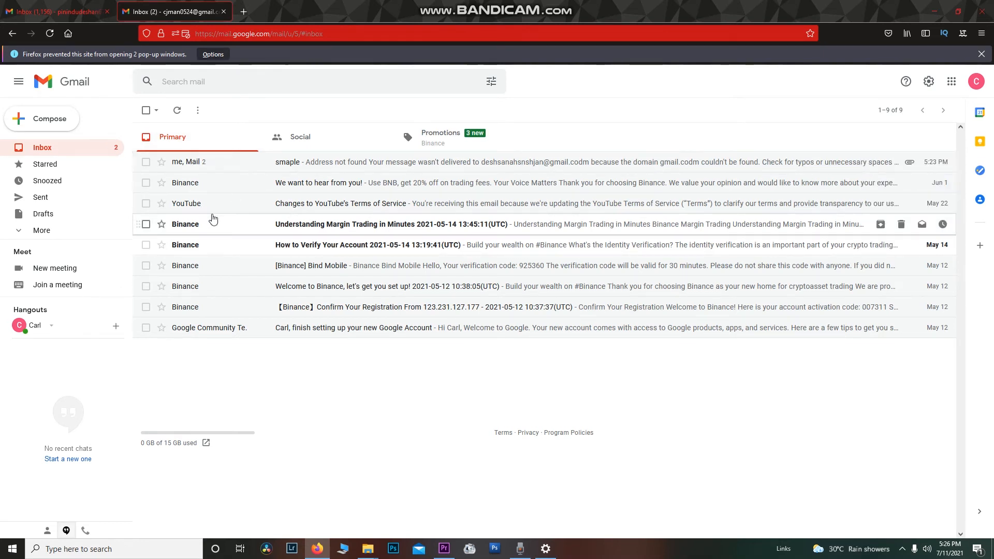
pyautogui.moveTo(214, 203)
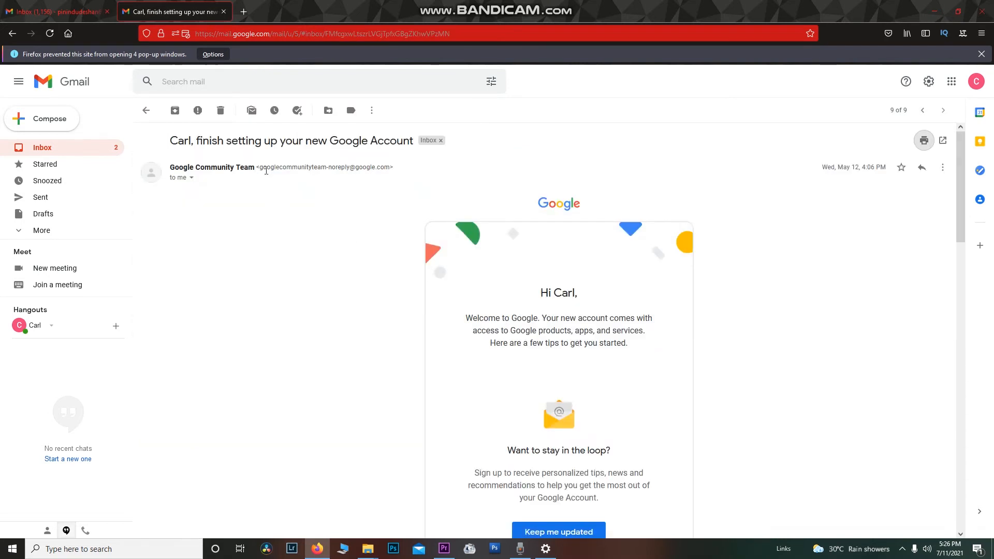
pyautogui.moveTo(880, 158)
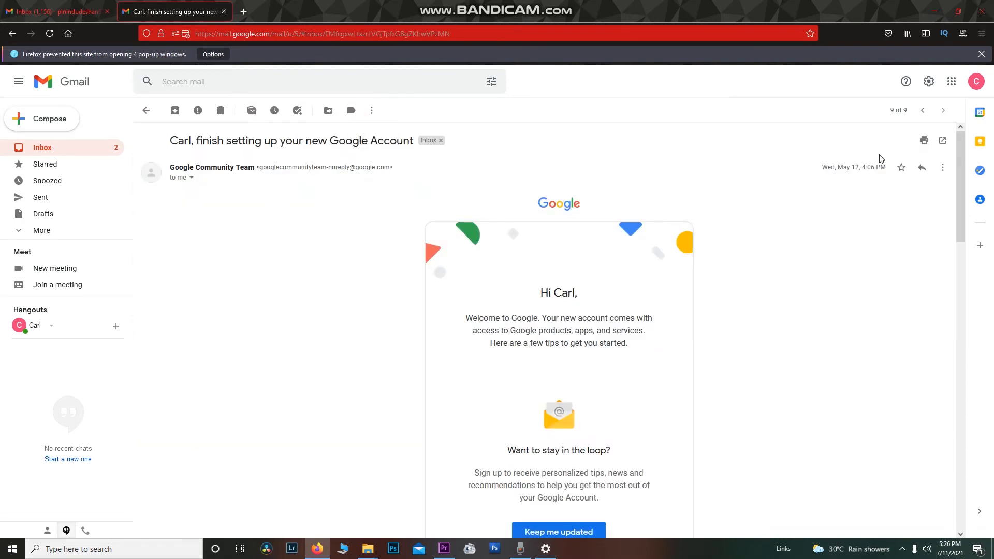
pyautogui.click(942, 167)
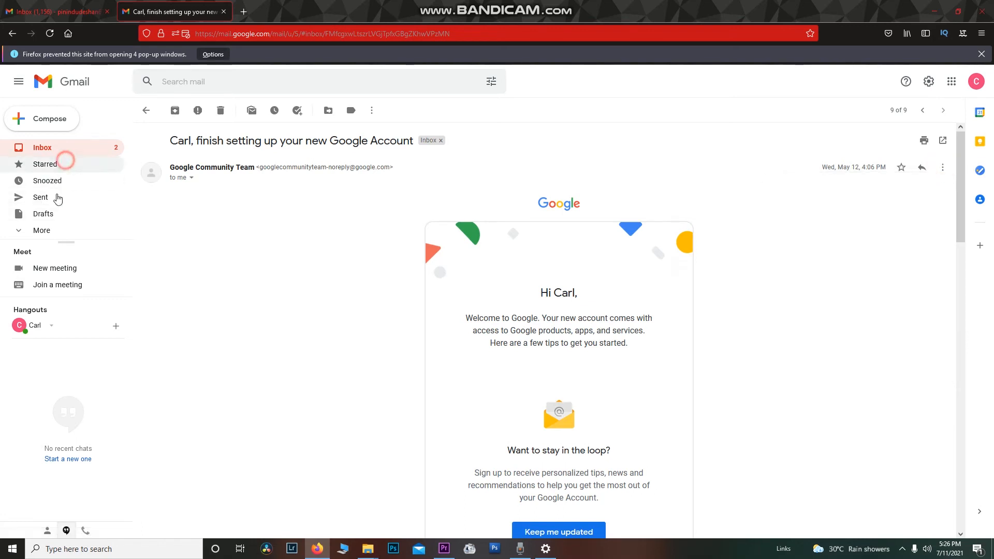
pyautogui.click(43, 213)
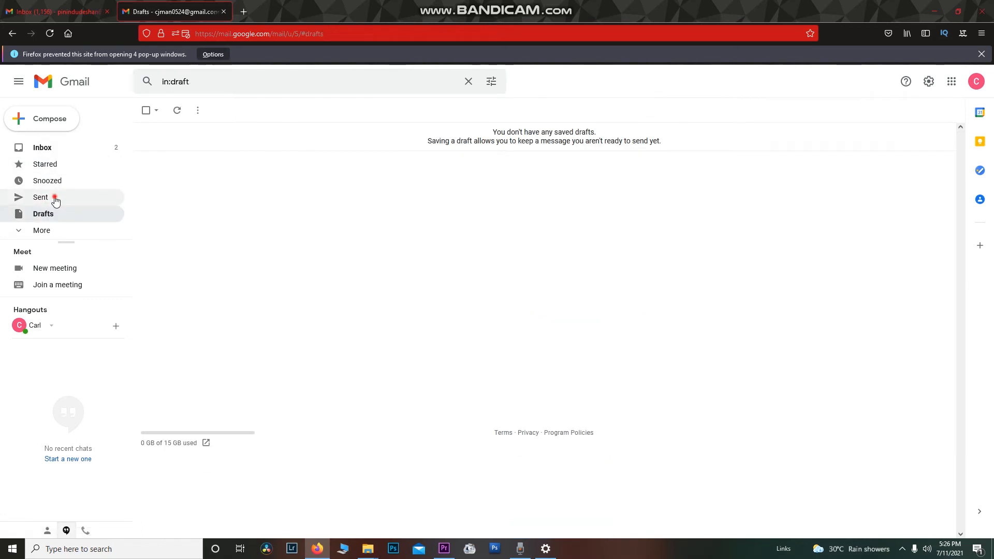
pyautogui.click(40, 197)
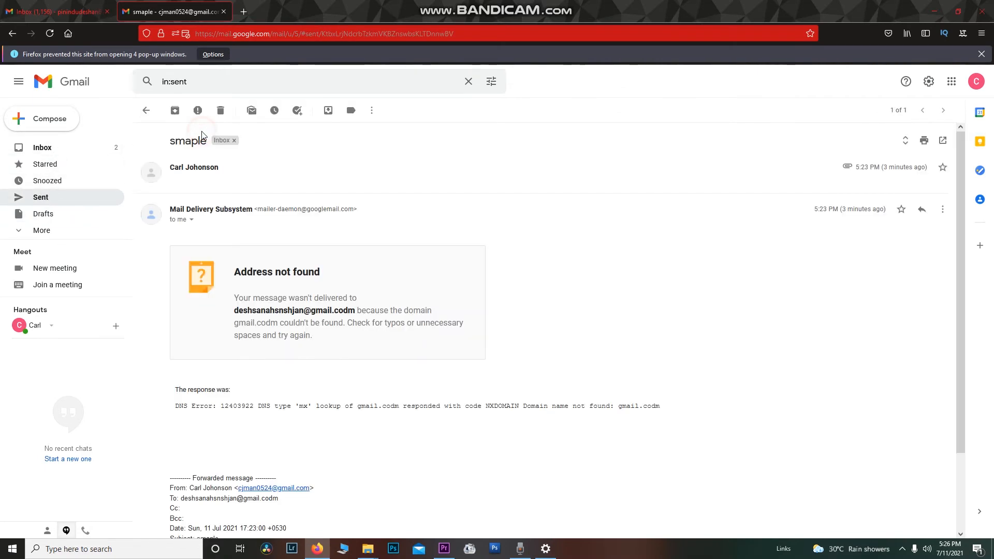
pyautogui.click(42, 147)
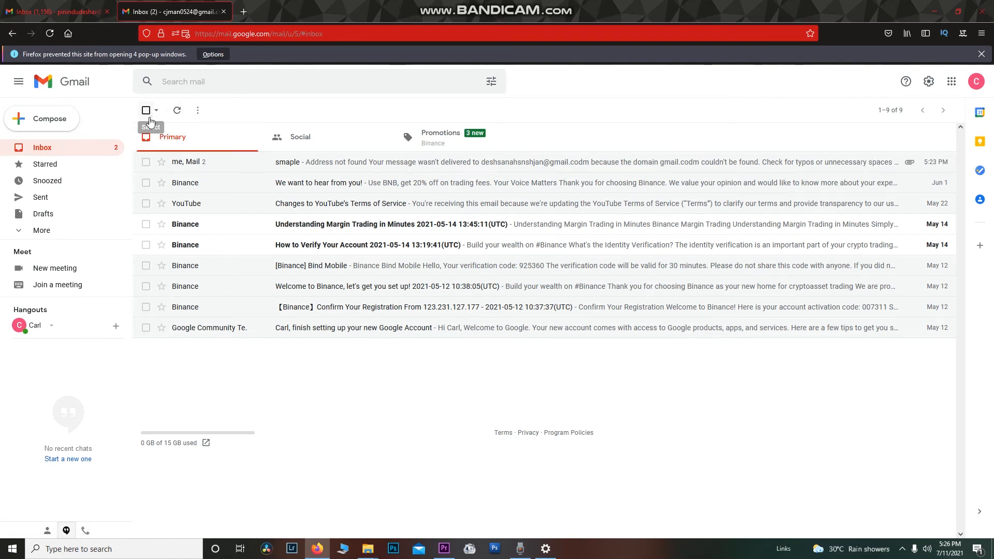
pyautogui.moveTo(62, 155)
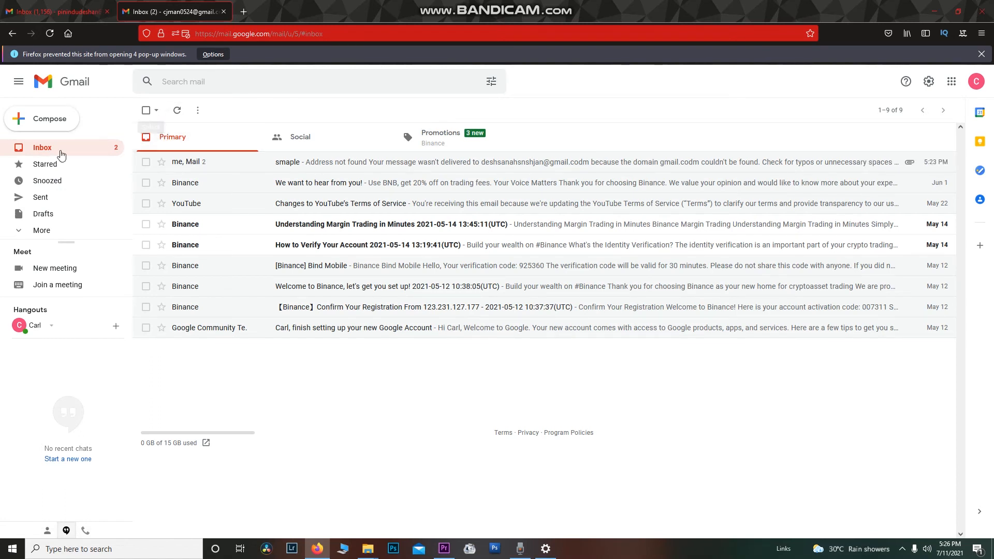
pyautogui.moveTo(50, 118)
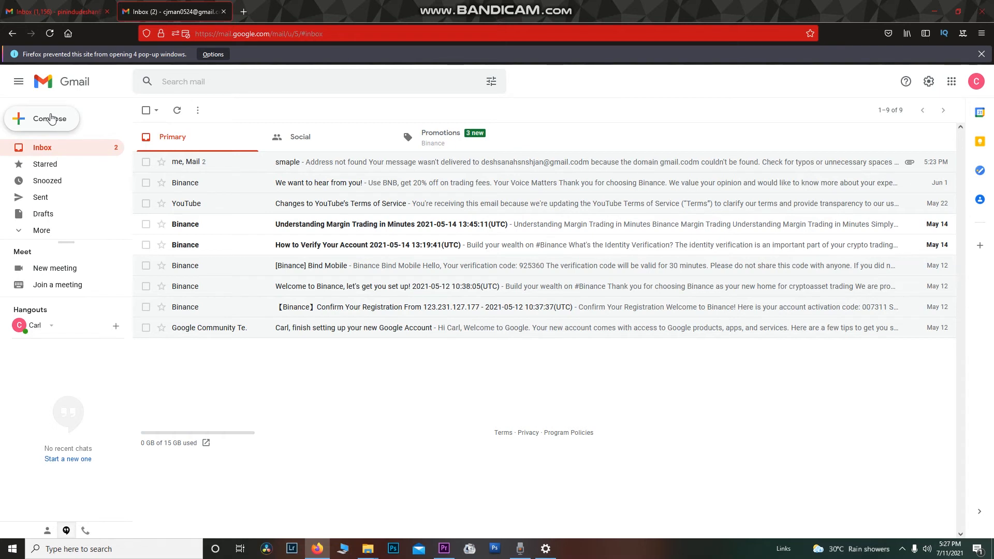
# - Send a 'Photo' email with PostIt_HelpfulTip.jpg attached to the account's own address
pyautogui.click(42, 119)
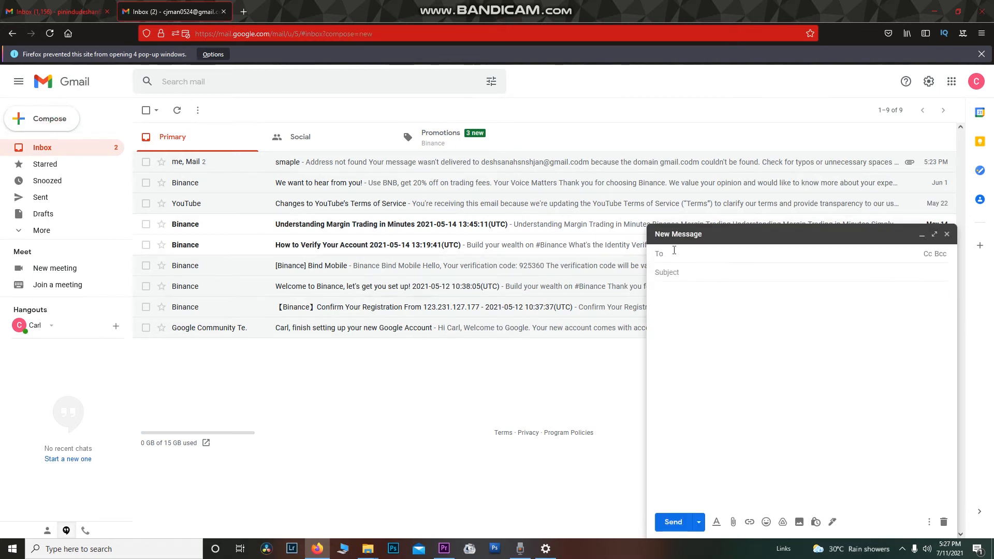
pyautogui.write('de')
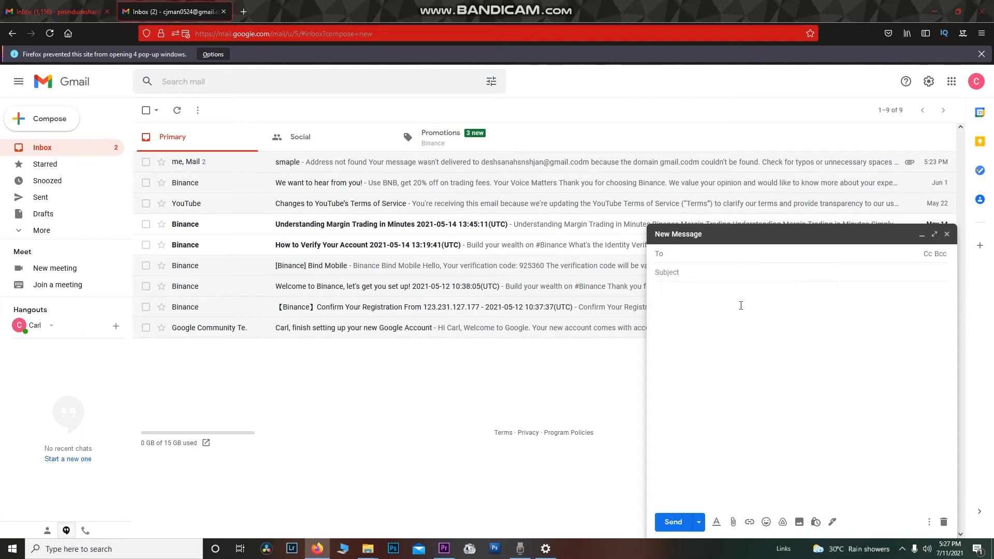
pyautogui.moveTo(976, 81)
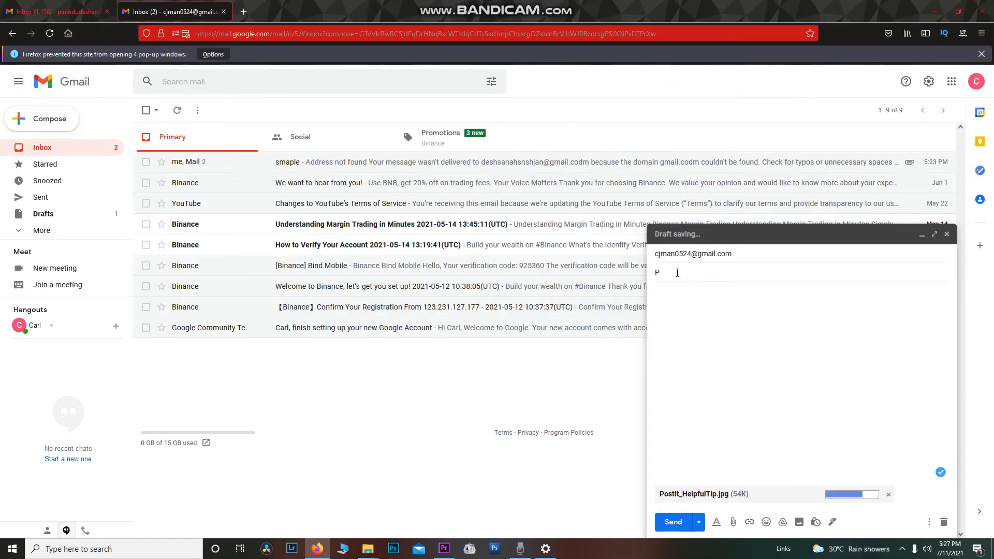
pyautogui.write('hoto')
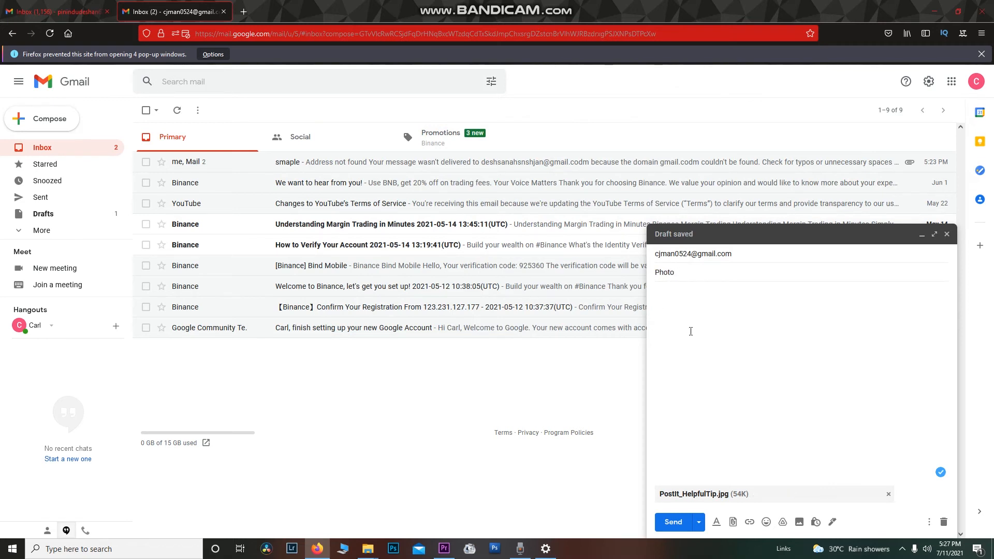
pyautogui.moveTo(714, 392)
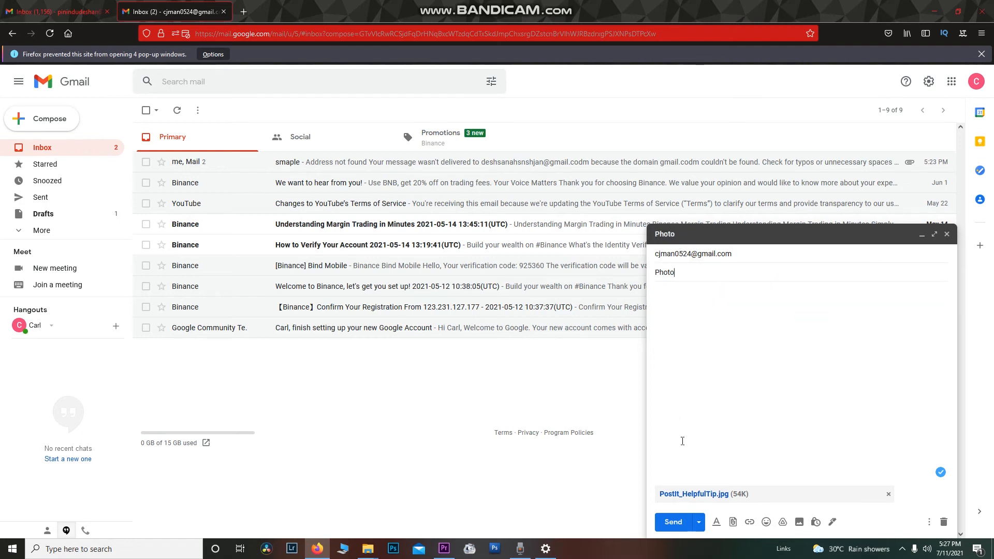
pyautogui.moveTo(666, 290)
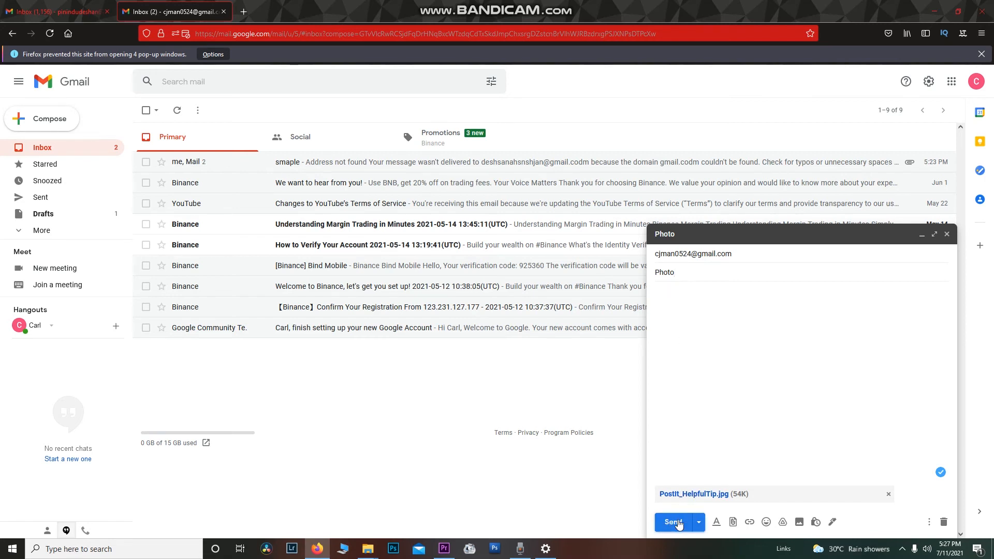
pyautogui.click(674, 521)
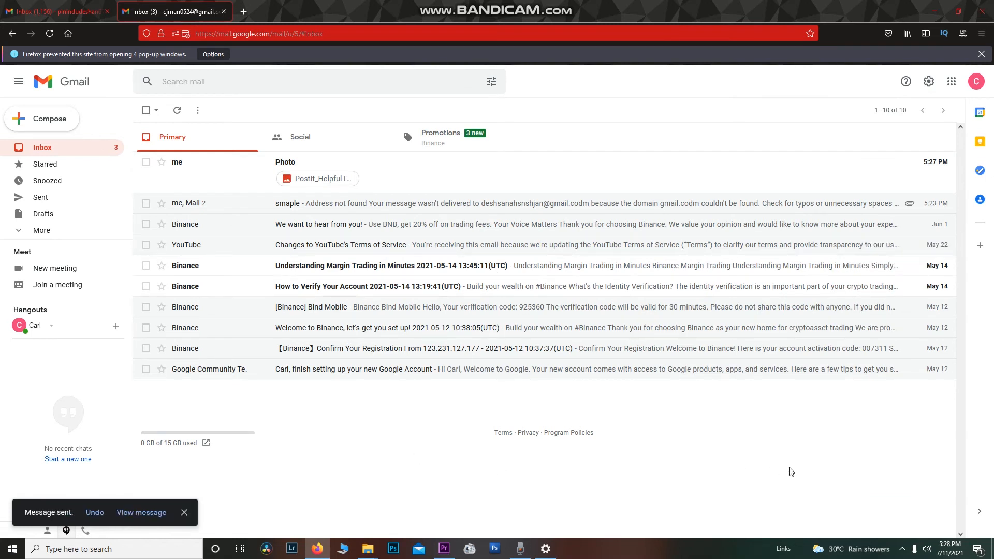
pyautogui.moveTo(274, 179)
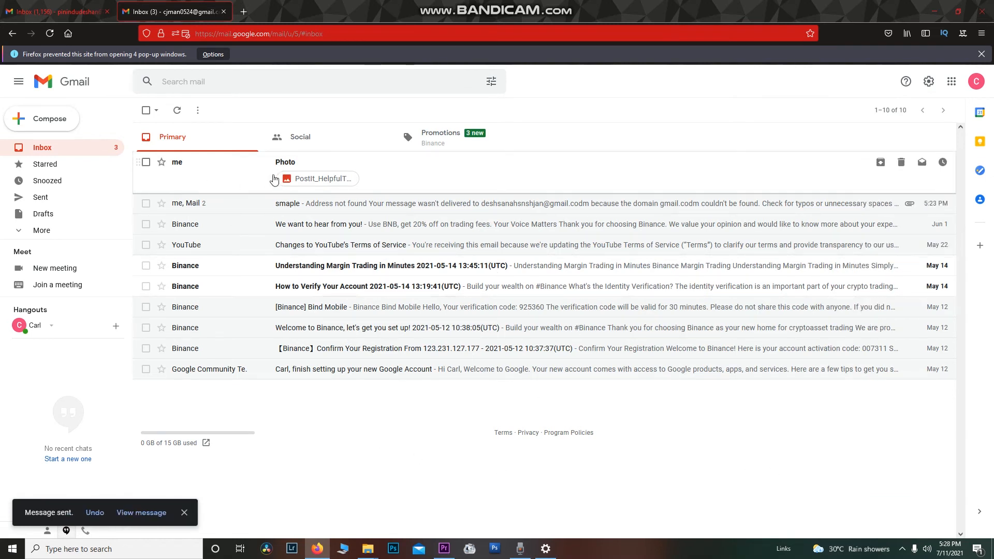
pyautogui.moveTo(455, 255)
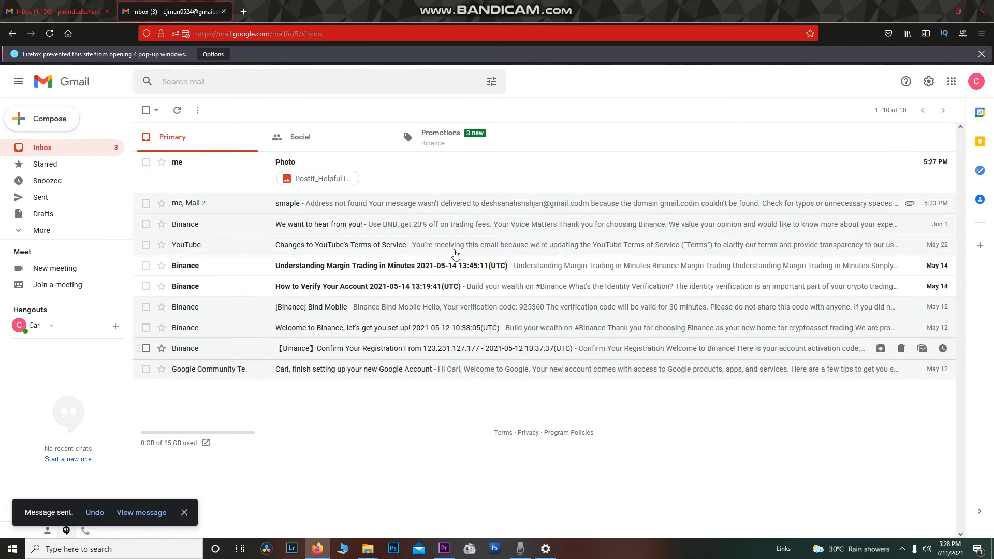
pyautogui.moveTo(391, 230)
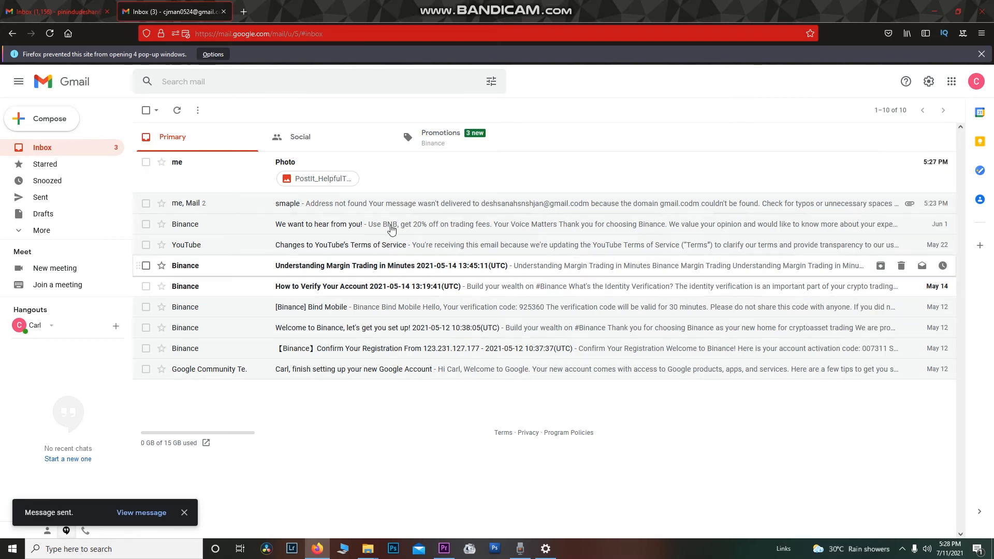
pyautogui.moveTo(465, 285)
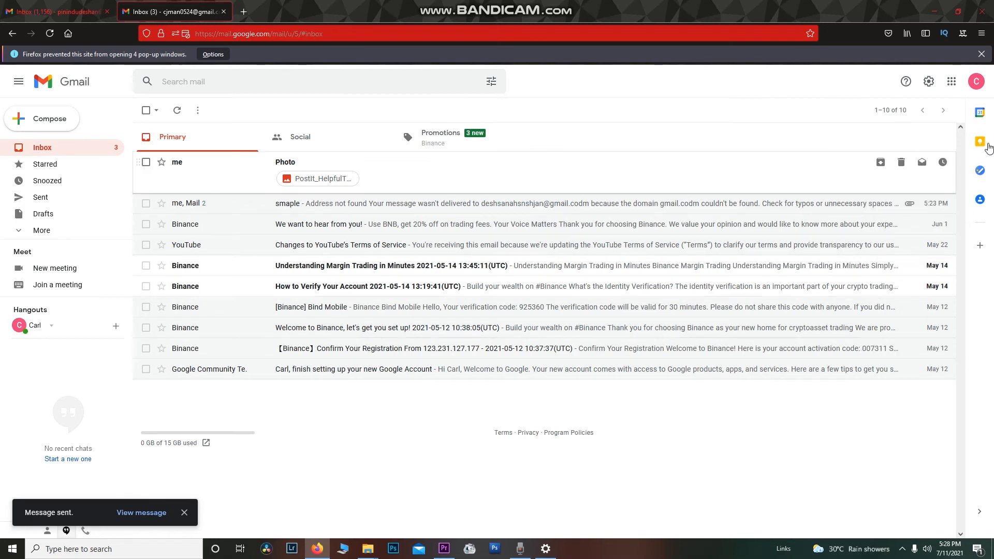
pyautogui.moveTo(364, 441)
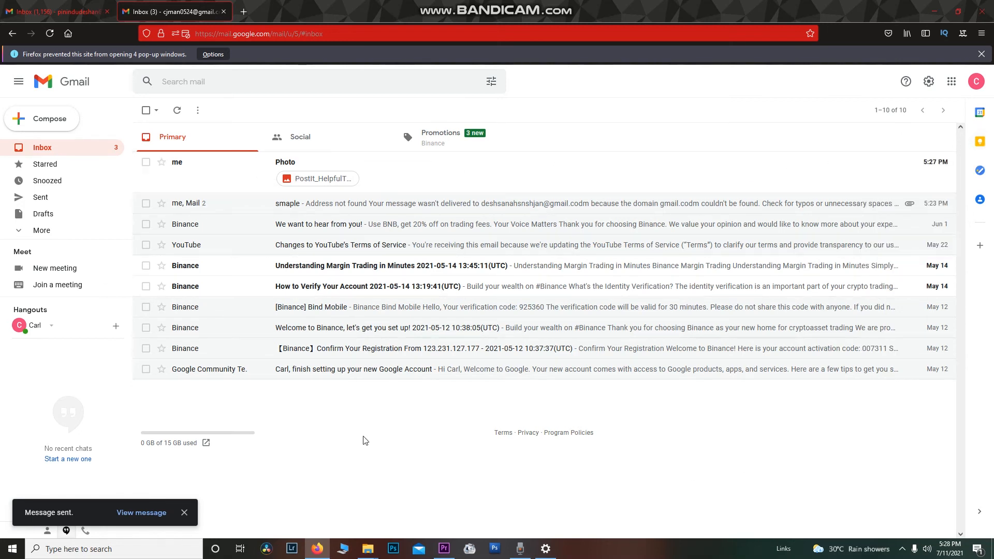
pyautogui.moveTo(211, 173)
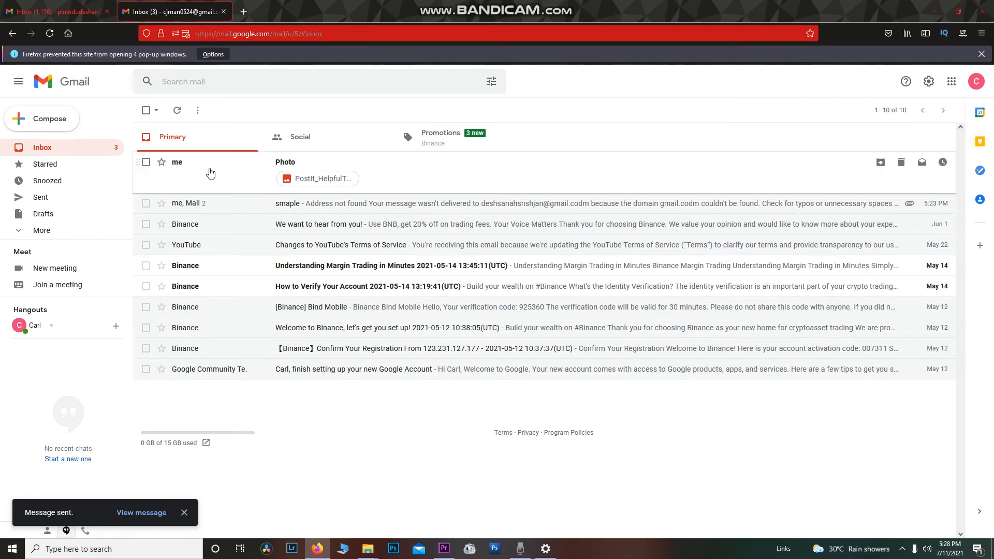
pyautogui.moveTo(172, 250)
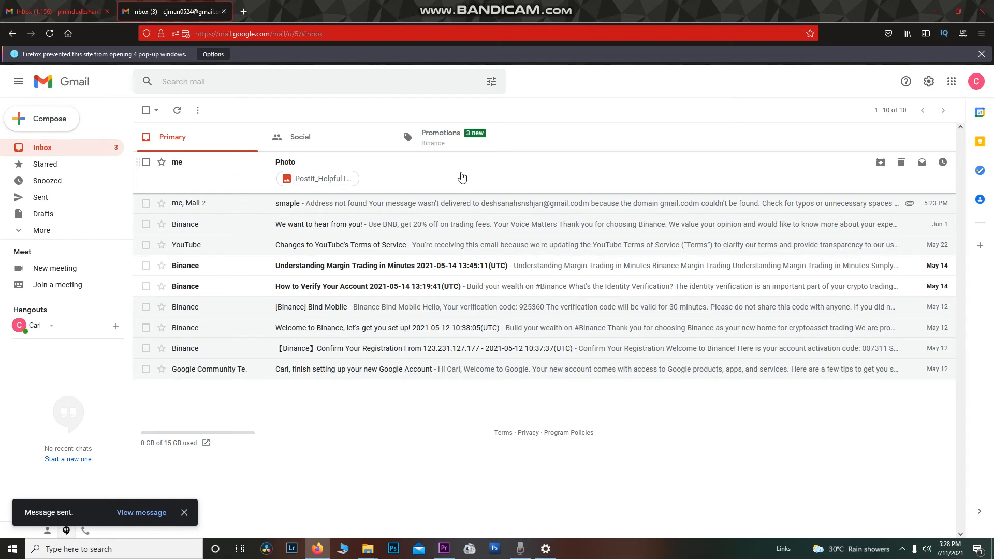
# - Open the received 'Photo' email showing the Helpful Tip sticky-note image
pyautogui.click(285, 161)
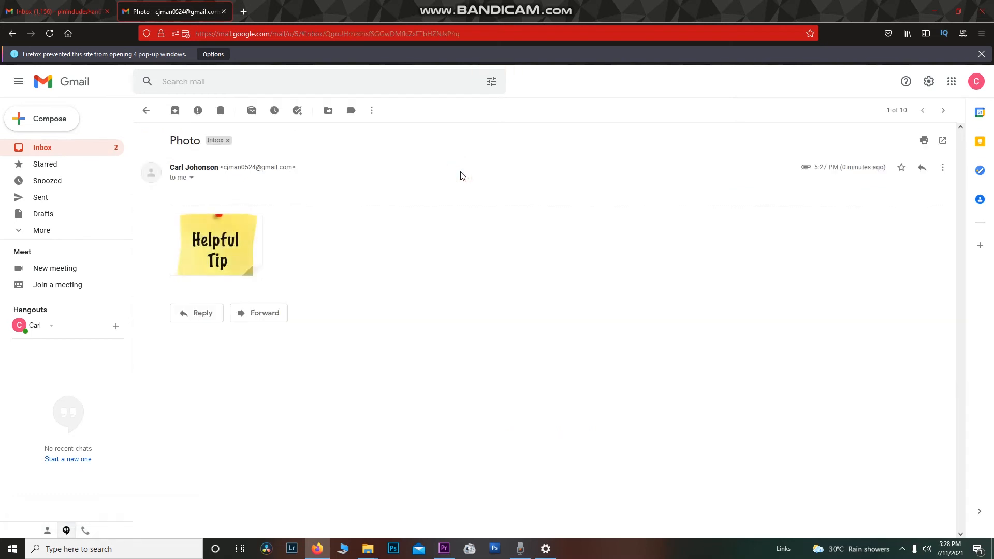
pyautogui.moveTo(503, 193)
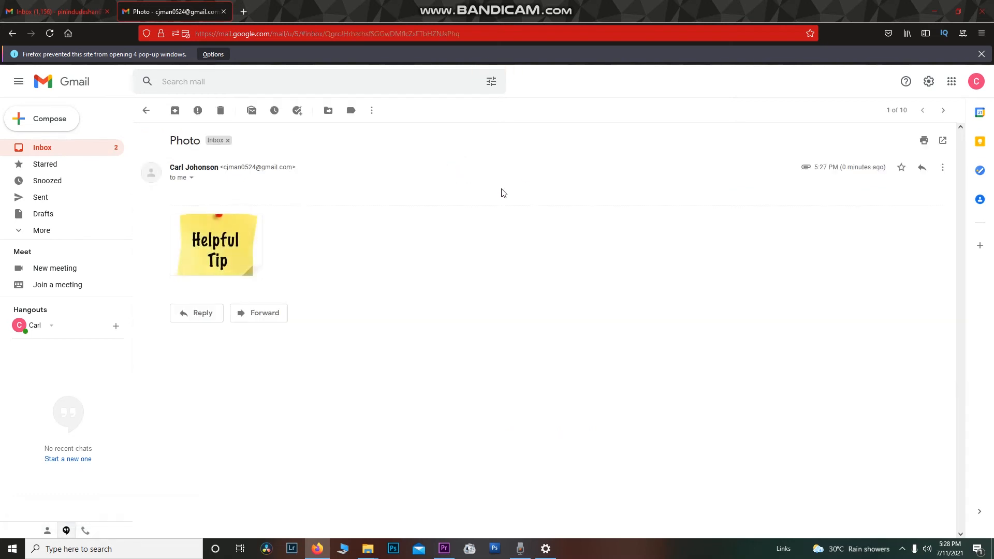
pyautogui.moveTo(354, 189)
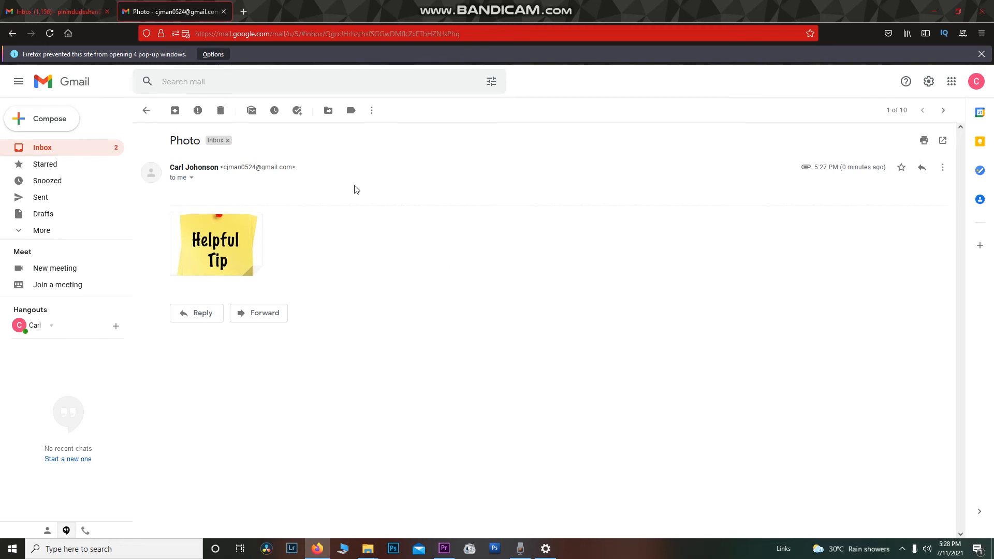
pyautogui.moveTo(215, 243)
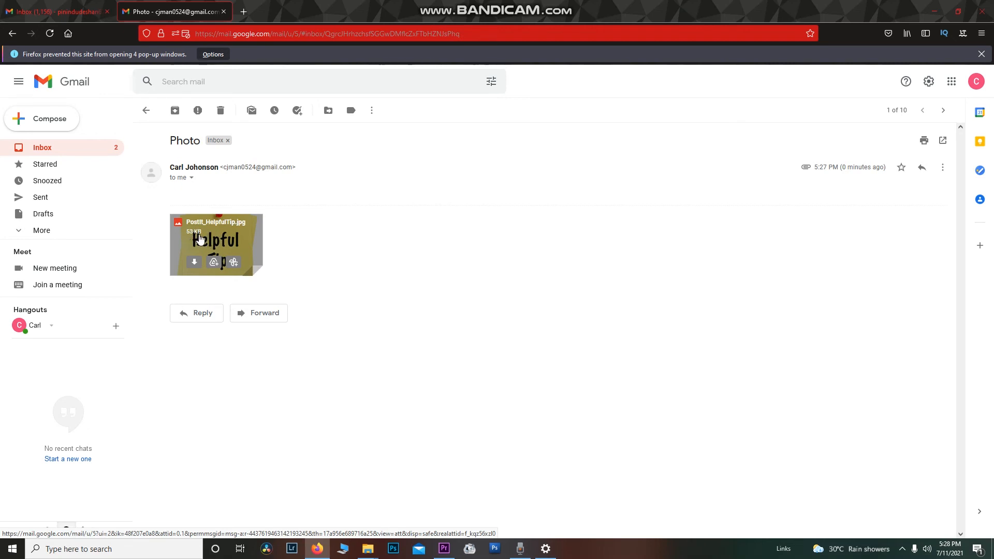
pyautogui.moveTo(396, 211)
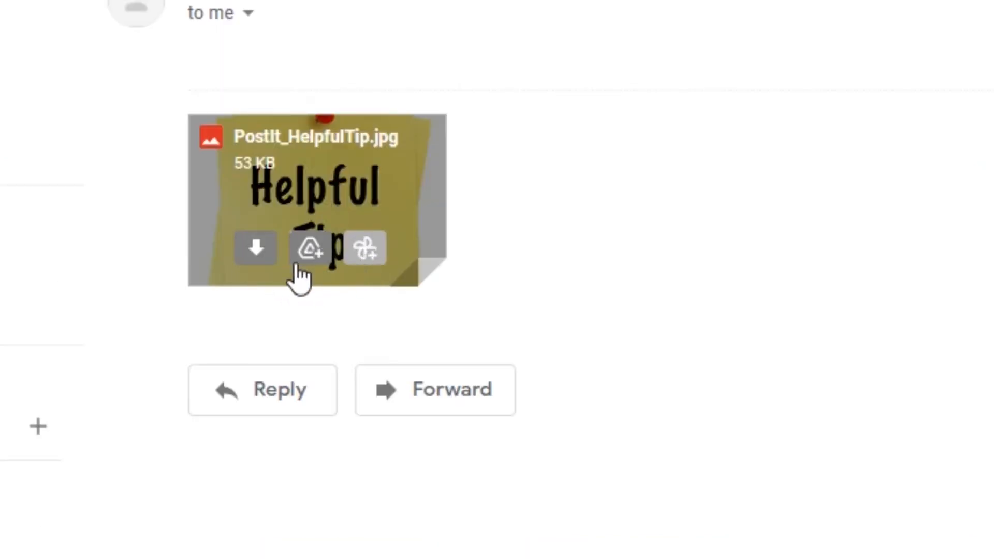
pyautogui.moveTo(255, 247)
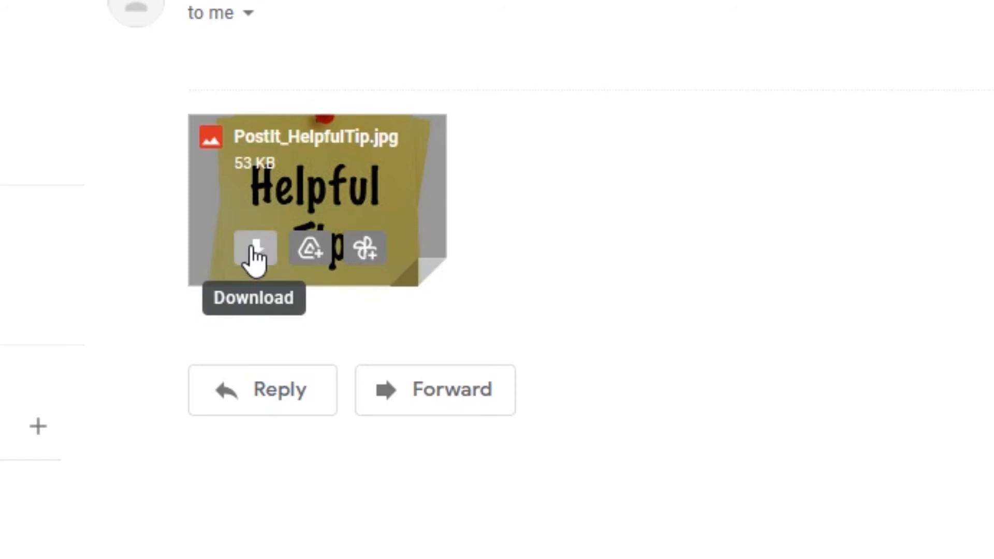
pyautogui.moveTo(310, 248)
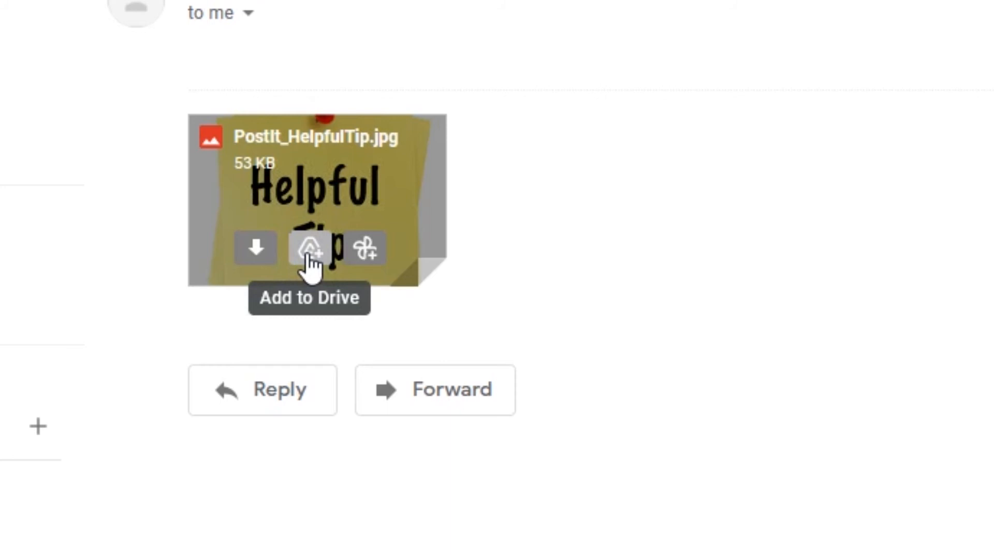
pyautogui.moveTo(310, 254)
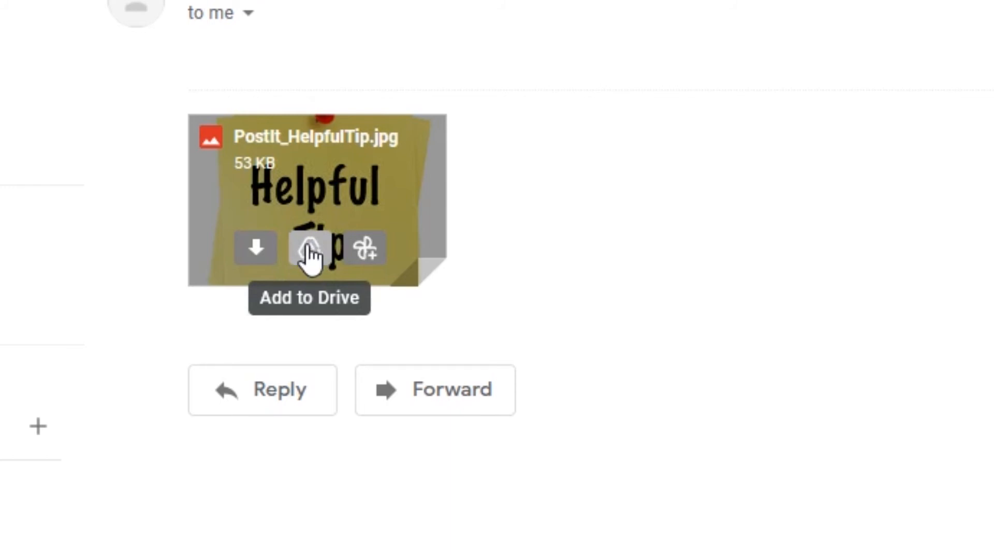
pyautogui.moveTo(367, 249)
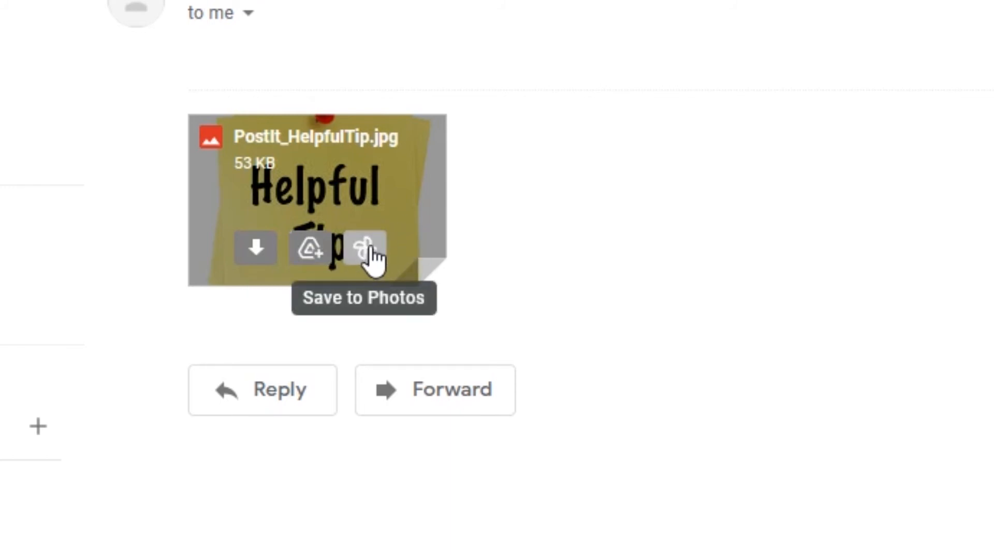
pyautogui.moveTo(421, 114)
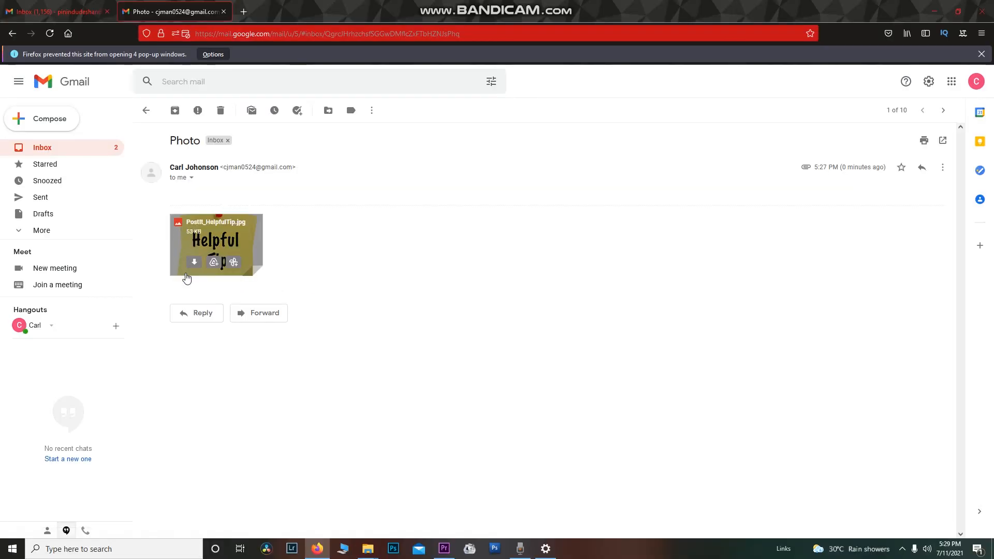
# - Download PostIt_HelpfulTip.jpg (53.4 KB) and show Firefox's completed downloads list
pyautogui.click(194, 262)
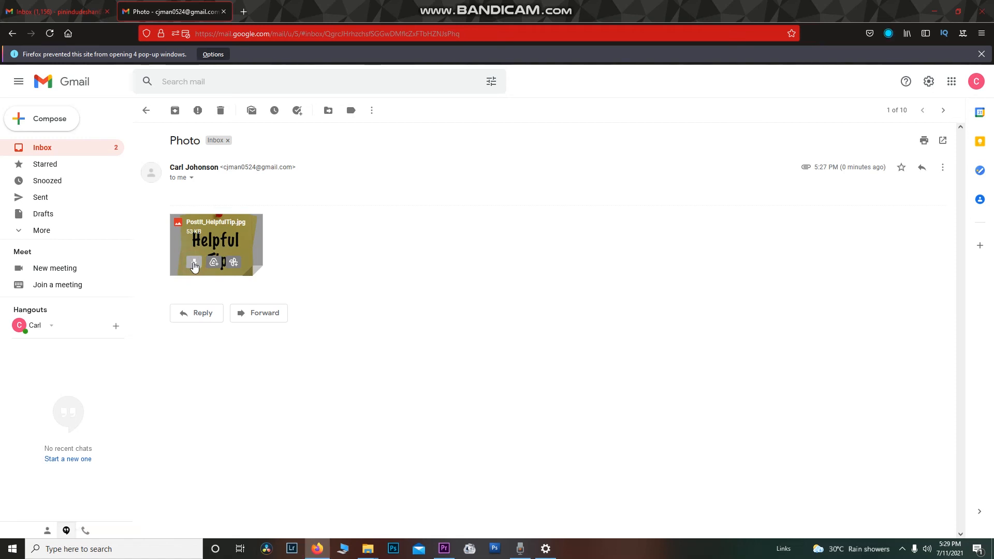
pyautogui.click(193, 263)
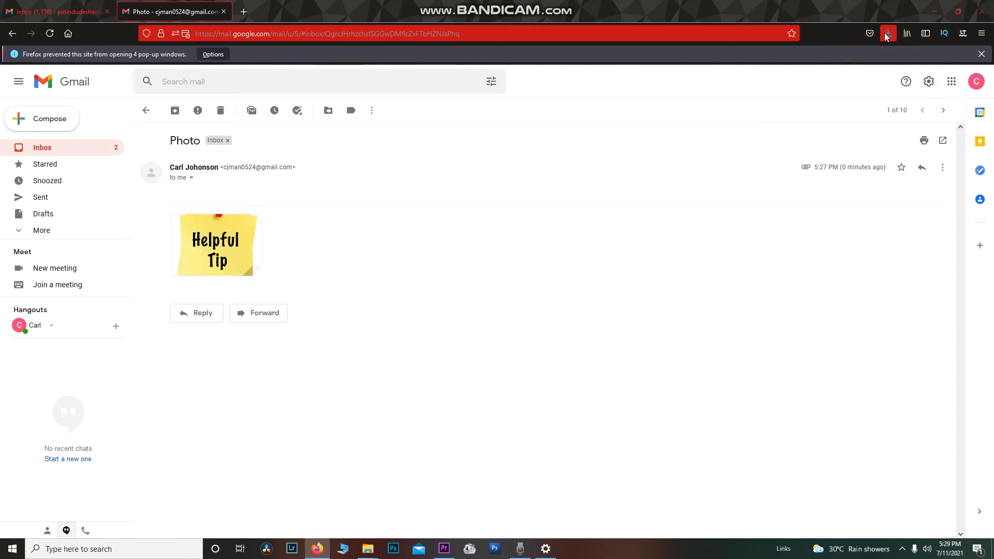
pyautogui.click(887, 33)
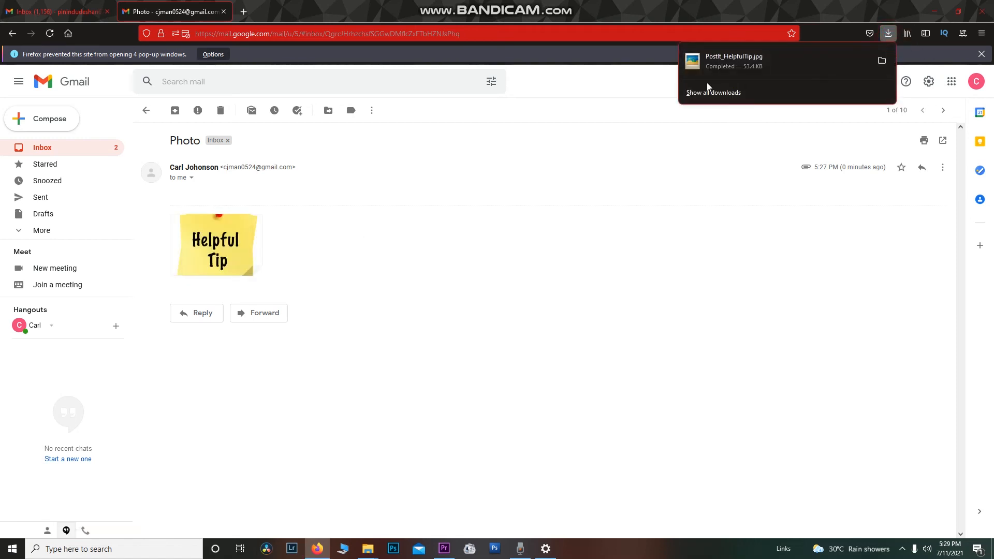
pyautogui.moveTo(732, 60)
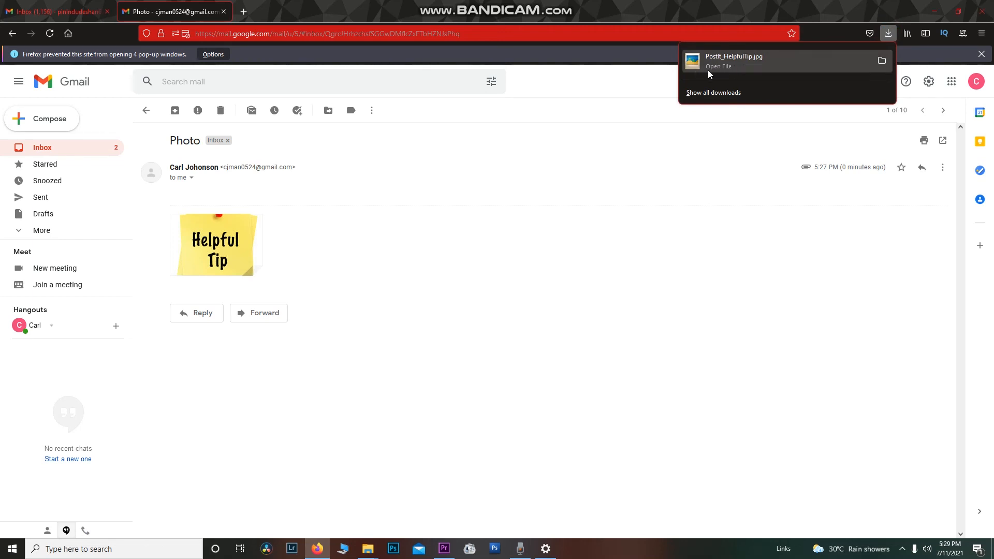
pyautogui.moveTo(729, 67)
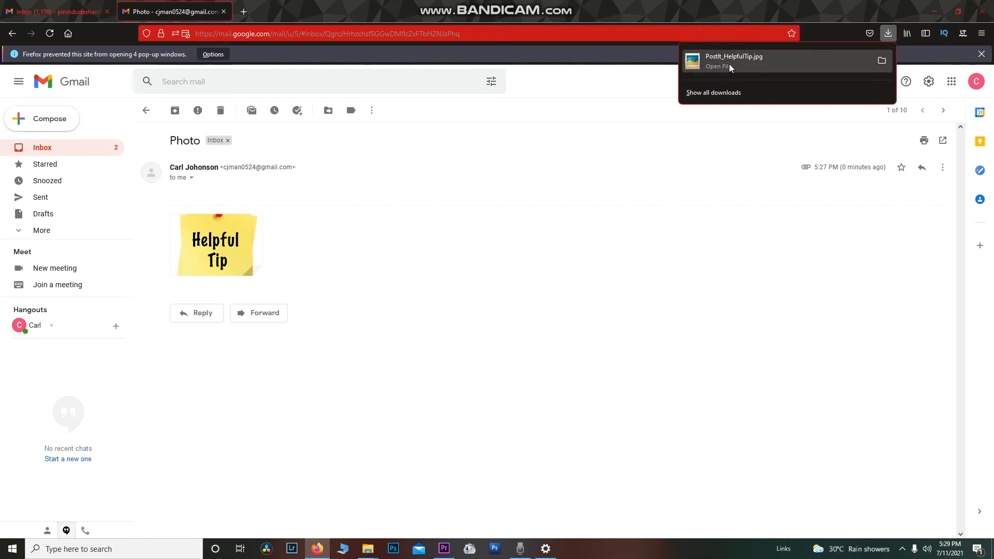
# - Right-click PostIt_HelpfulTip.jpg in the Downloads folder to list its file actions
pyautogui.rightClick(574, 247)
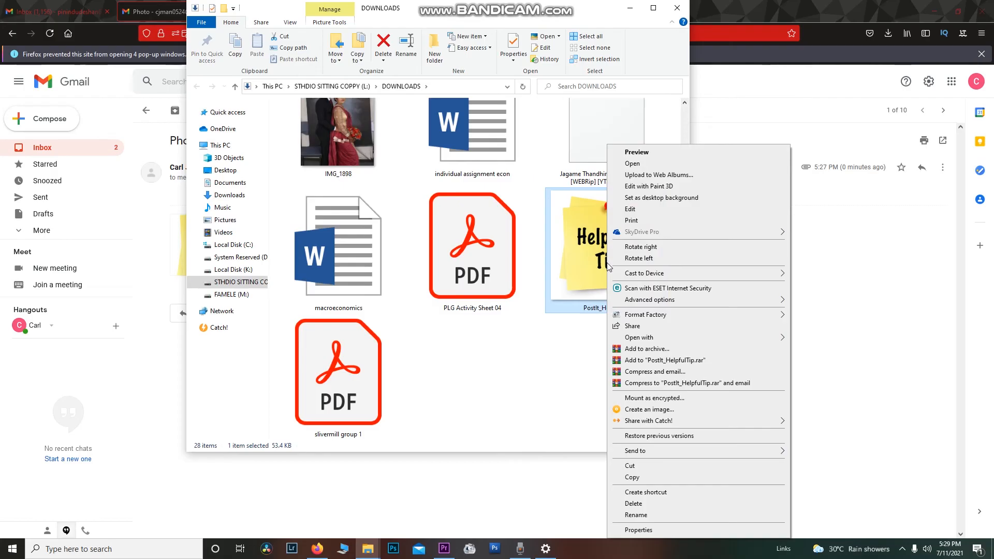
pyautogui.moveTo(645, 224)
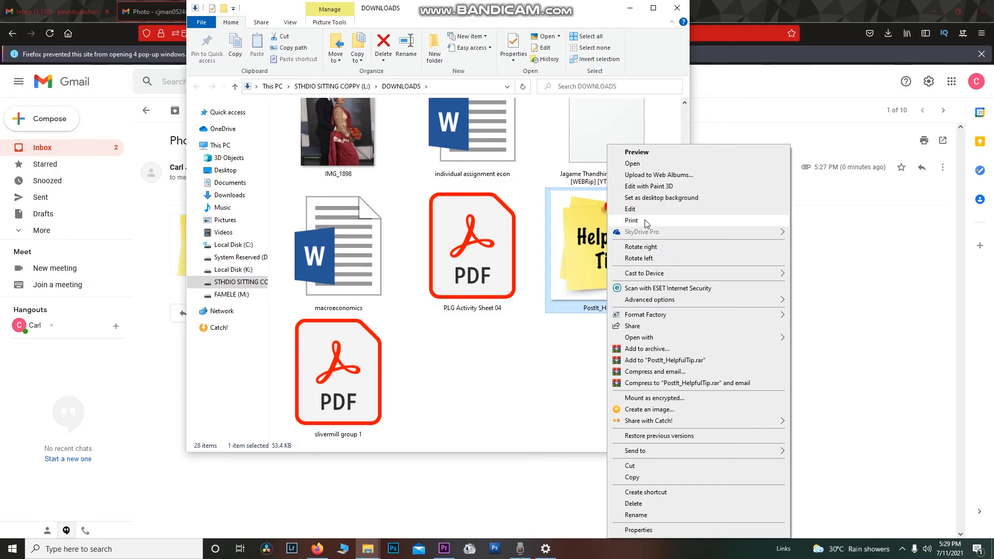
pyautogui.moveTo(634, 226)
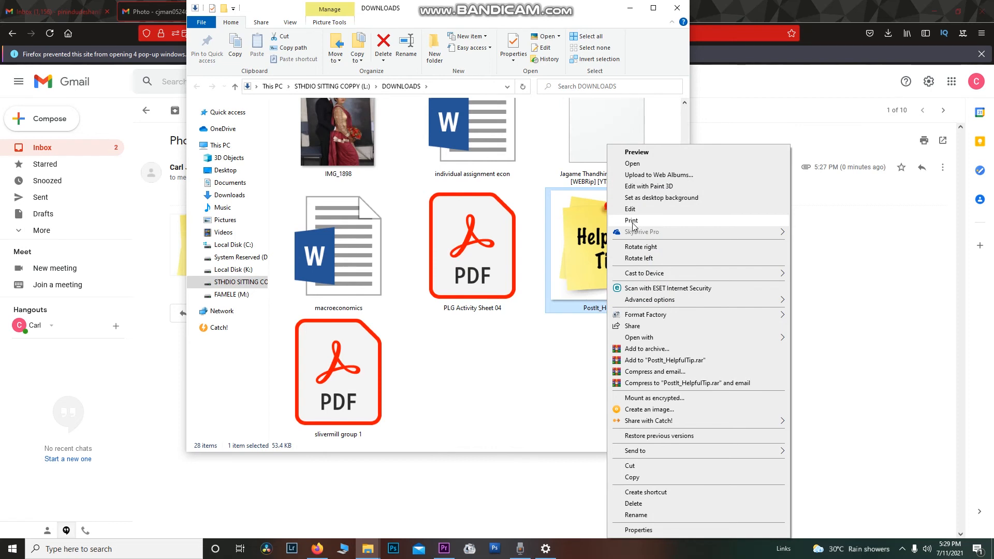
pyautogui.moveTo(645, 217)
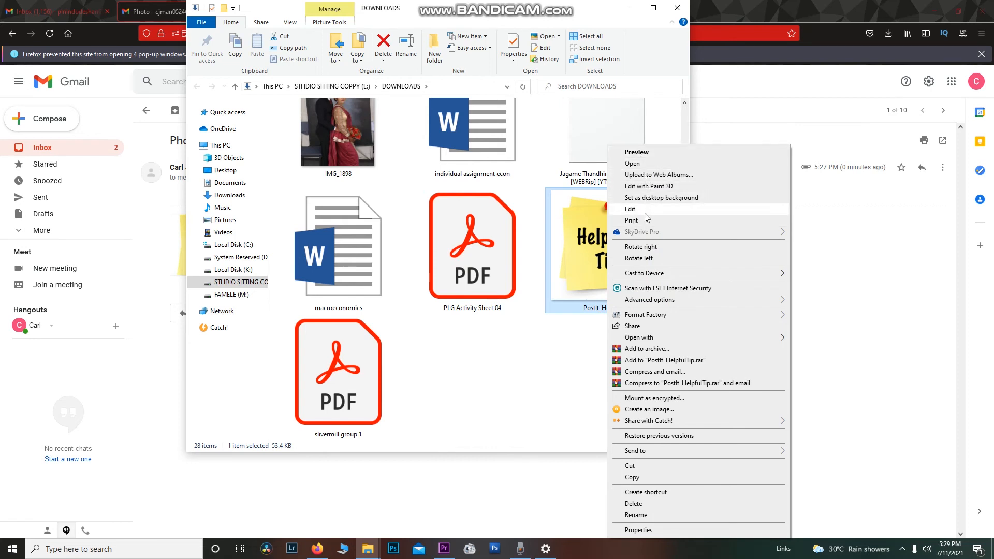
# - Start printing the image and keep Microsoft Print to PDF as the printer
pyautogui.click(630, 220)
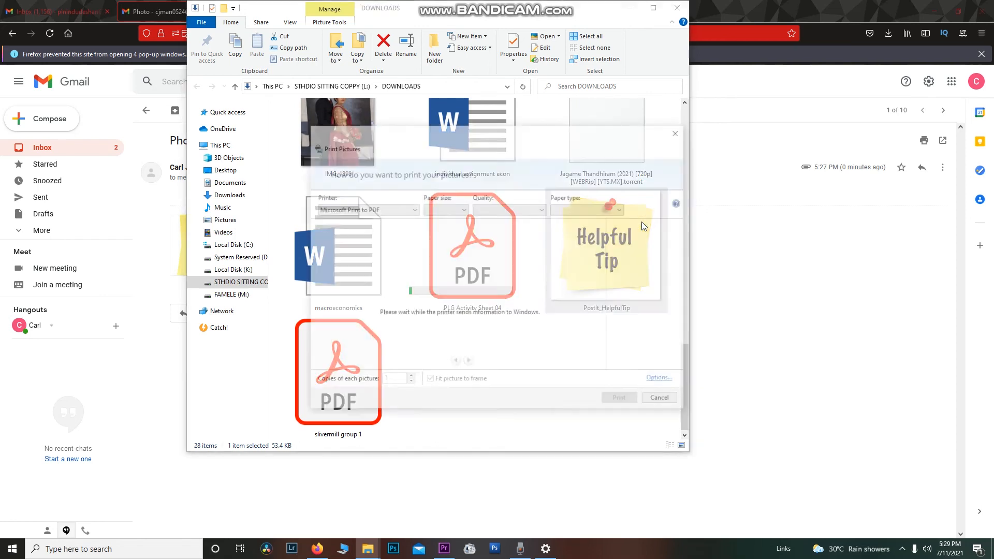
pyautogui.click(412, 208)
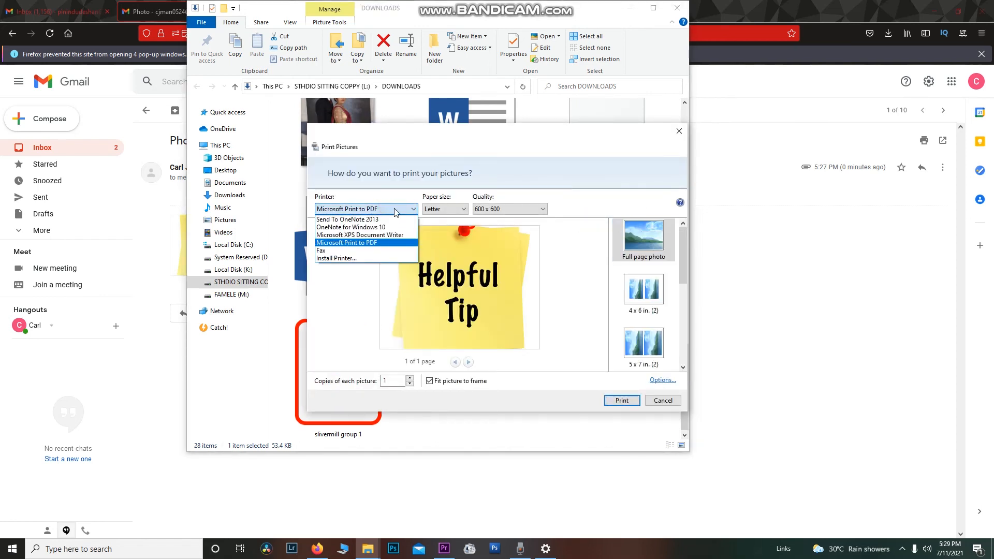
pyautogui.moveTo(385, 257)
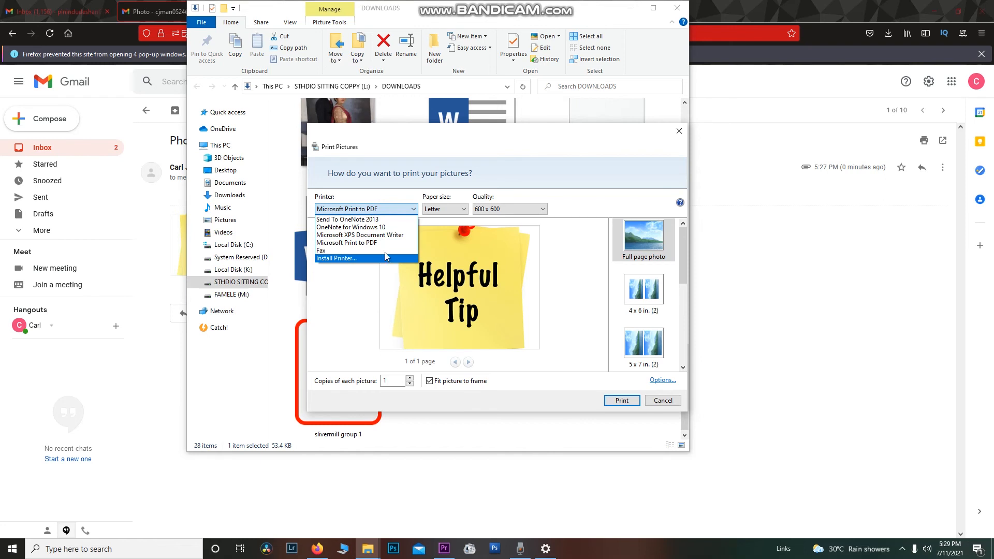
pyautogui.click(346, 243)
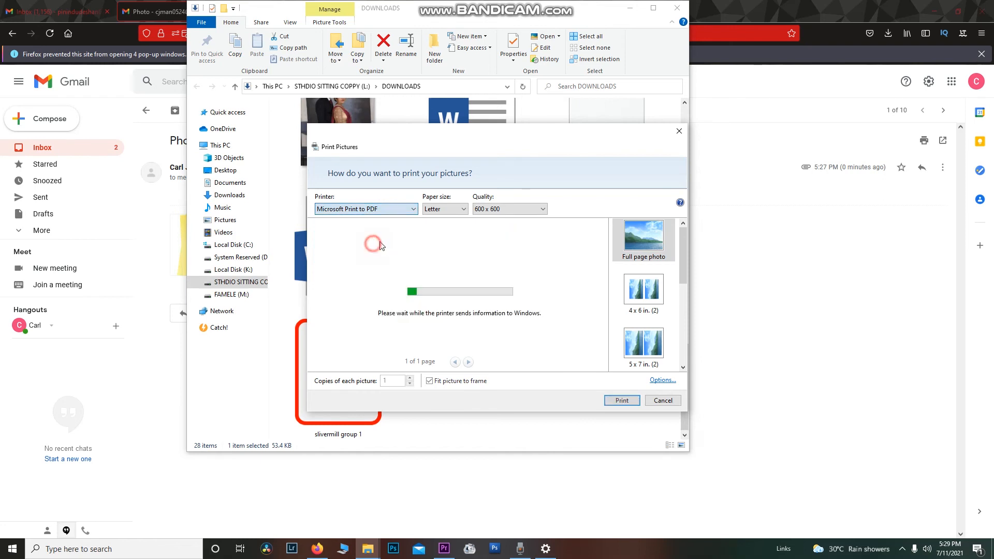
# - Set the paper size to A4 via the More options list
pyautogui.click(444, 208)
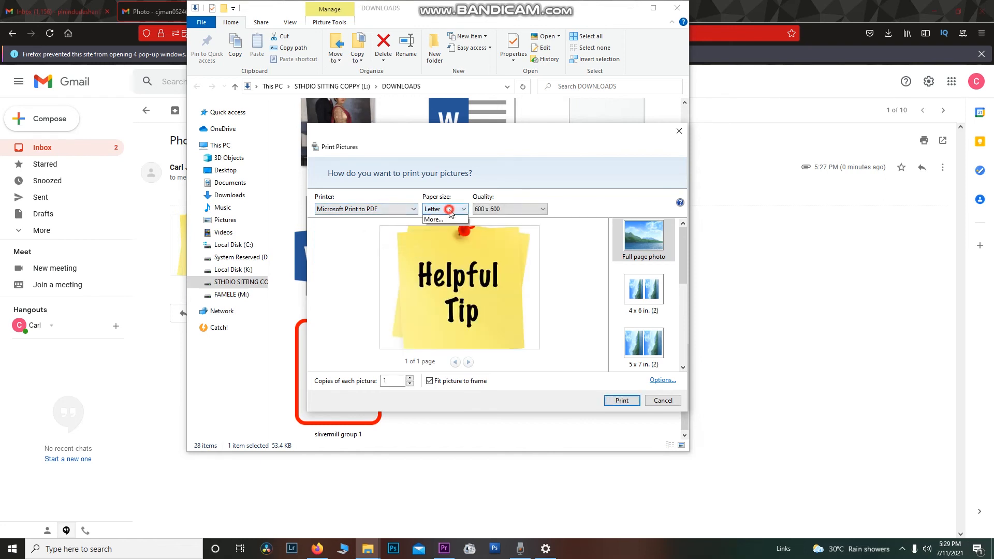
pyautogui.click(444, 209)
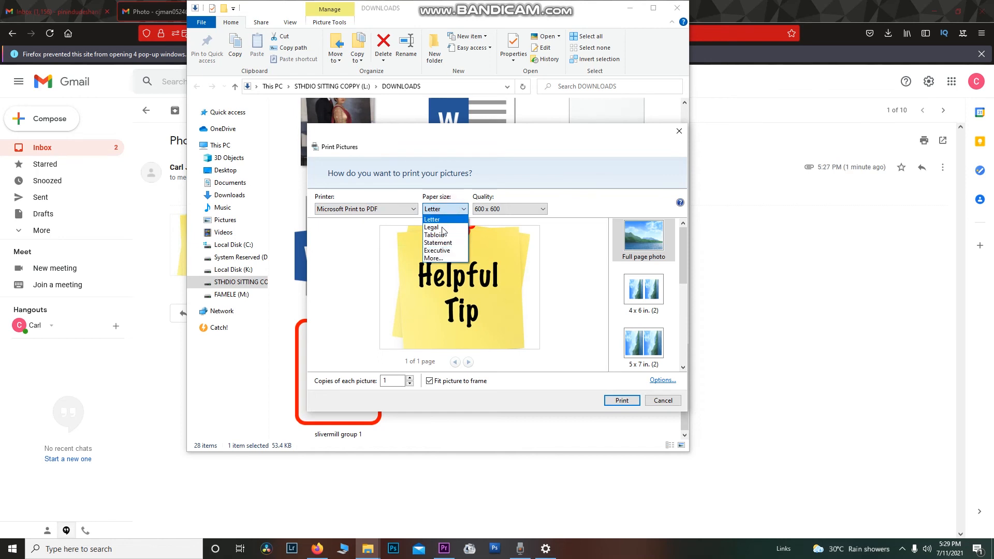
pyautogui.moveTo(434, 258)
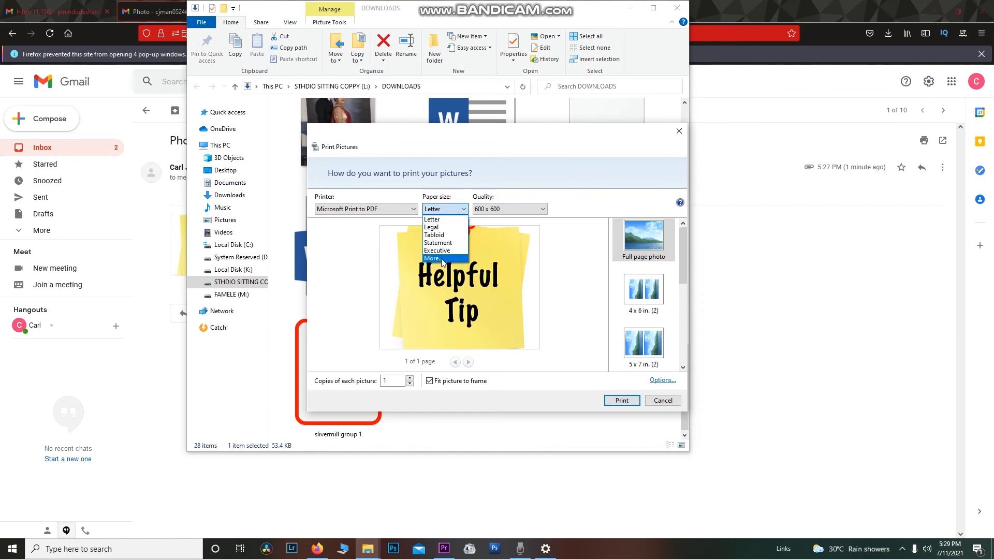
pyautogui.click(434, 259)
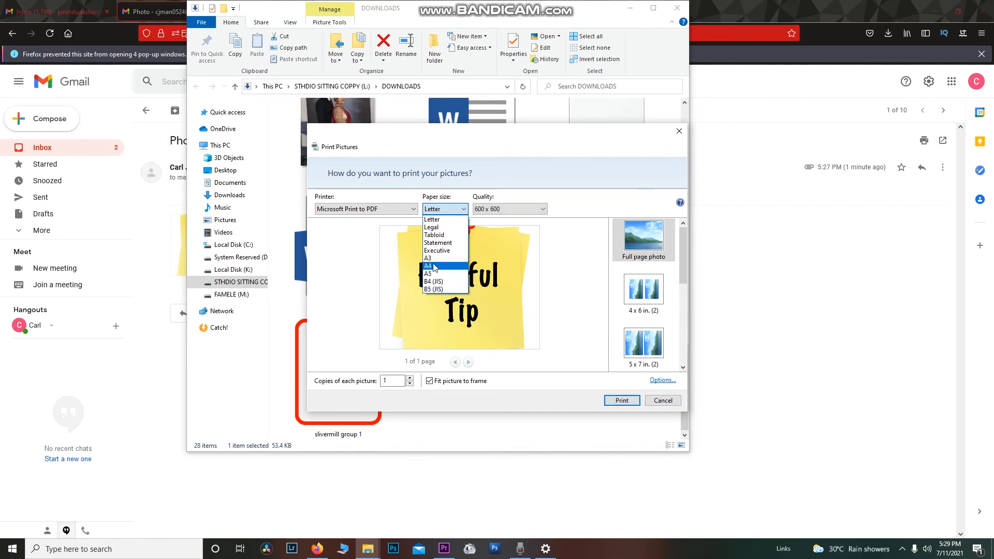
pyautogui.click(427, 266)
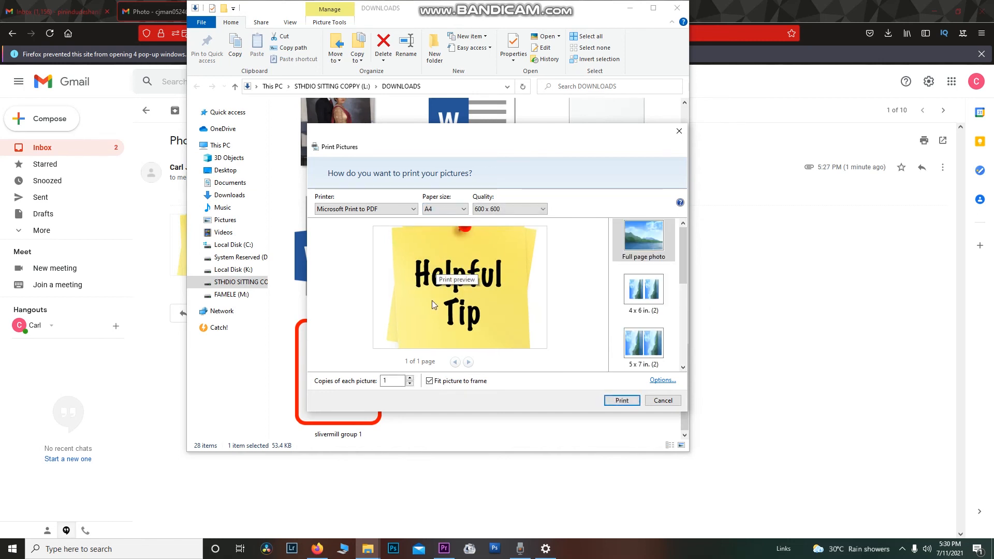
pyautogui.moveTo(438, 288)
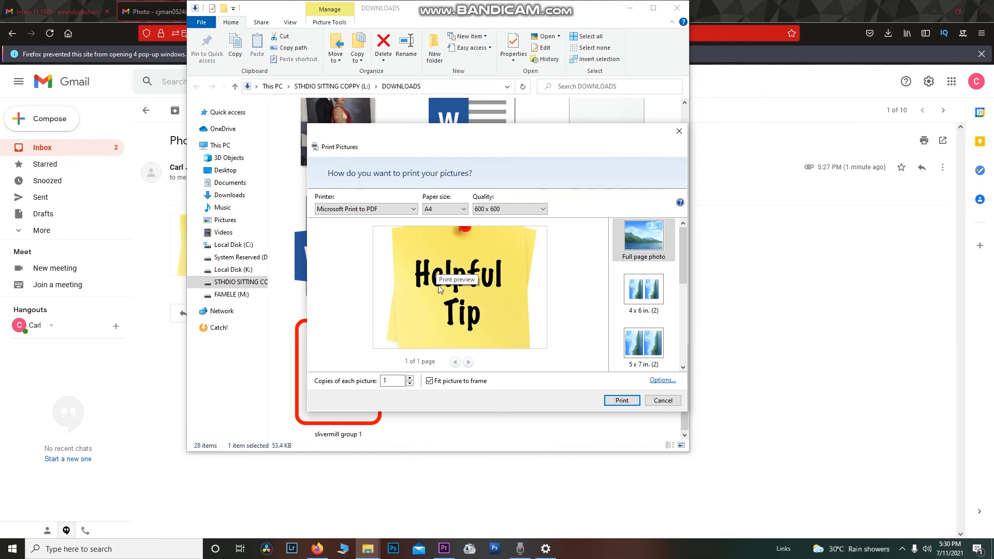
# - Preview the 5 x 7 in. layout, return to Full page photo, and print
pyautogui.scroll(-3)
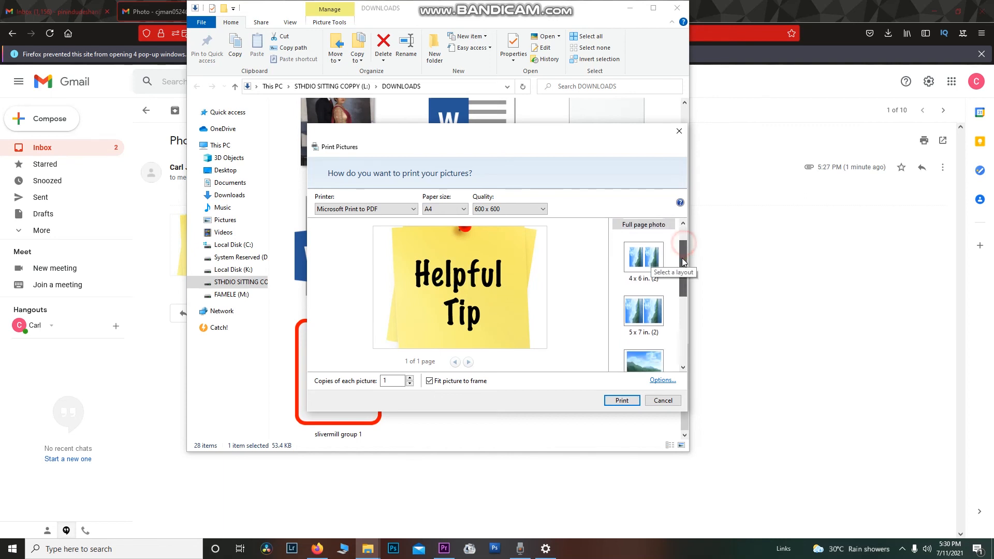
pyautogui.scroll(3)
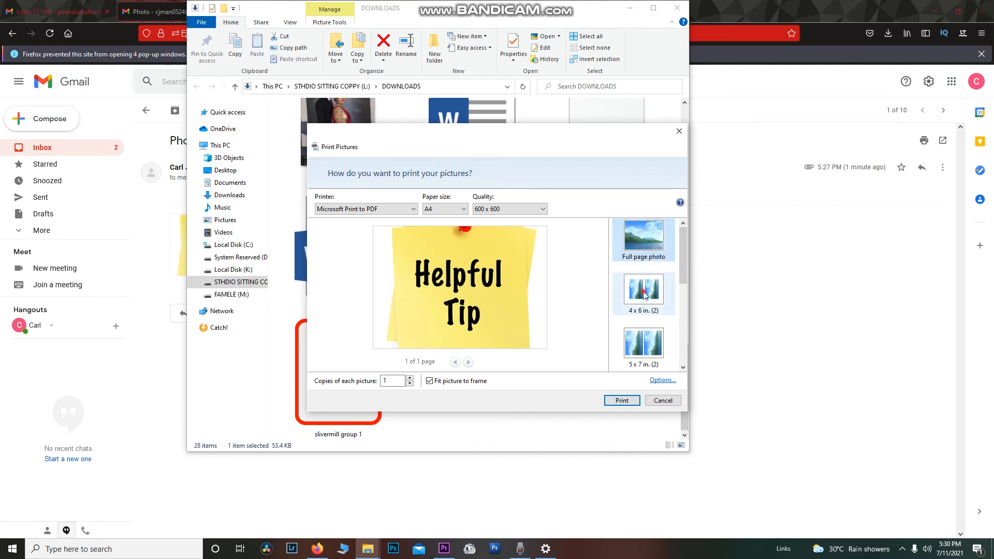
pyautogui.click(641, 346)
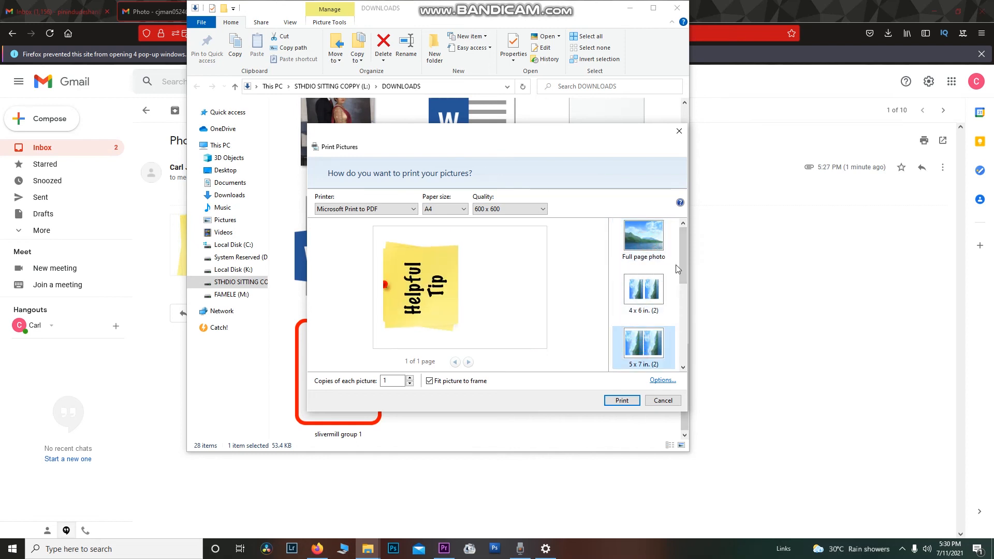
pyautogui.scroll(-3)
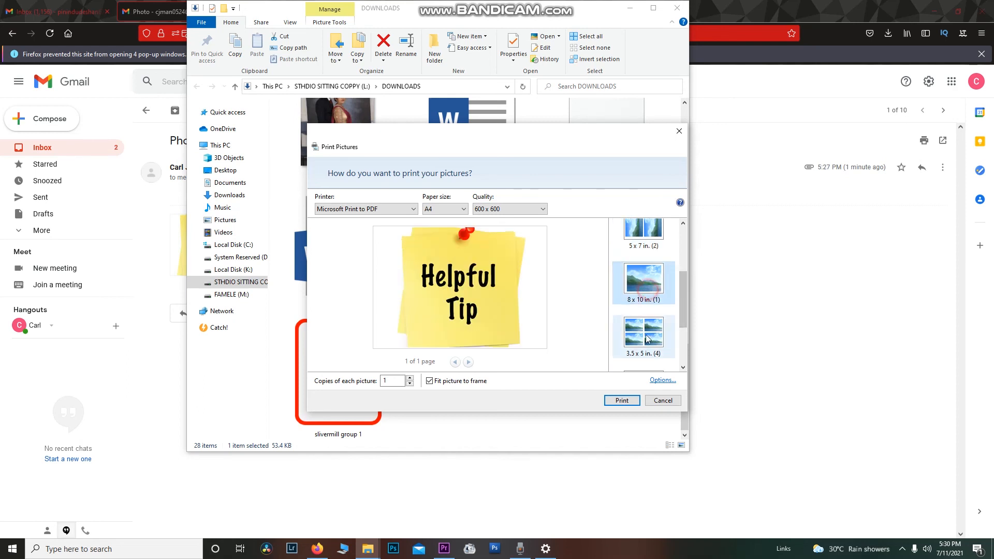
pyautogui.scroll(-3)
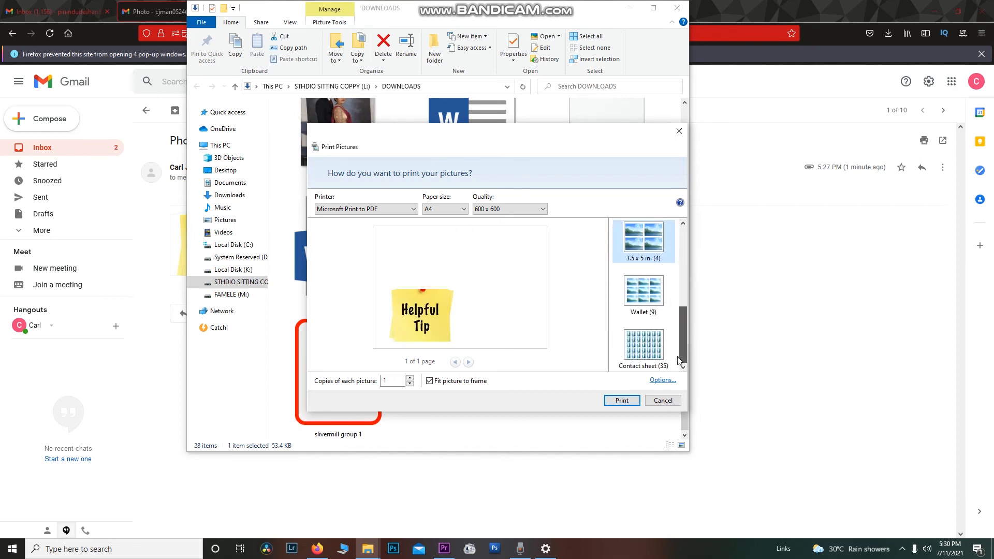
pyautogui.scroll(3)
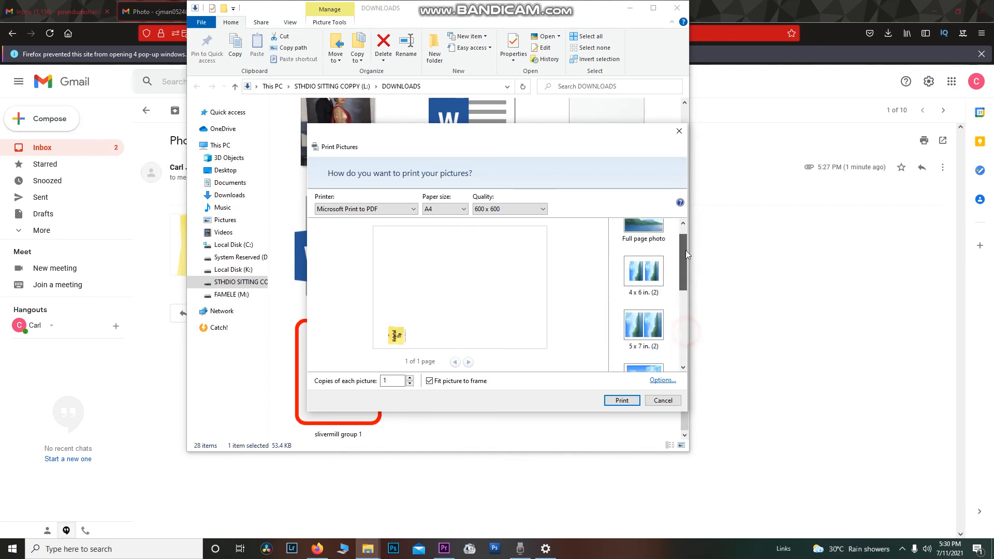
pyautogui.click(642, 239)
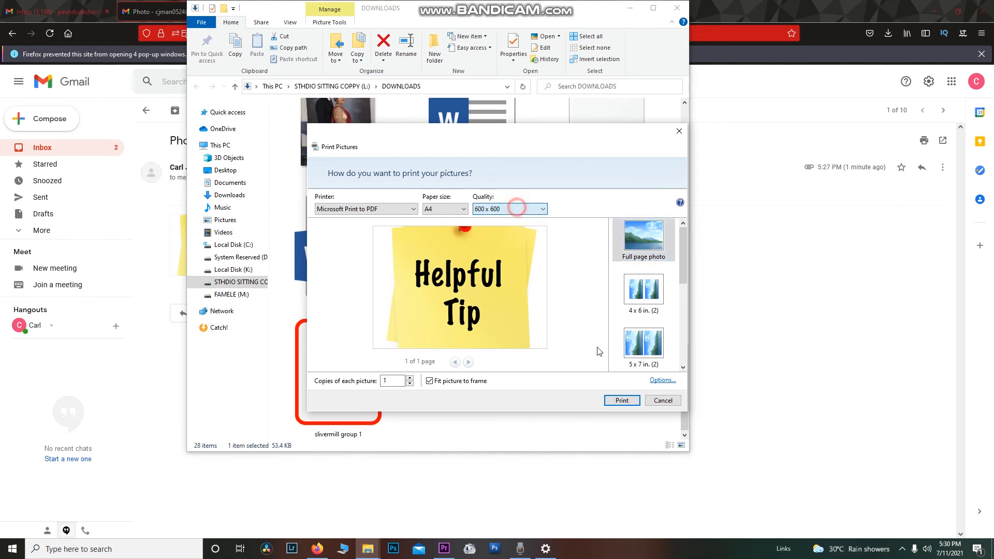
pyautogui.click(620, 400)
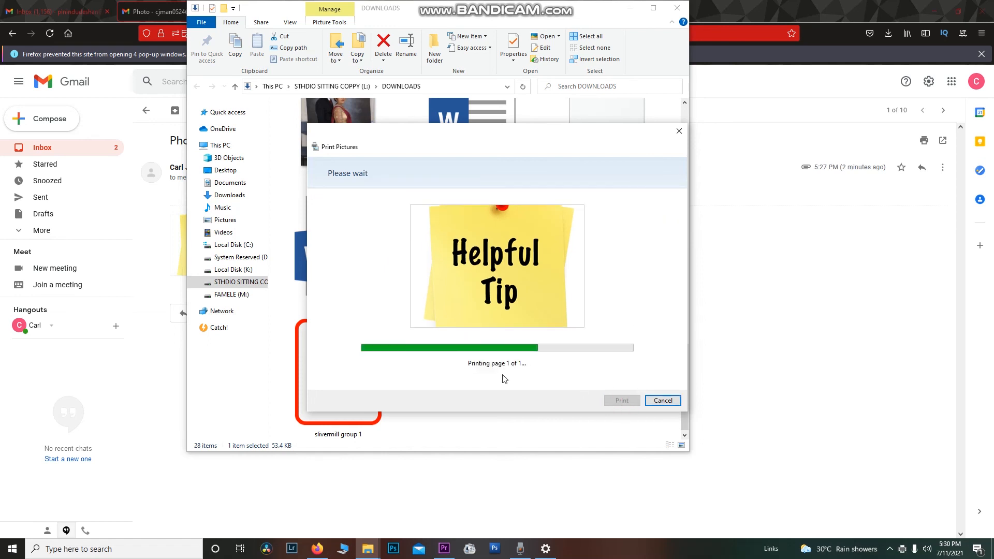
# - Dismiss the finished print job and close the Downloads File Explorer window
pyautogui.click(661, 400)
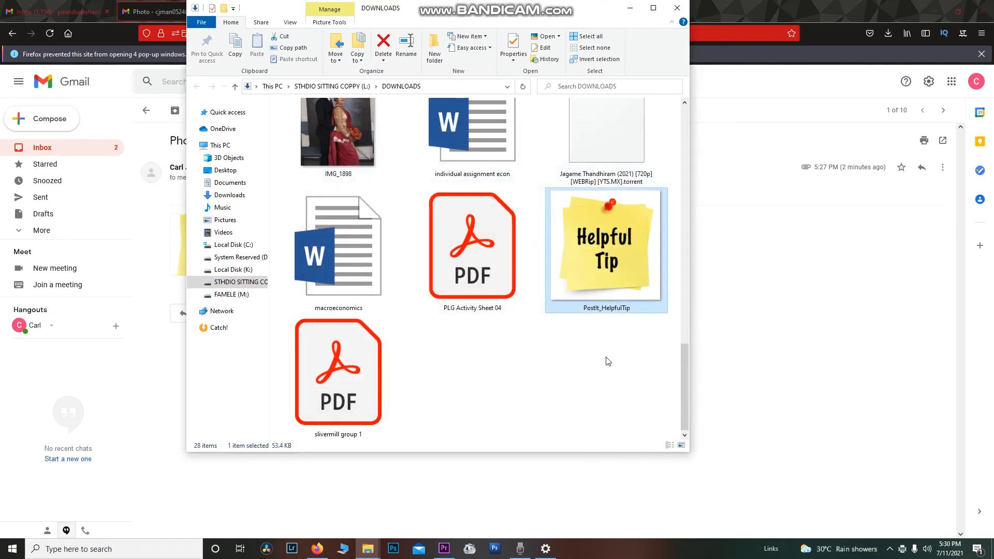
pyautogui.moveTo(908, 549)
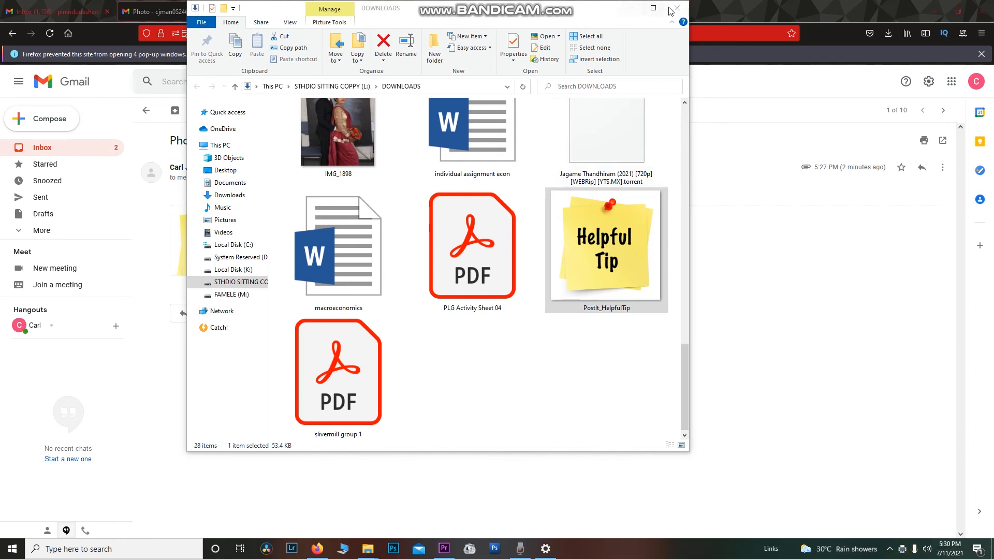
pyautogui.click(677, 8)
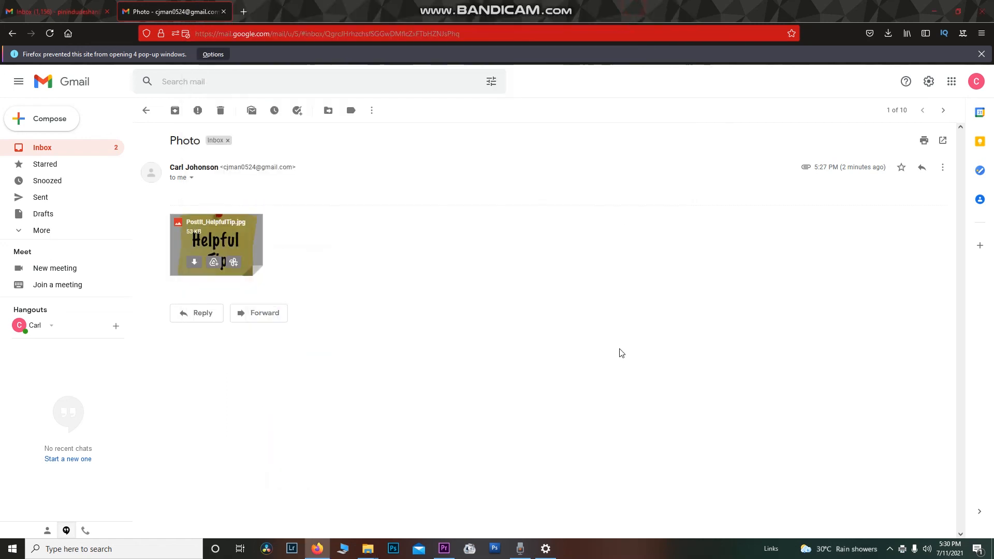
pyautogui.moveTo(596, 316)
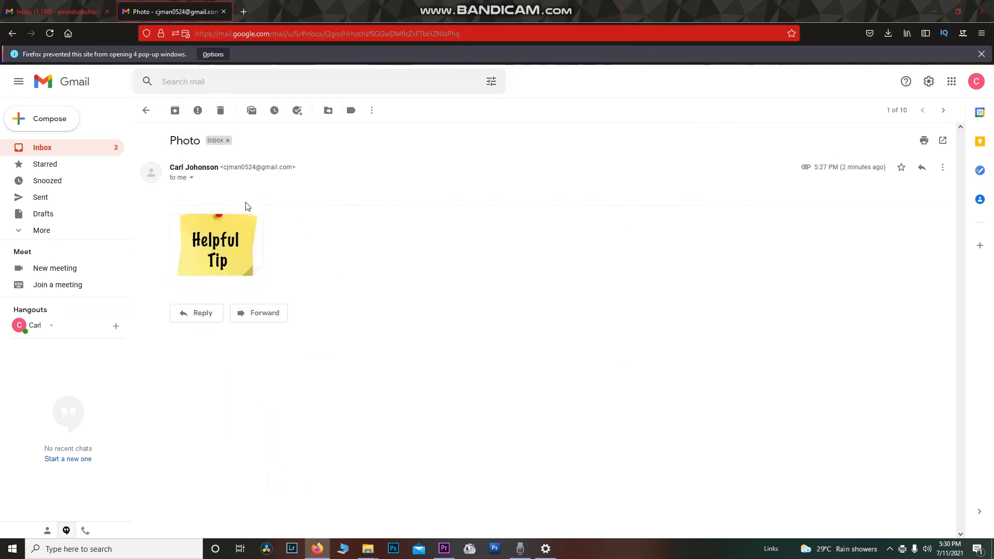
pyautogui.moveTo(520, 229)
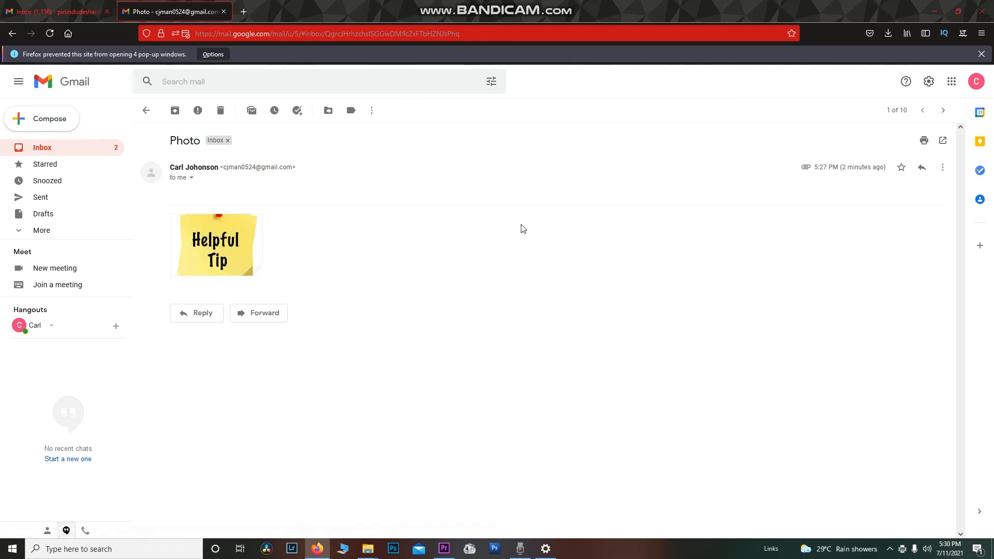
# - Return from the Photo email to the Gmail inbox list
pyautogui.click(146, 110)
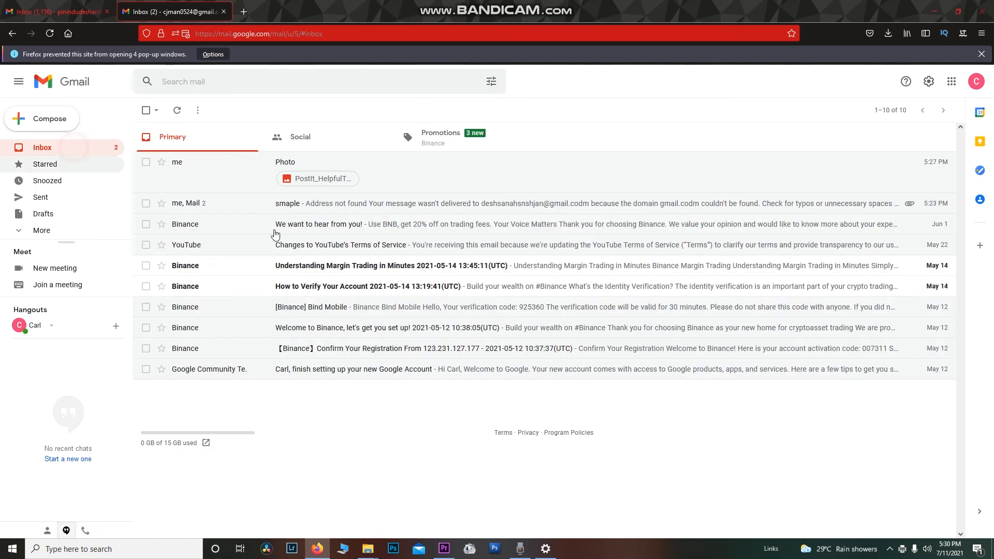
pyautogui.moveTo(231, 168)
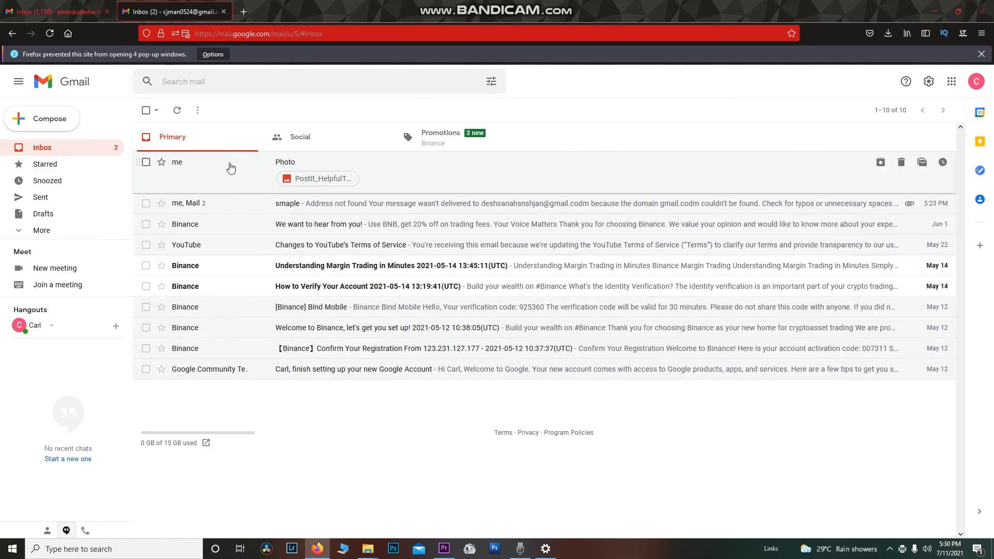
pyautogui.moveTo(262, 174)
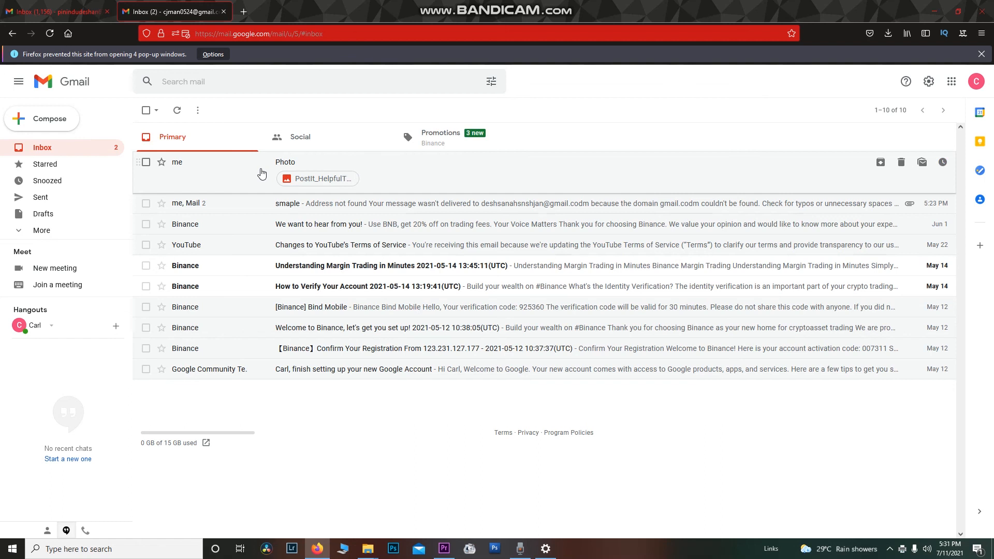
pyautogui.moveTo(559, 192)
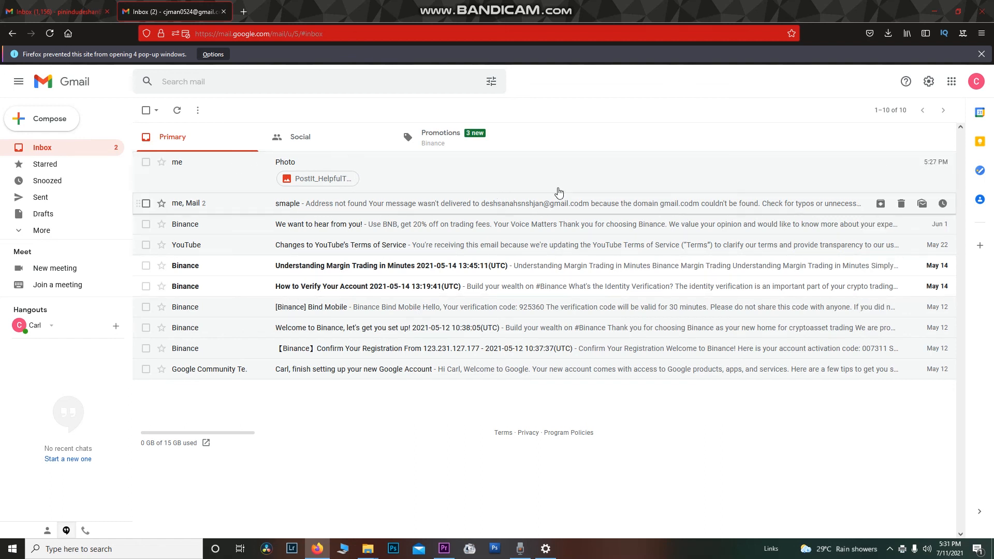
pyautogui.moveTo(415, 224)
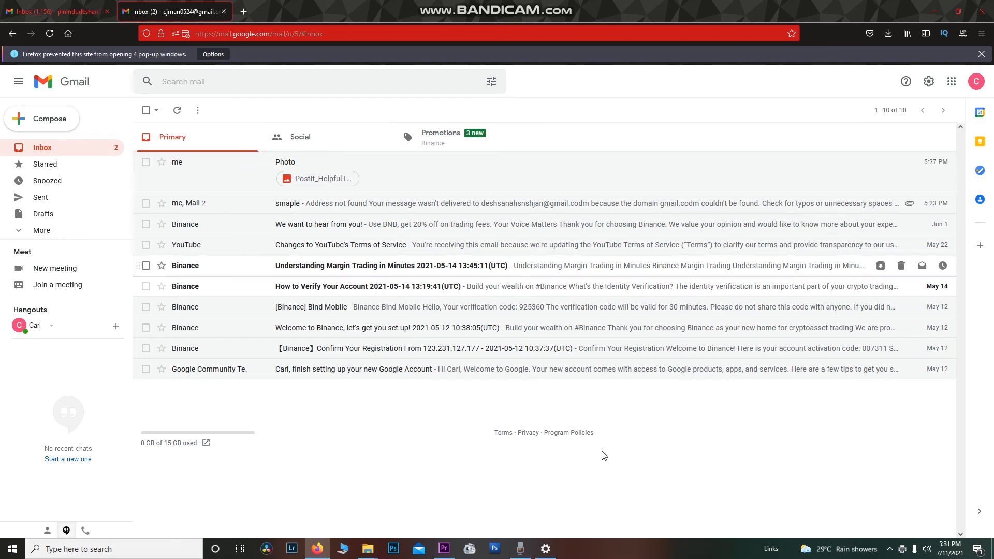
pyautogui.moveTo(573, 482)
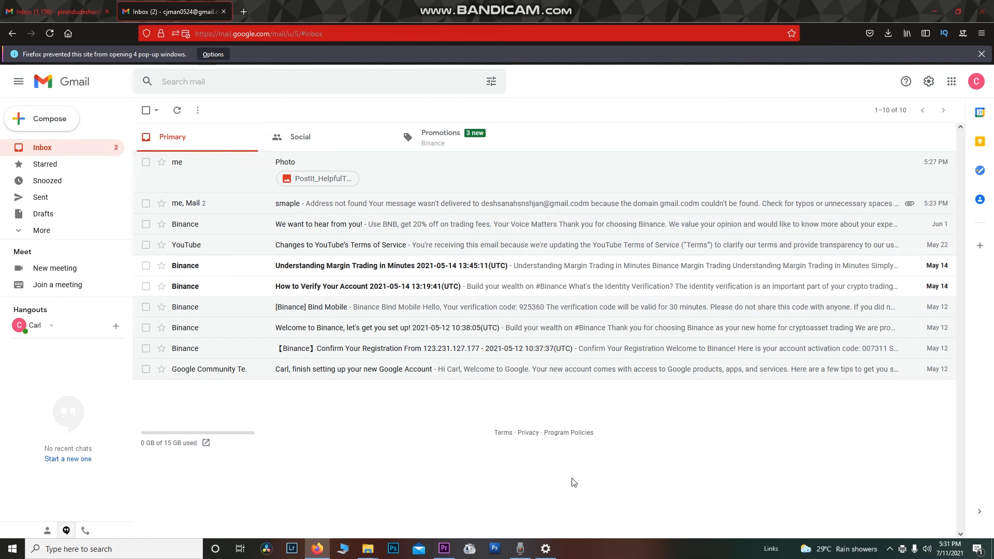
pyautogui.moveTo(570, 476)
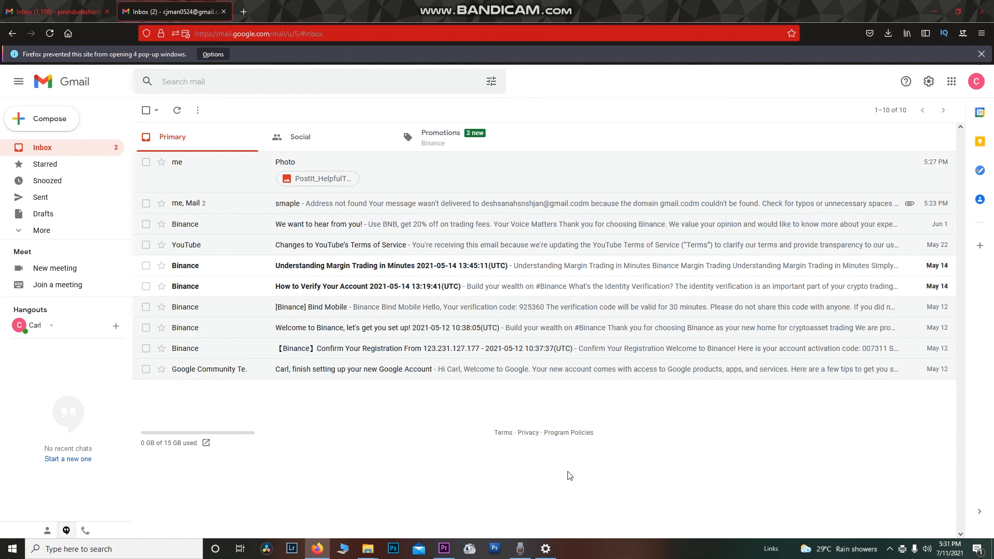
pyautogui.moveTo(355, 414)
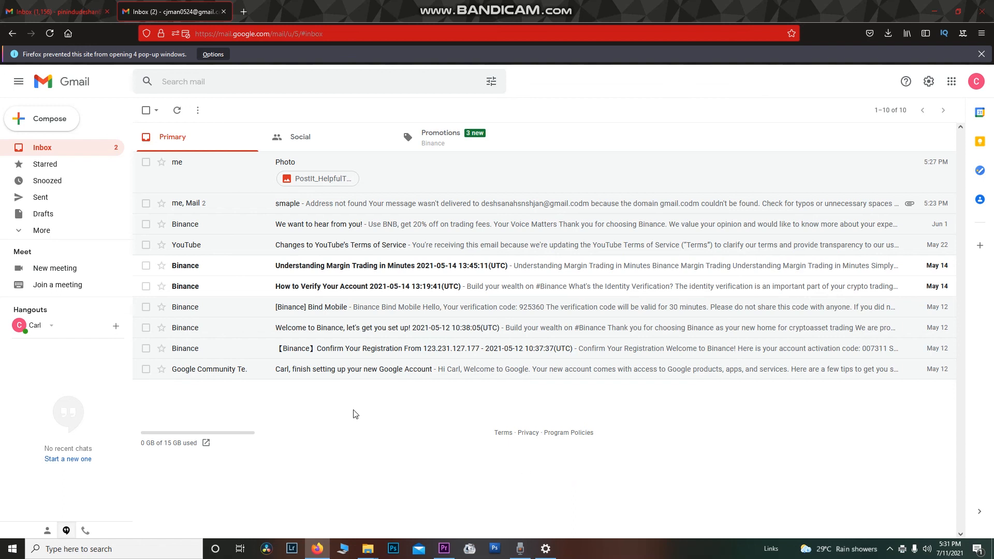